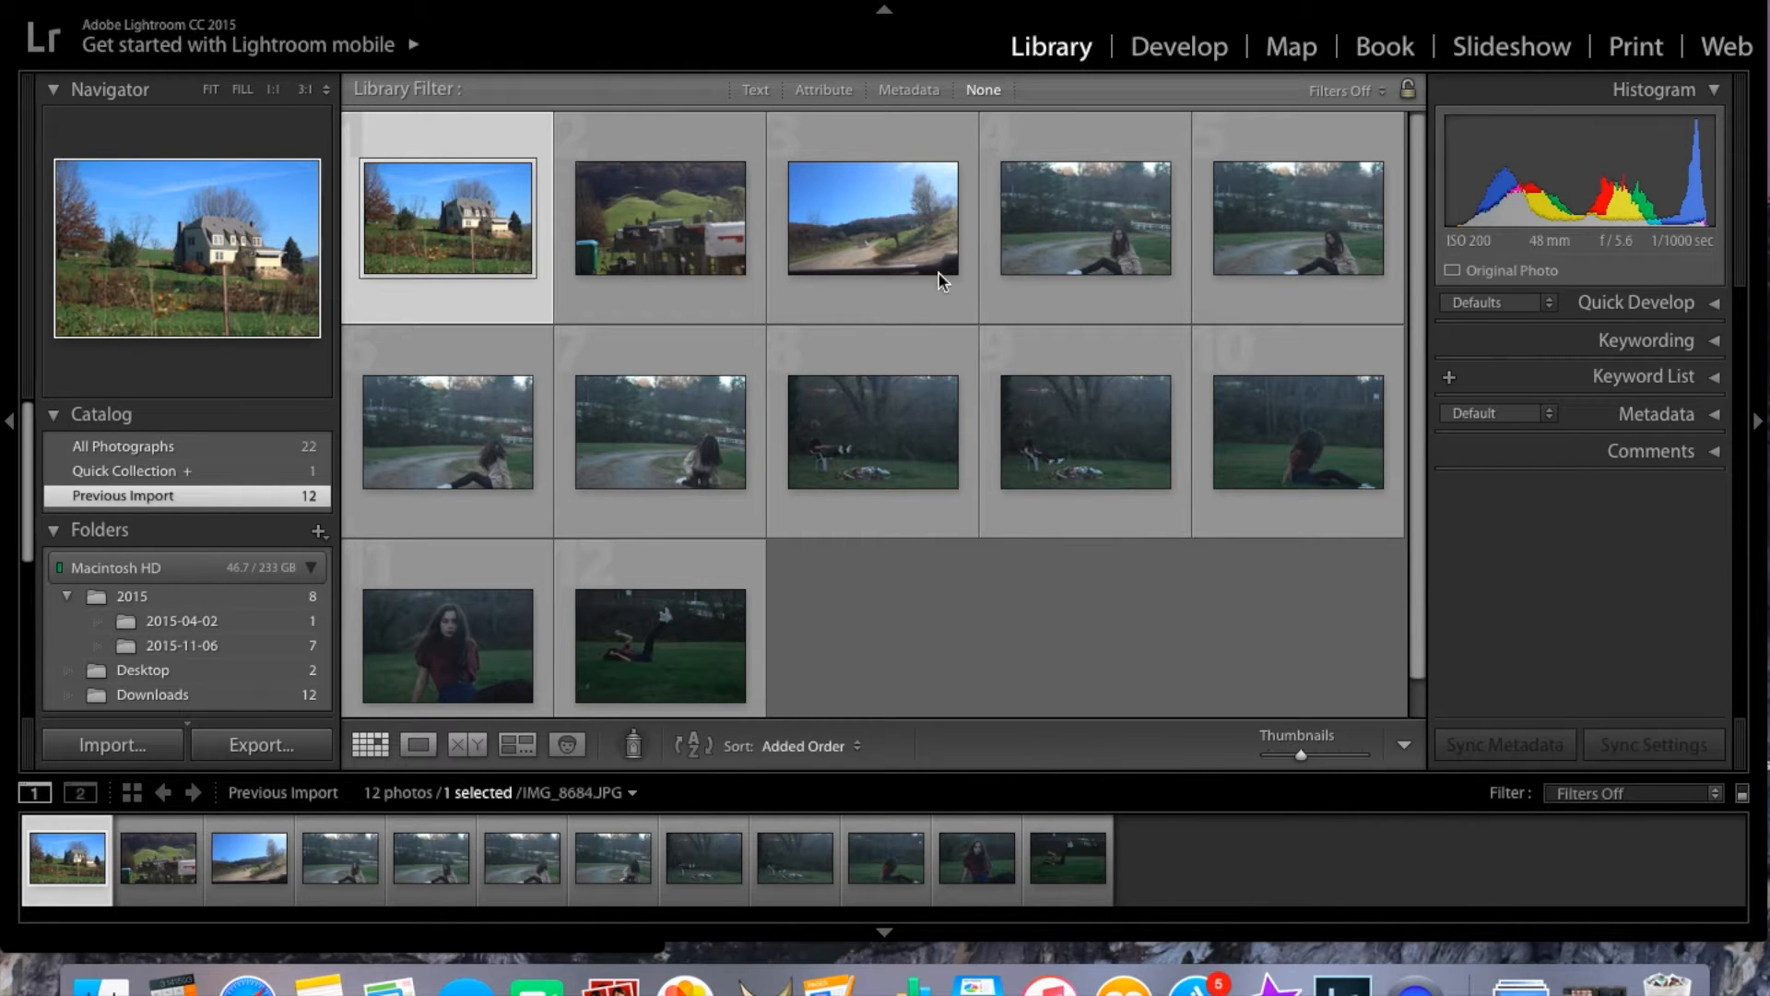
pyautogui.moveTo(1005, 477)
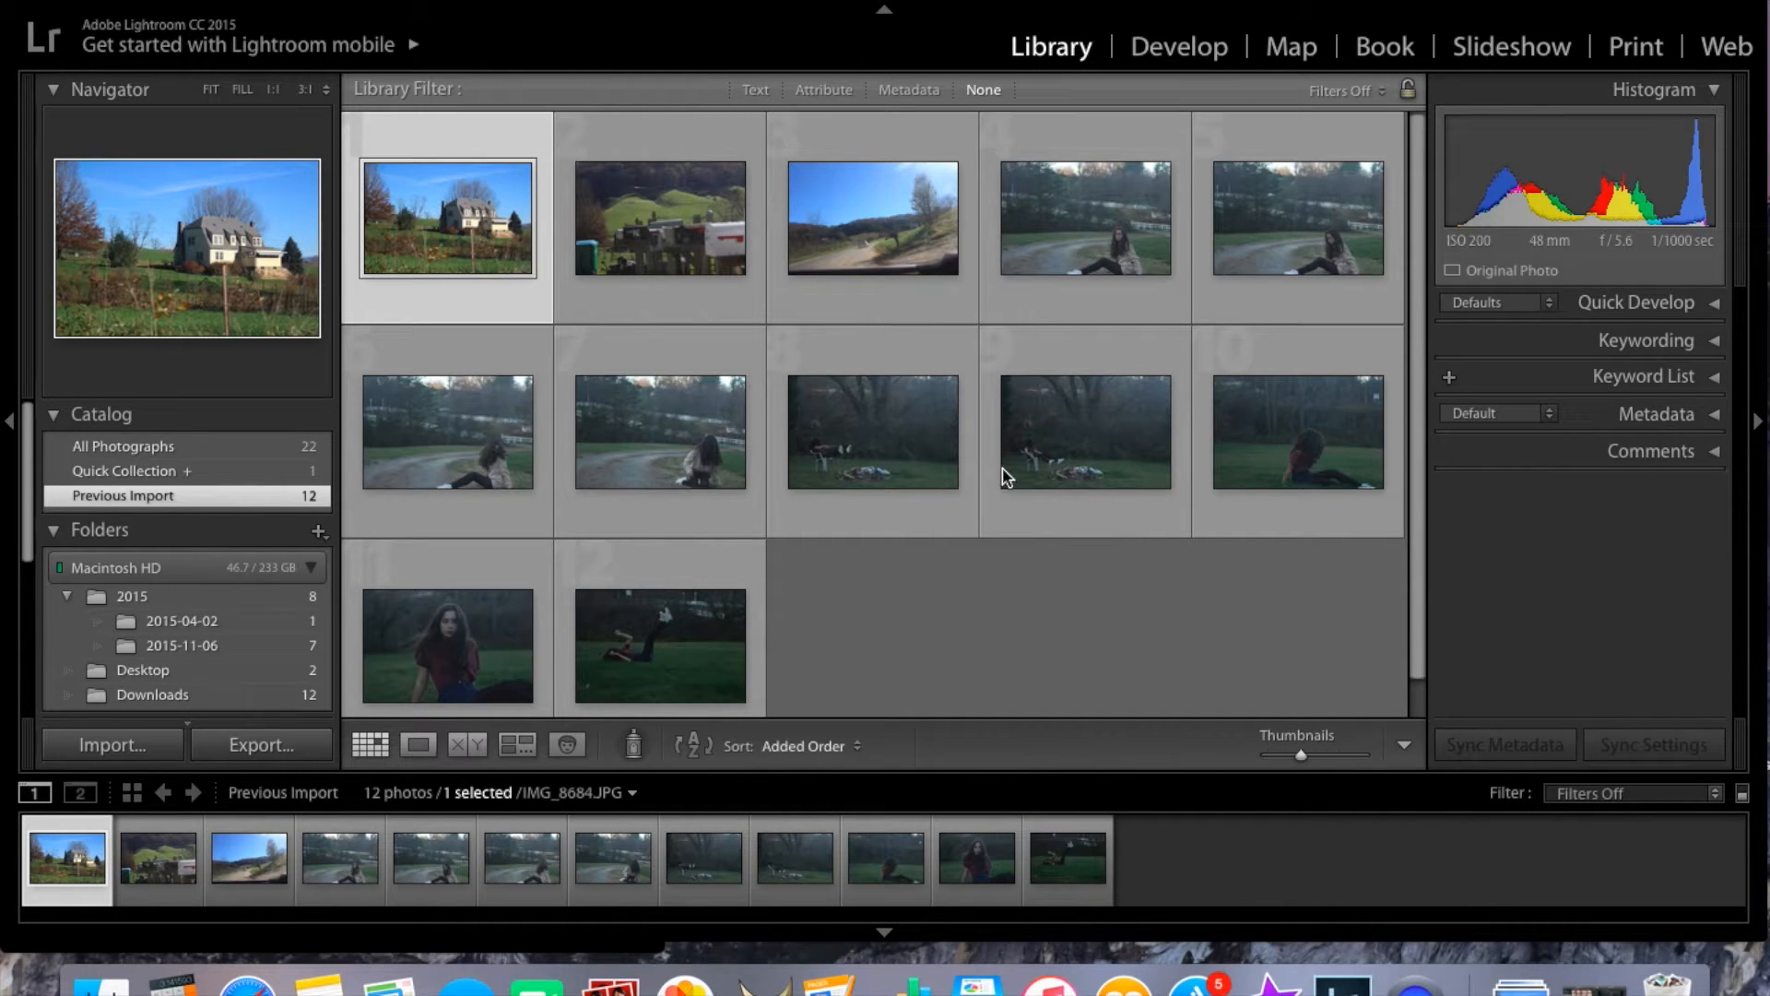
pyautogui.moveTo(1140, 139)
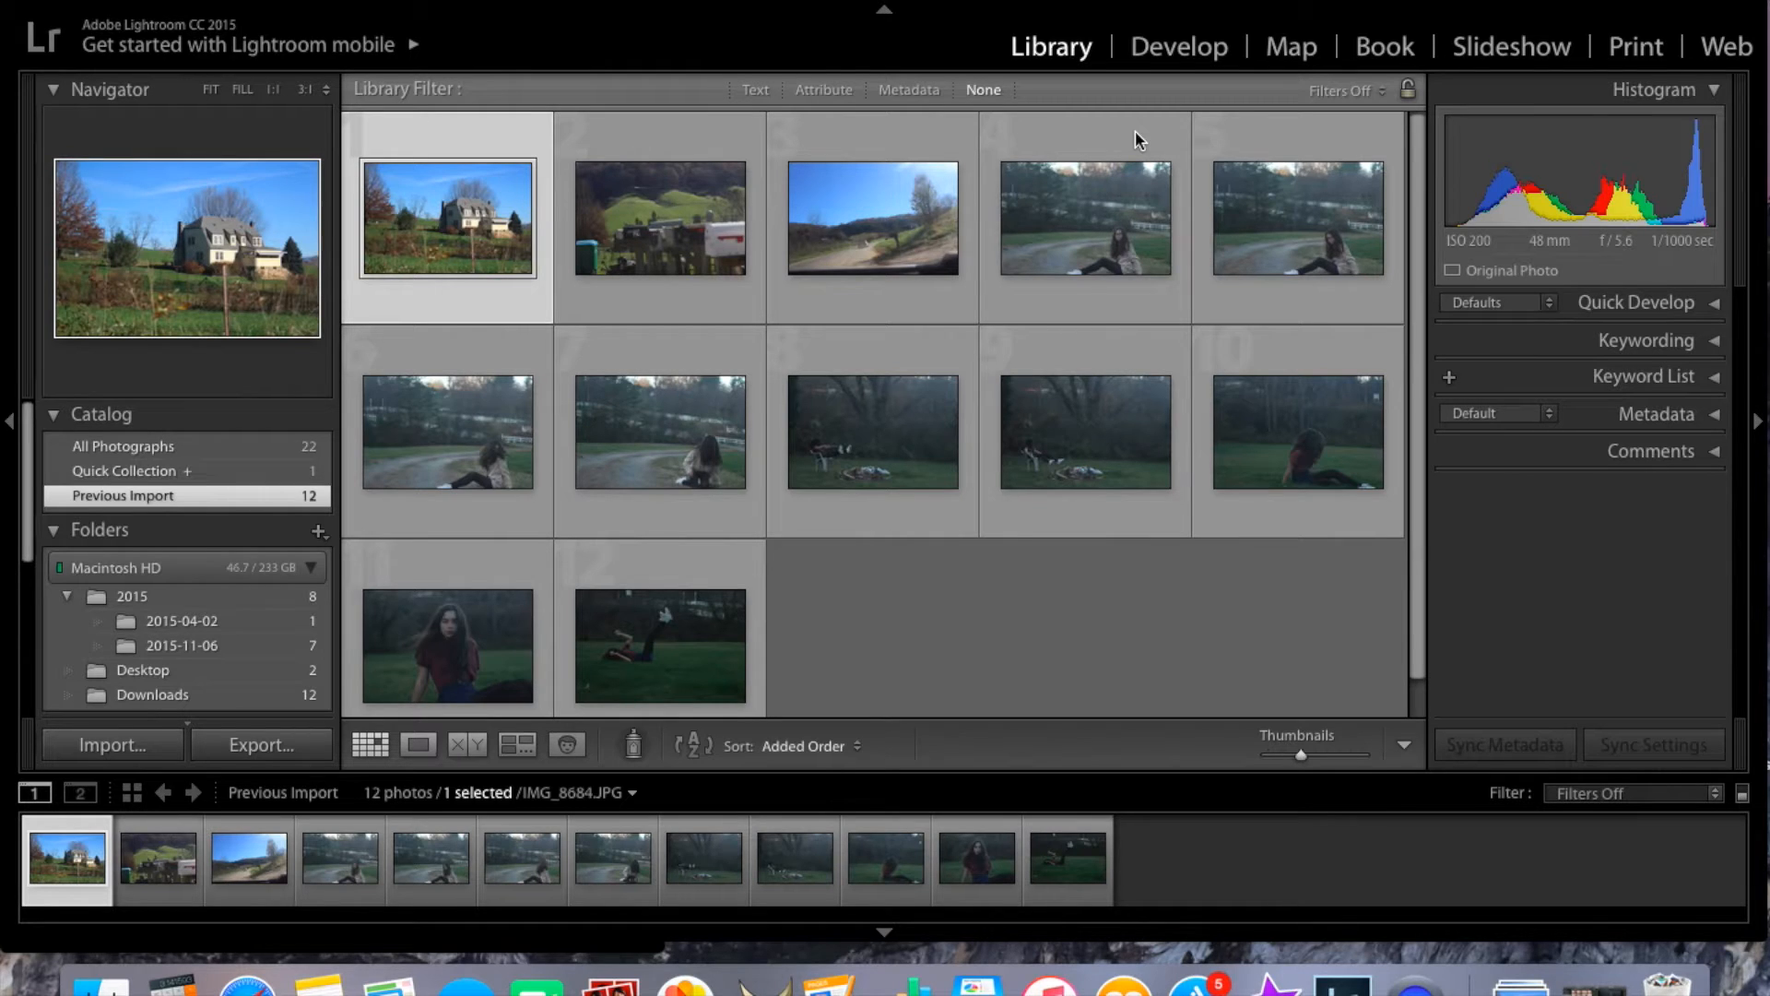
pyautogui.moveTo(419, 263)
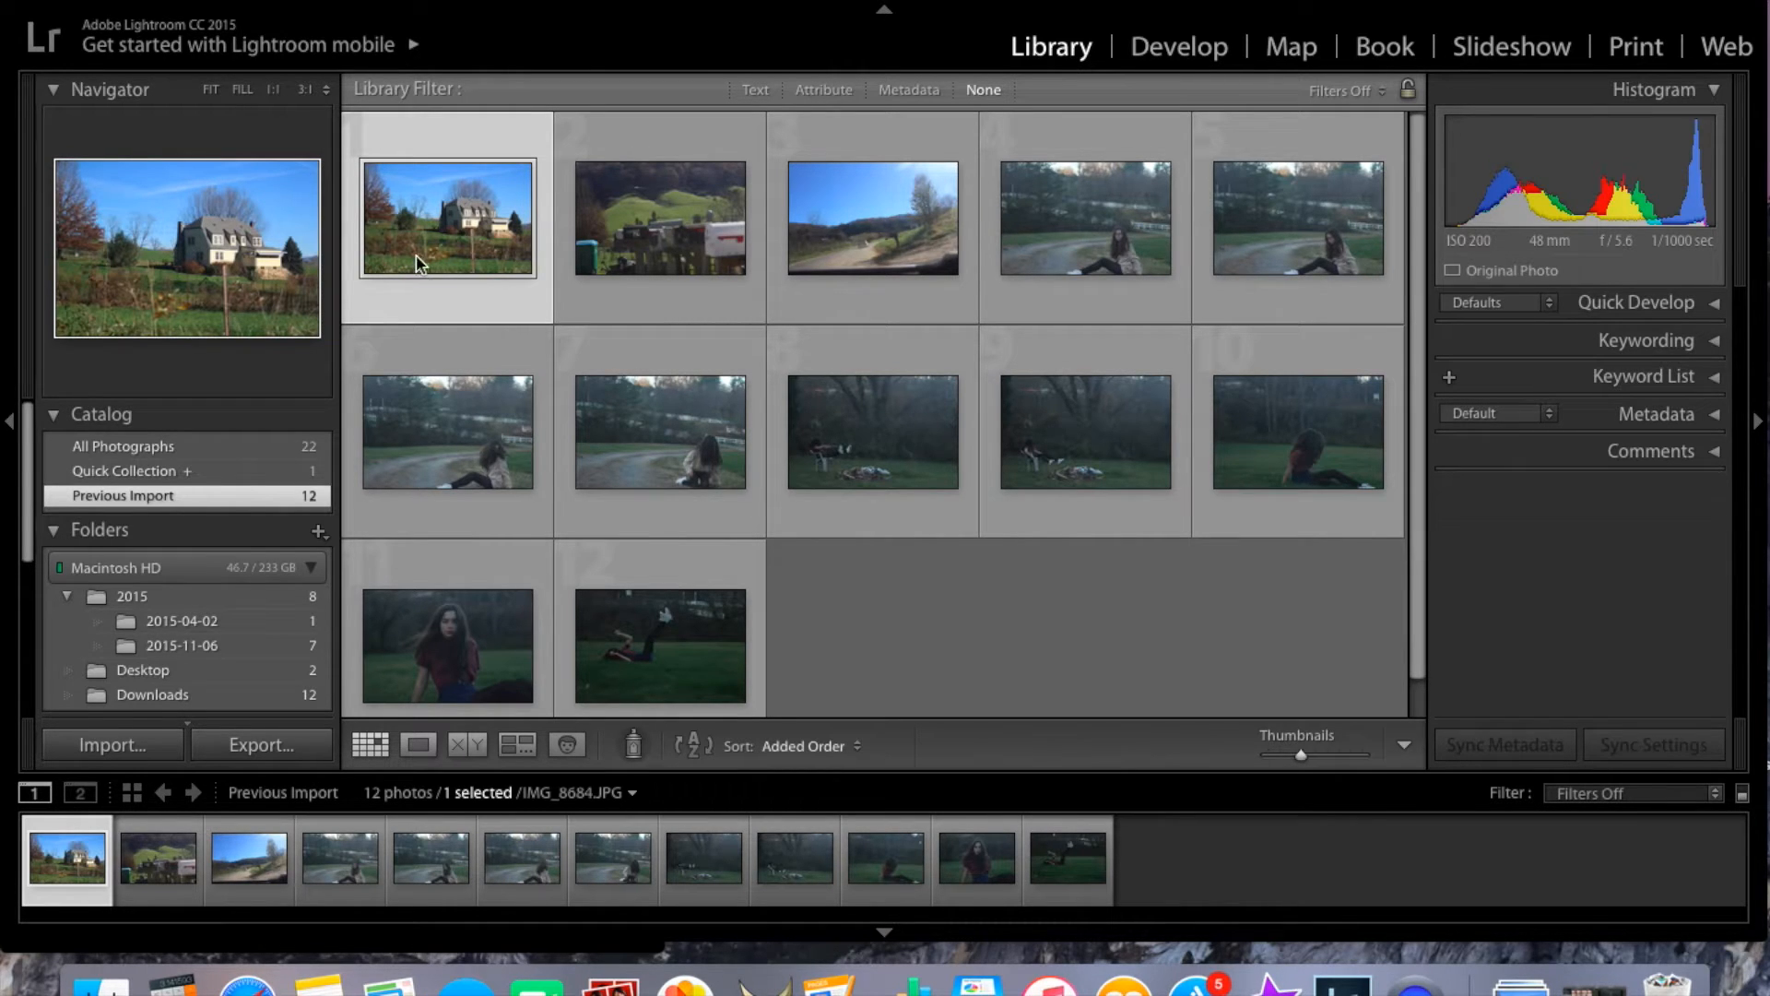
pyautogui.moveTo(1205, 53)
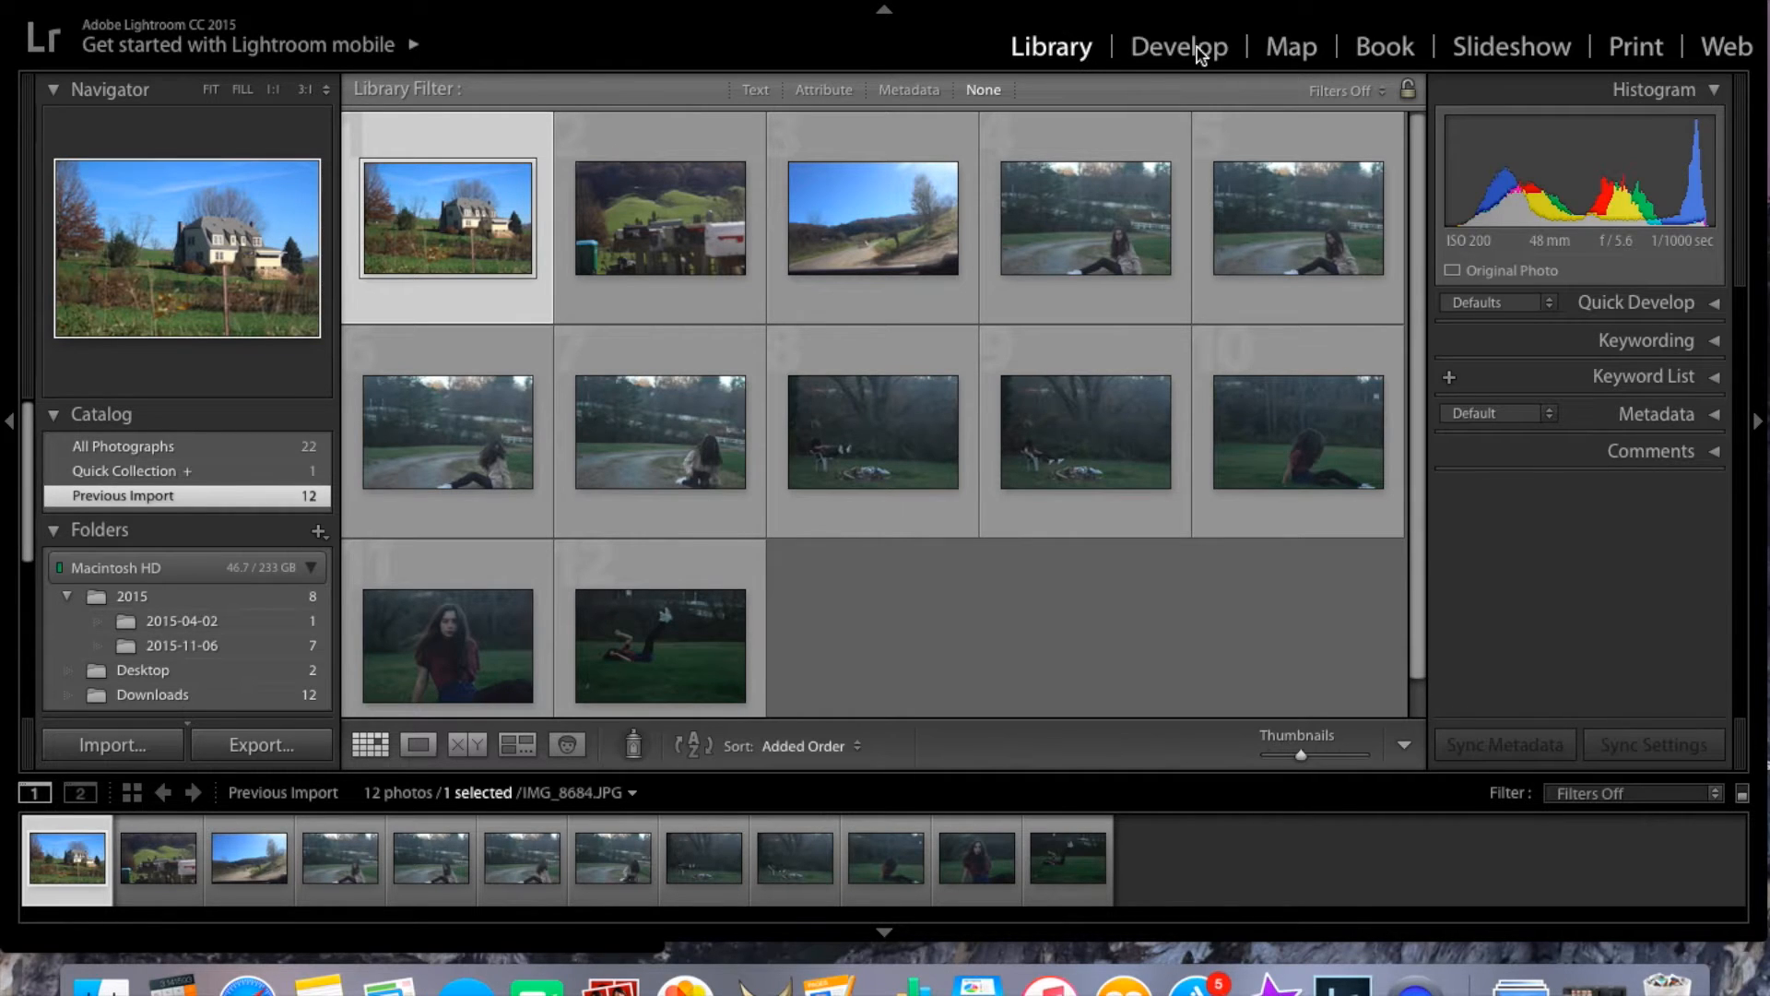
# - Open the farmhouse photo in Develop and apply the VSCO C - Kodak Gold 100 preset
pyautogui.click(1179, 46)
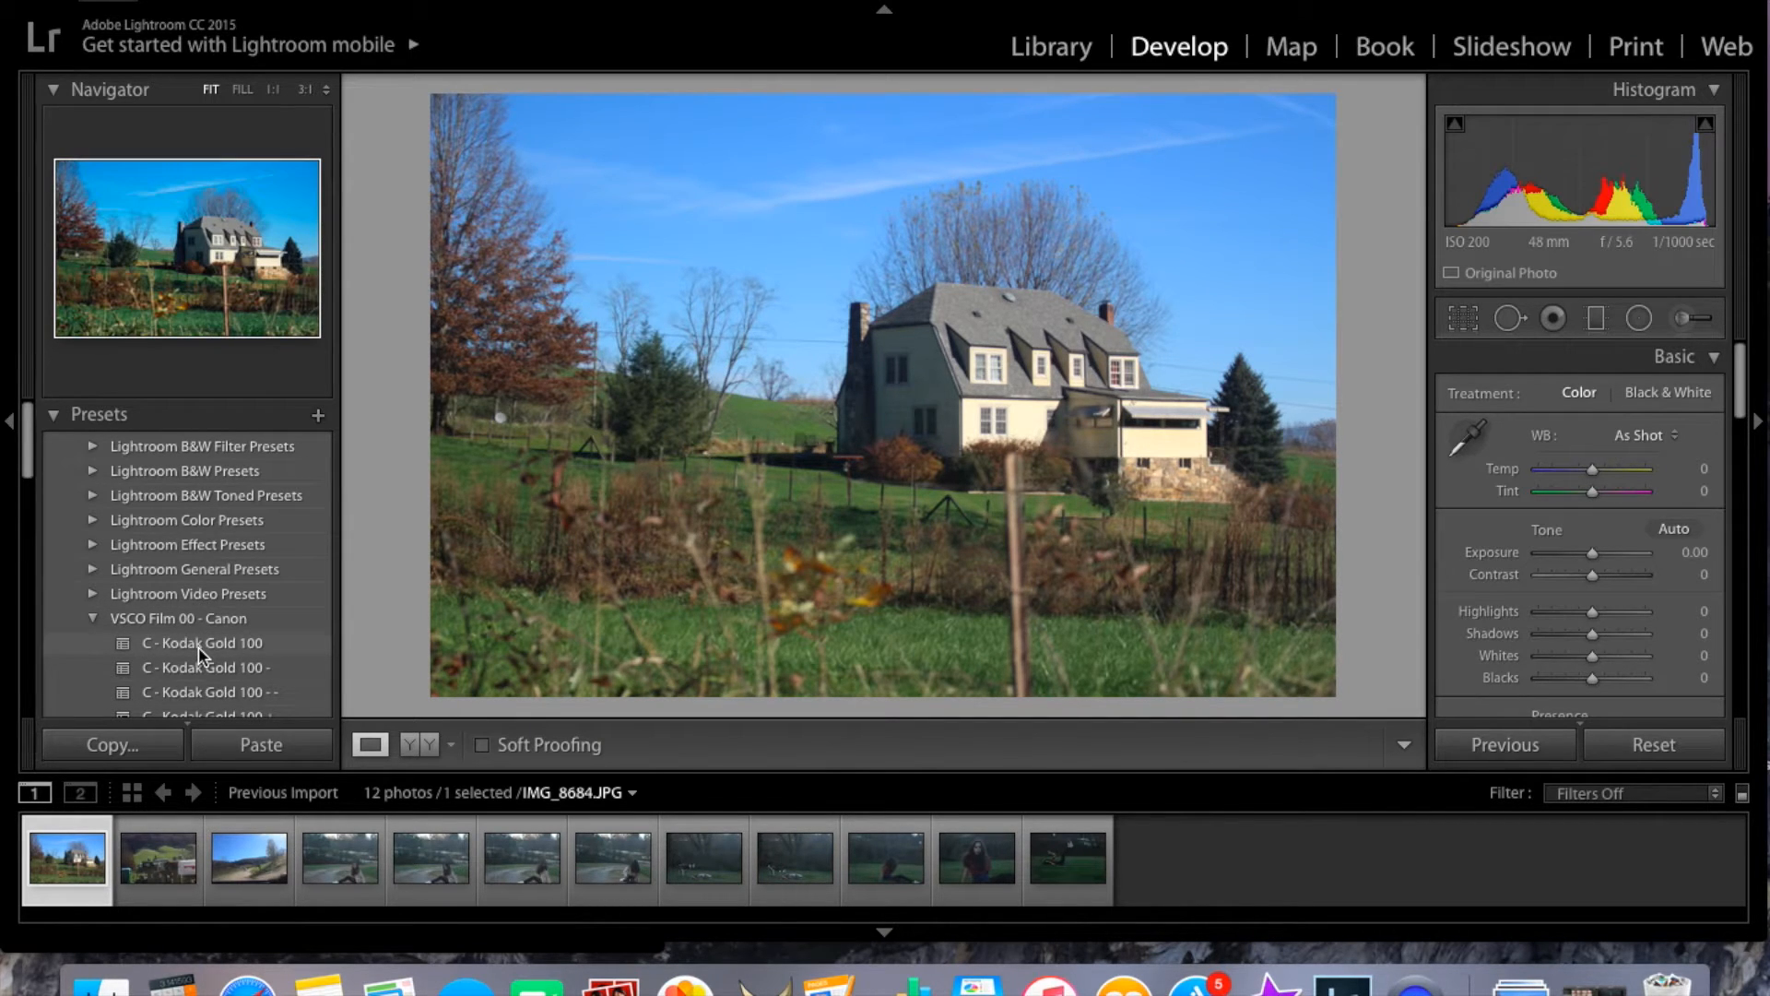
pyautogui.click(203, 643)
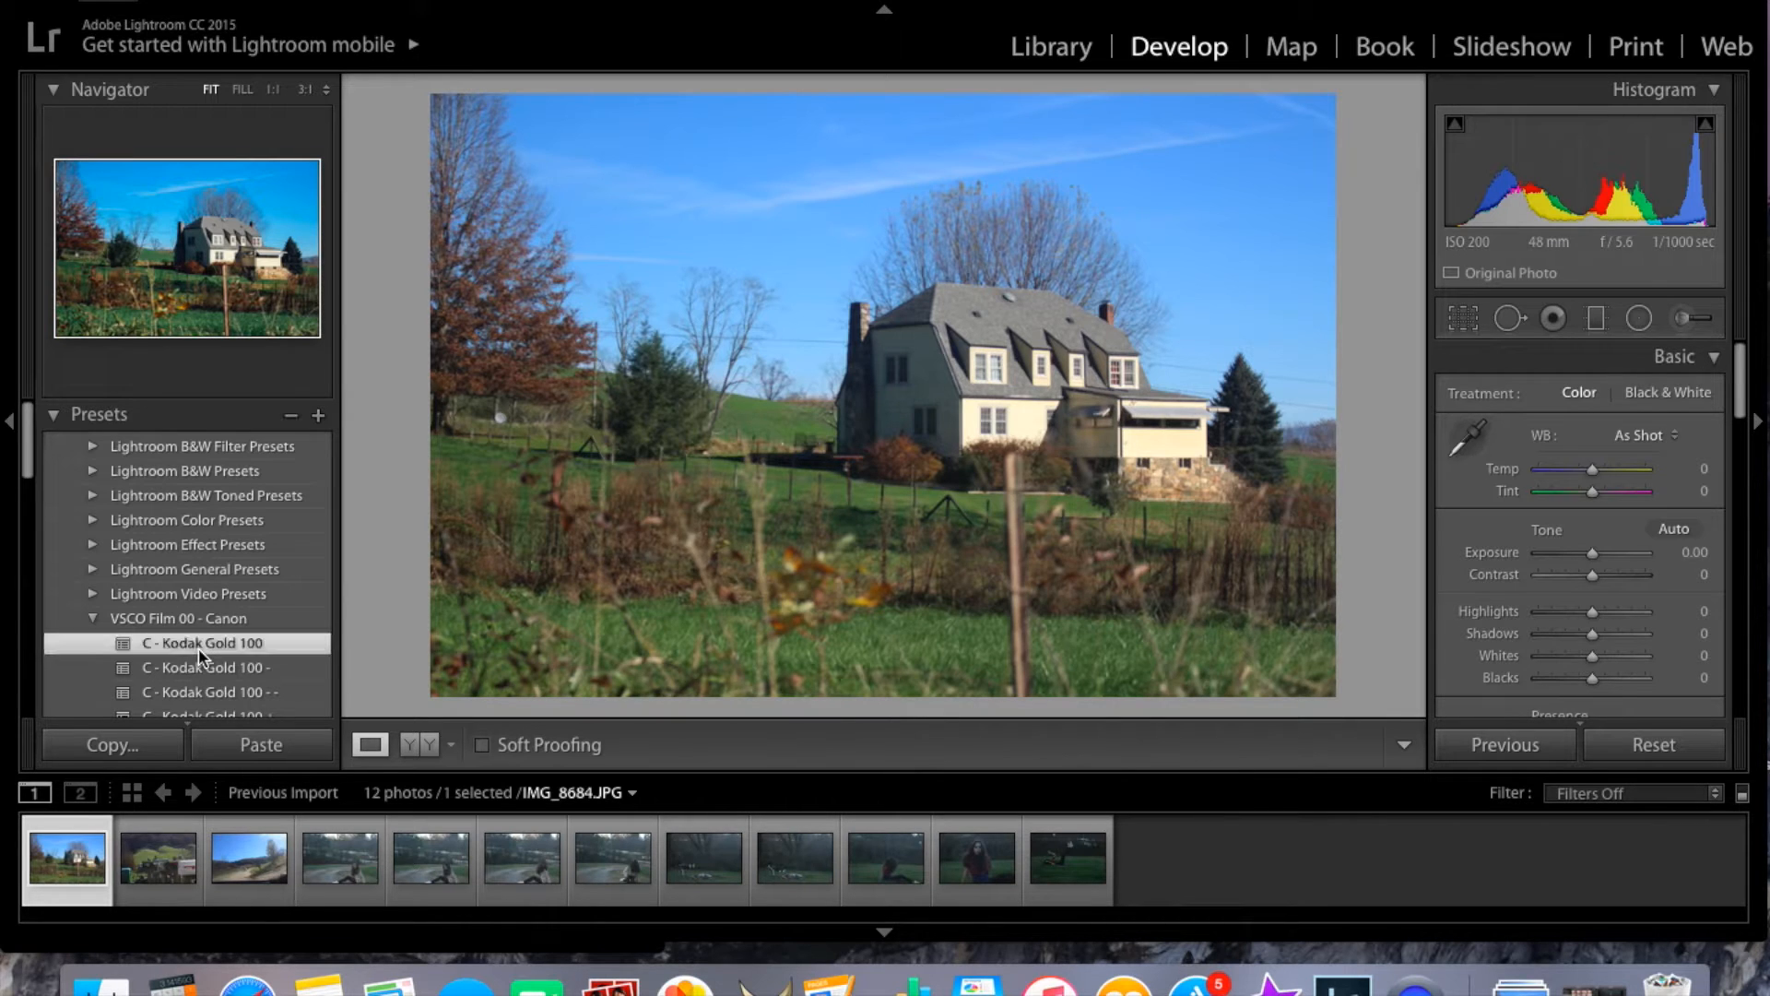
pyautogui.click(203, 643)
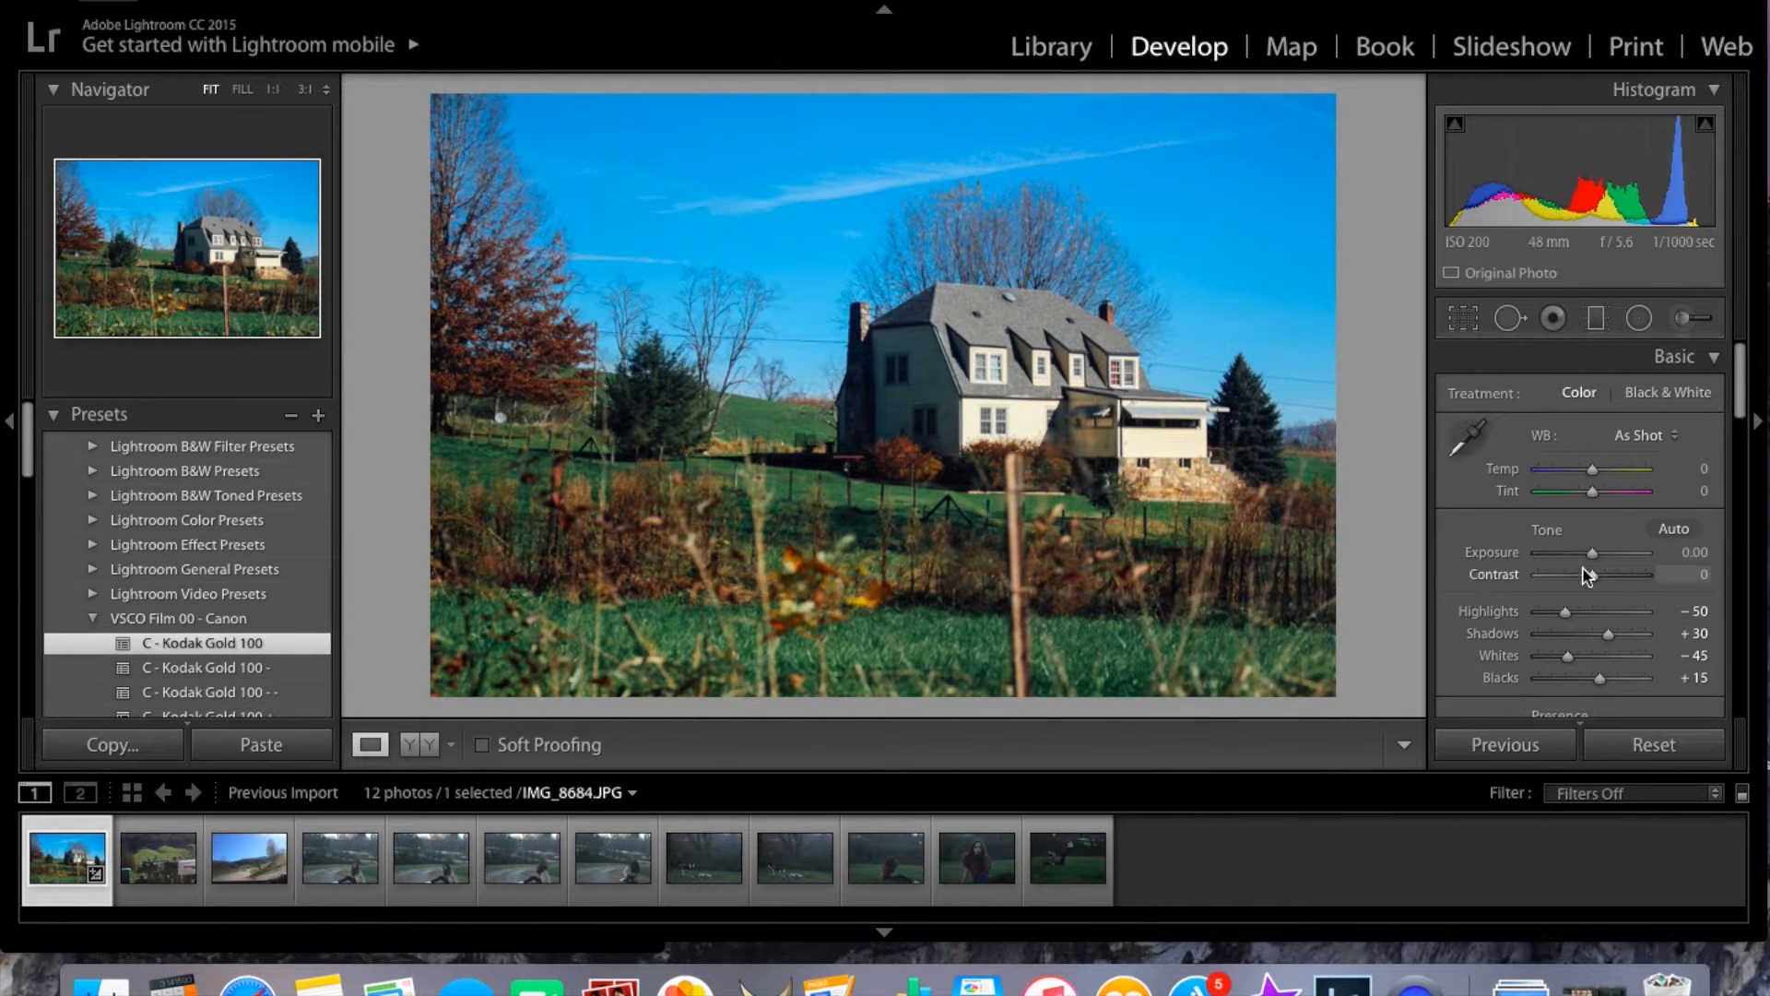
pyautogui.scroll(-3)
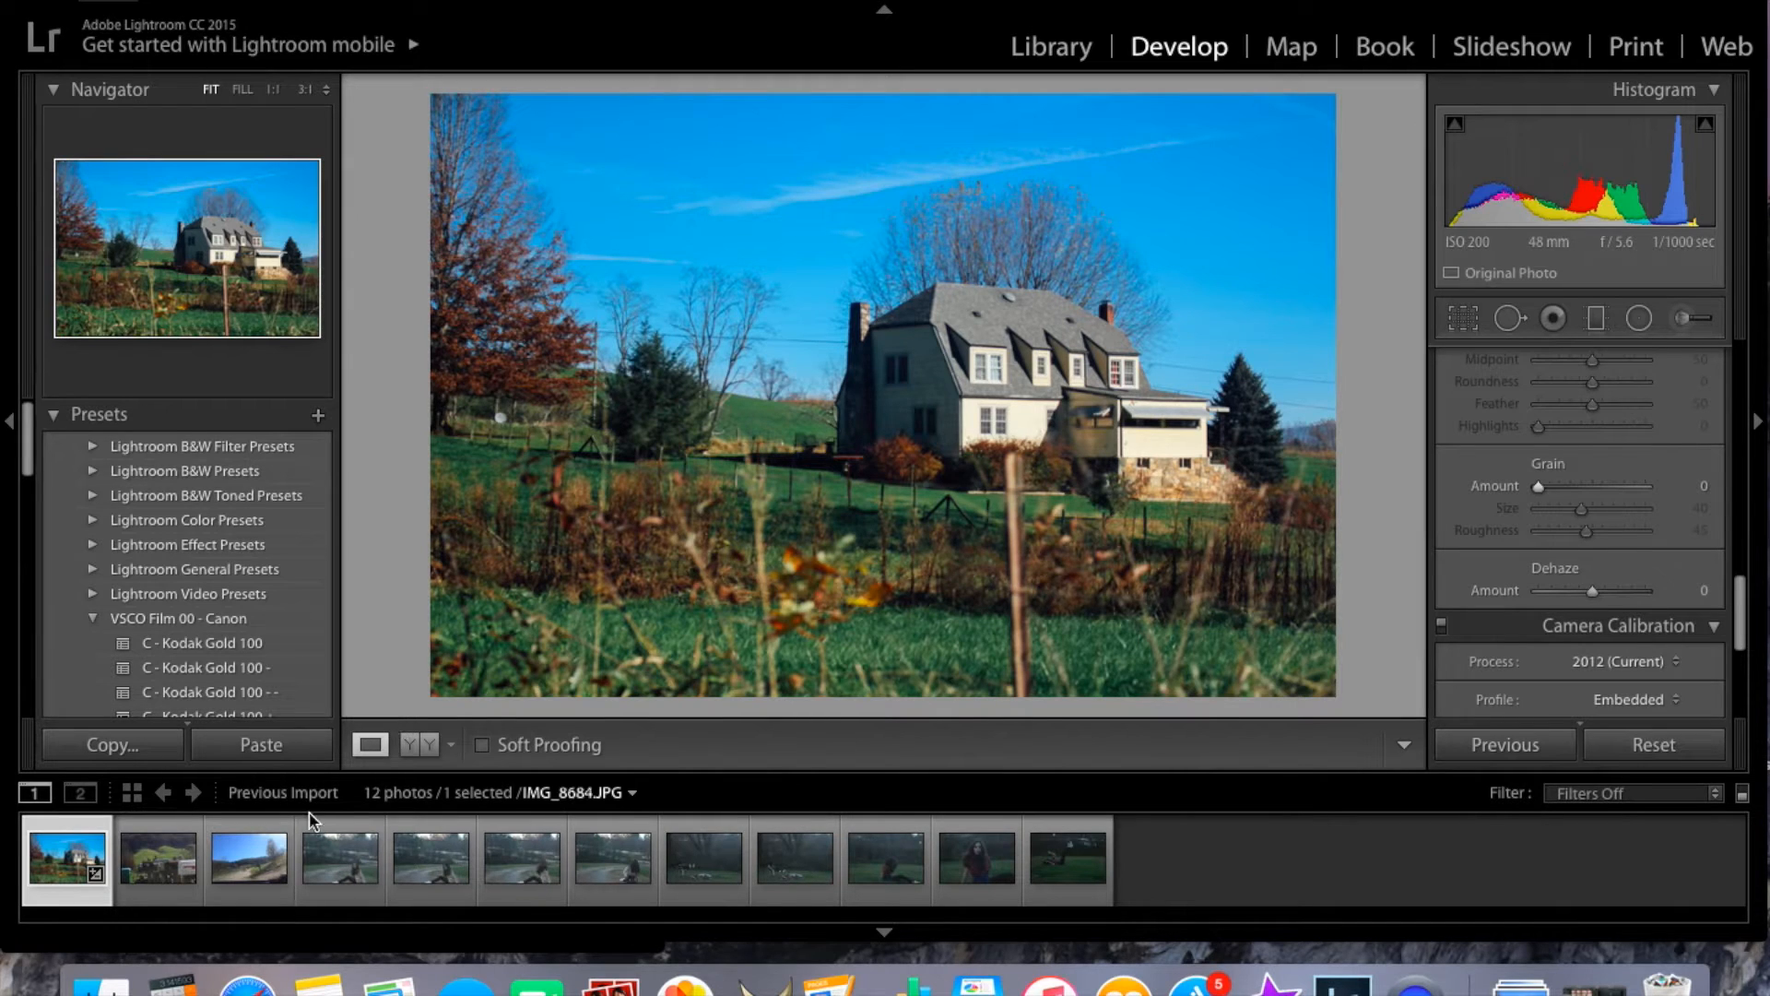
pyautogui.click(157, 859)
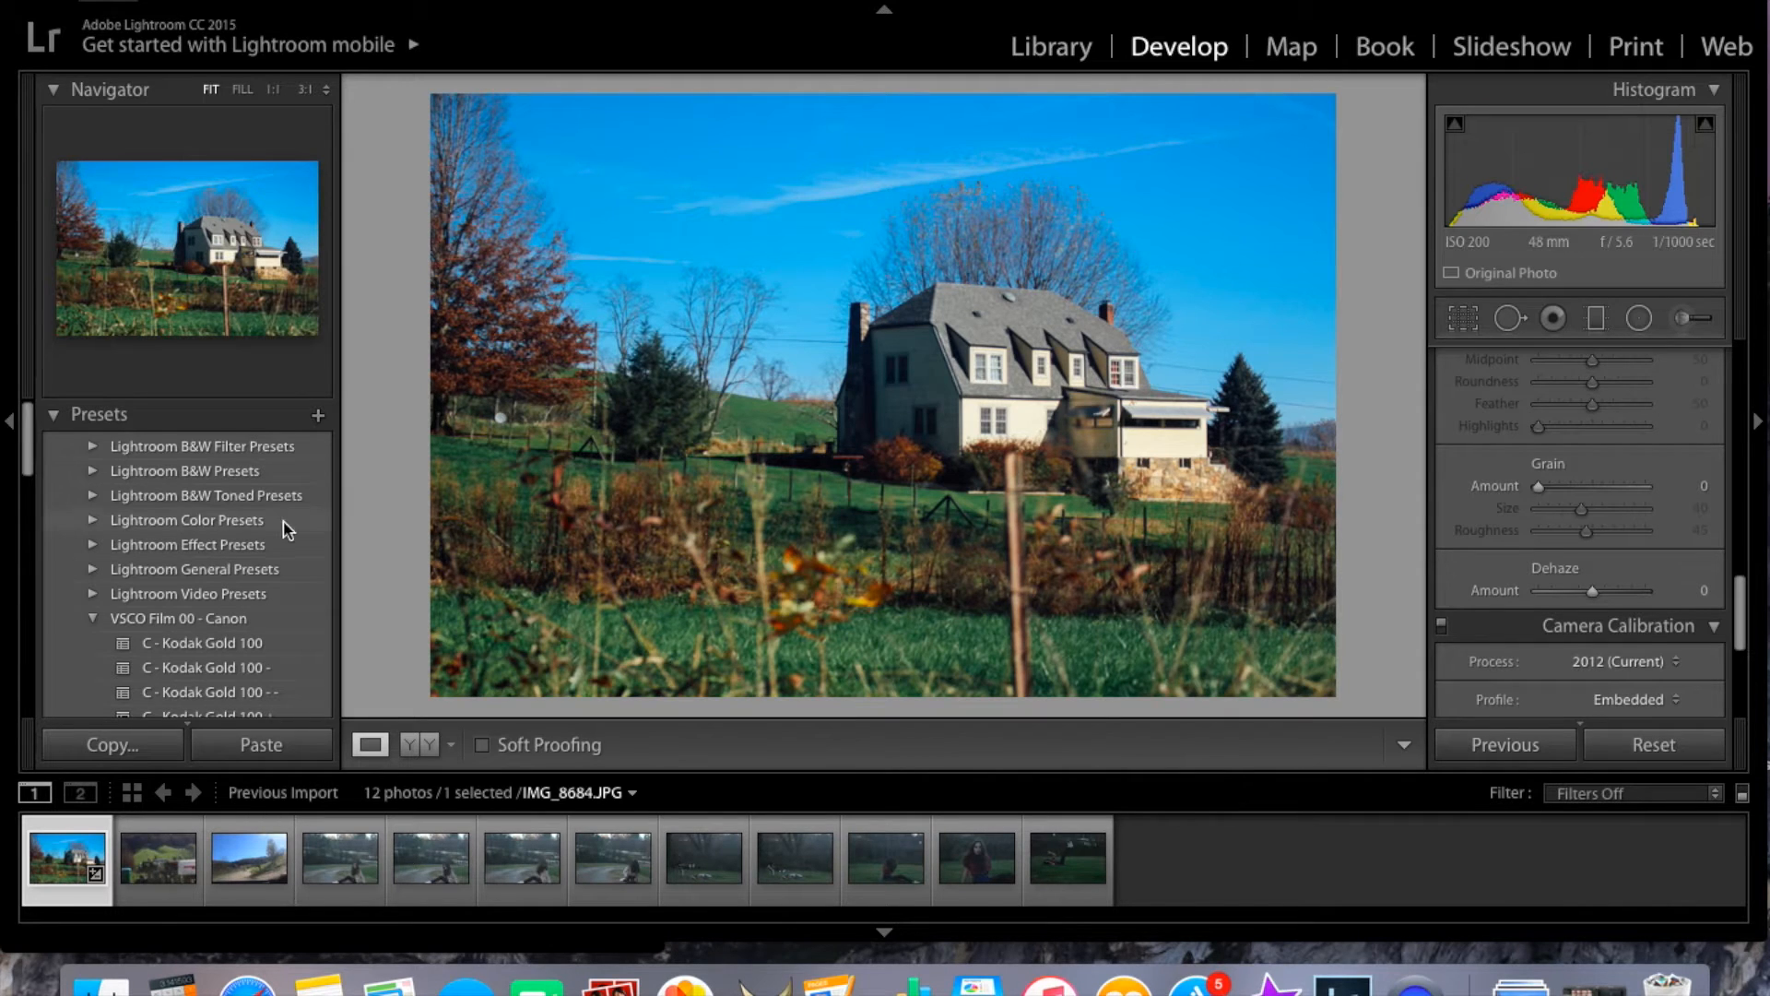
pyautogui.moveTo(618, 605)
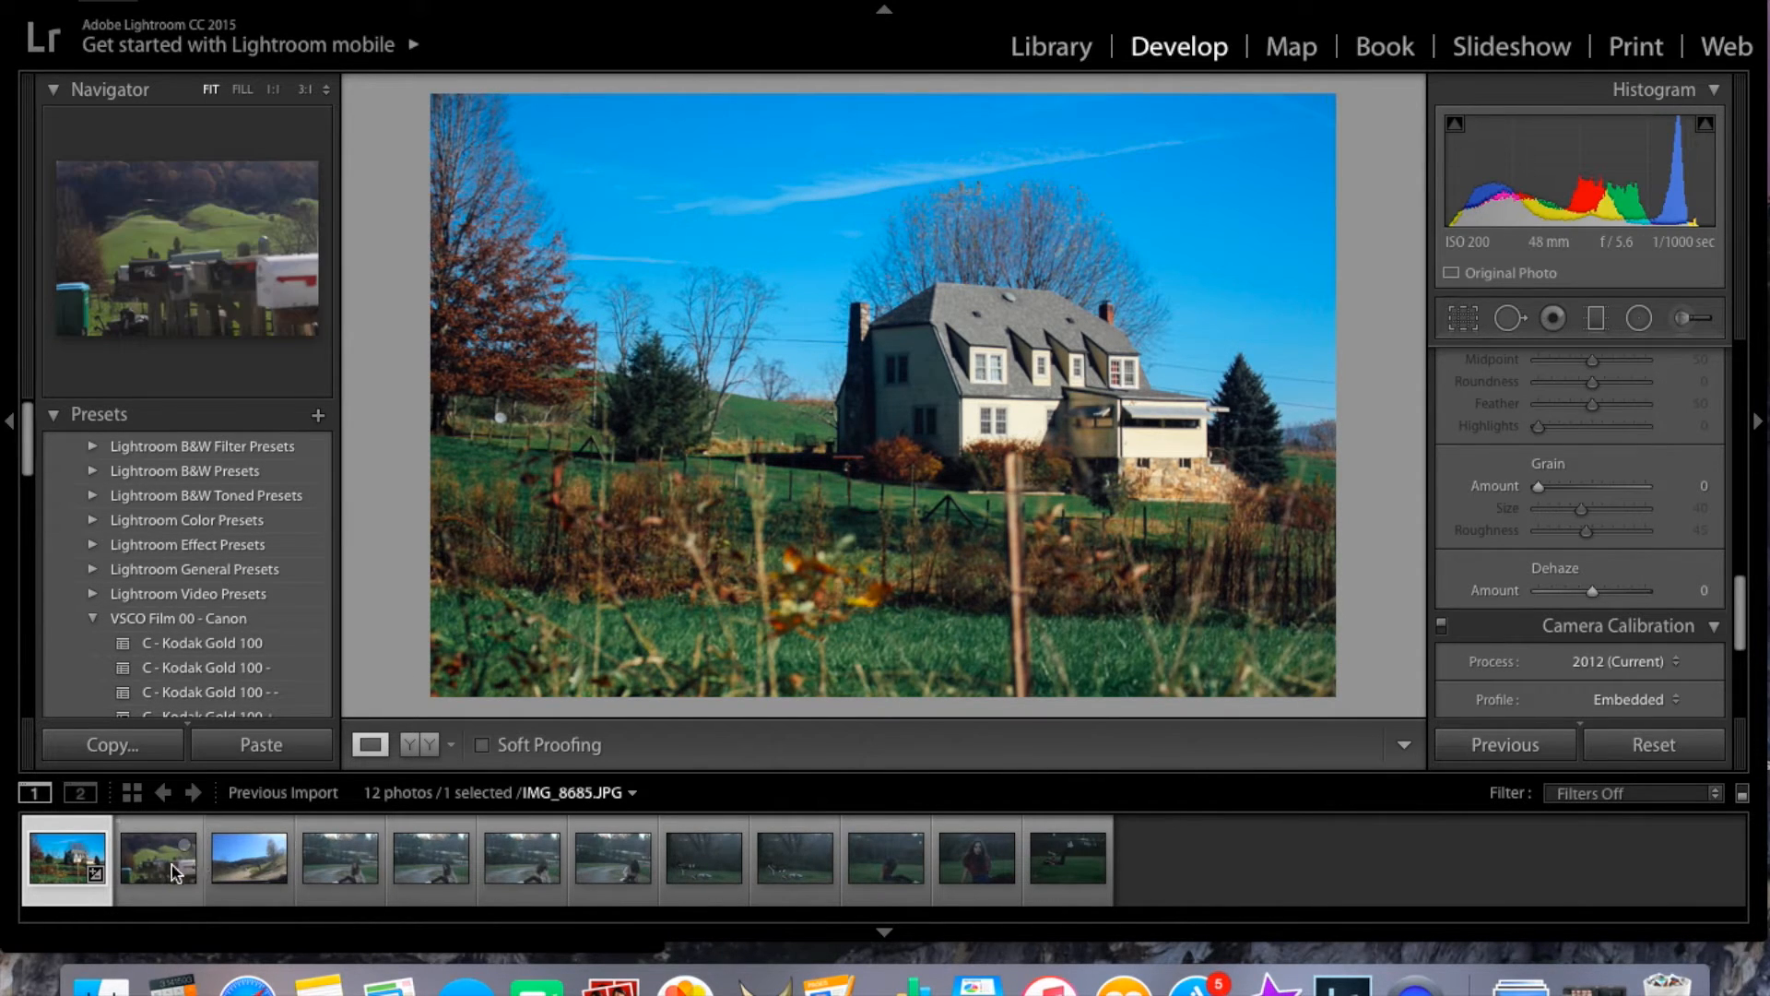
# - Apply C - Kodak Gold 100 +++ to the mailbox photo, with Exposure +0.20 and Tint +3
pyautogui.click(157, 861)
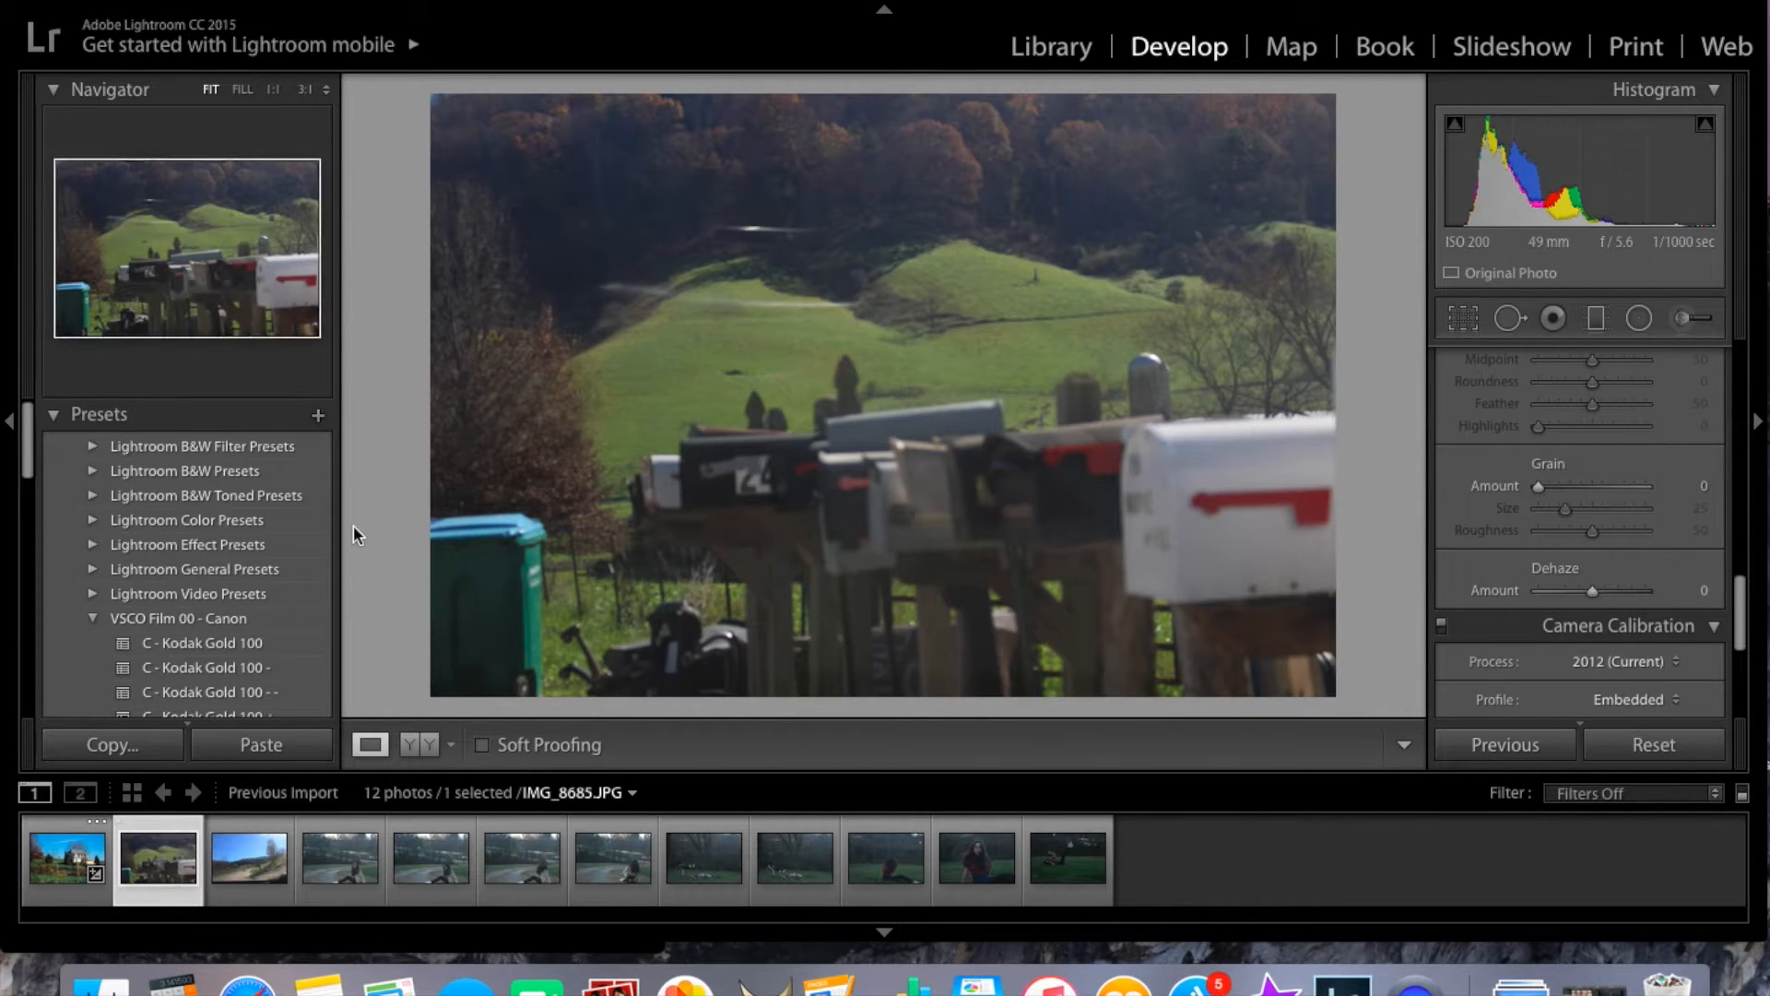
pyautogui.scroll(-3)
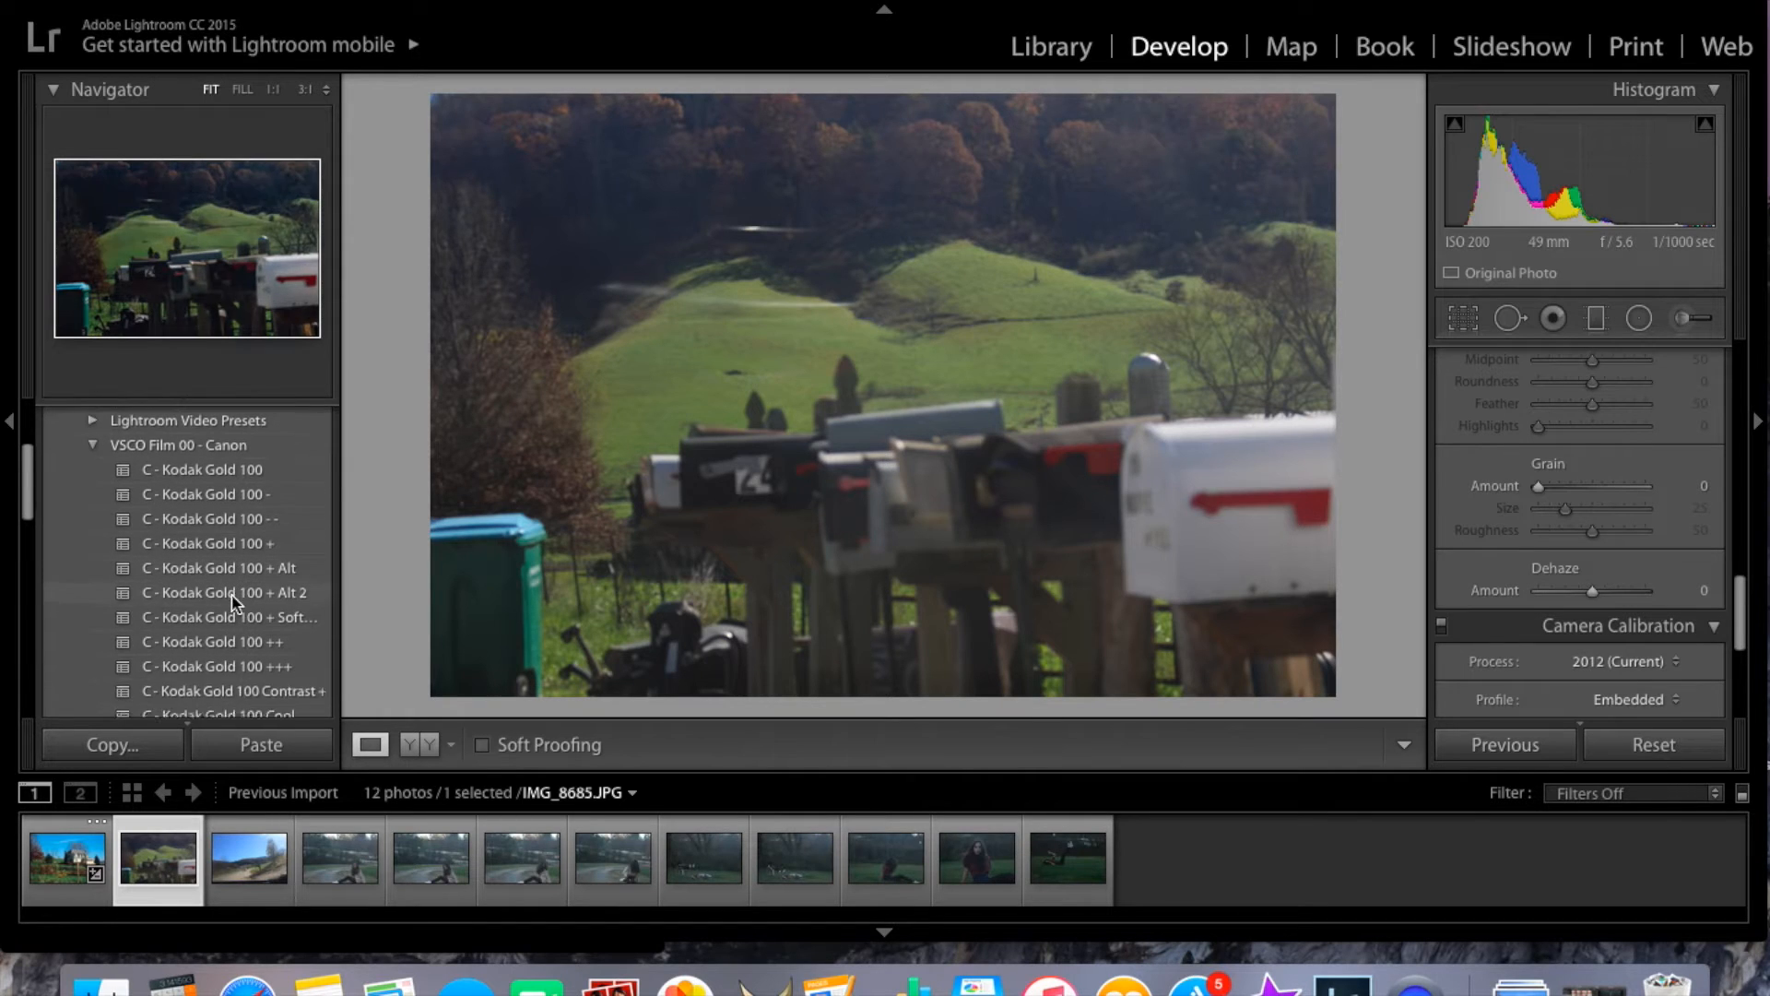
pyautogui.click(217, 612)
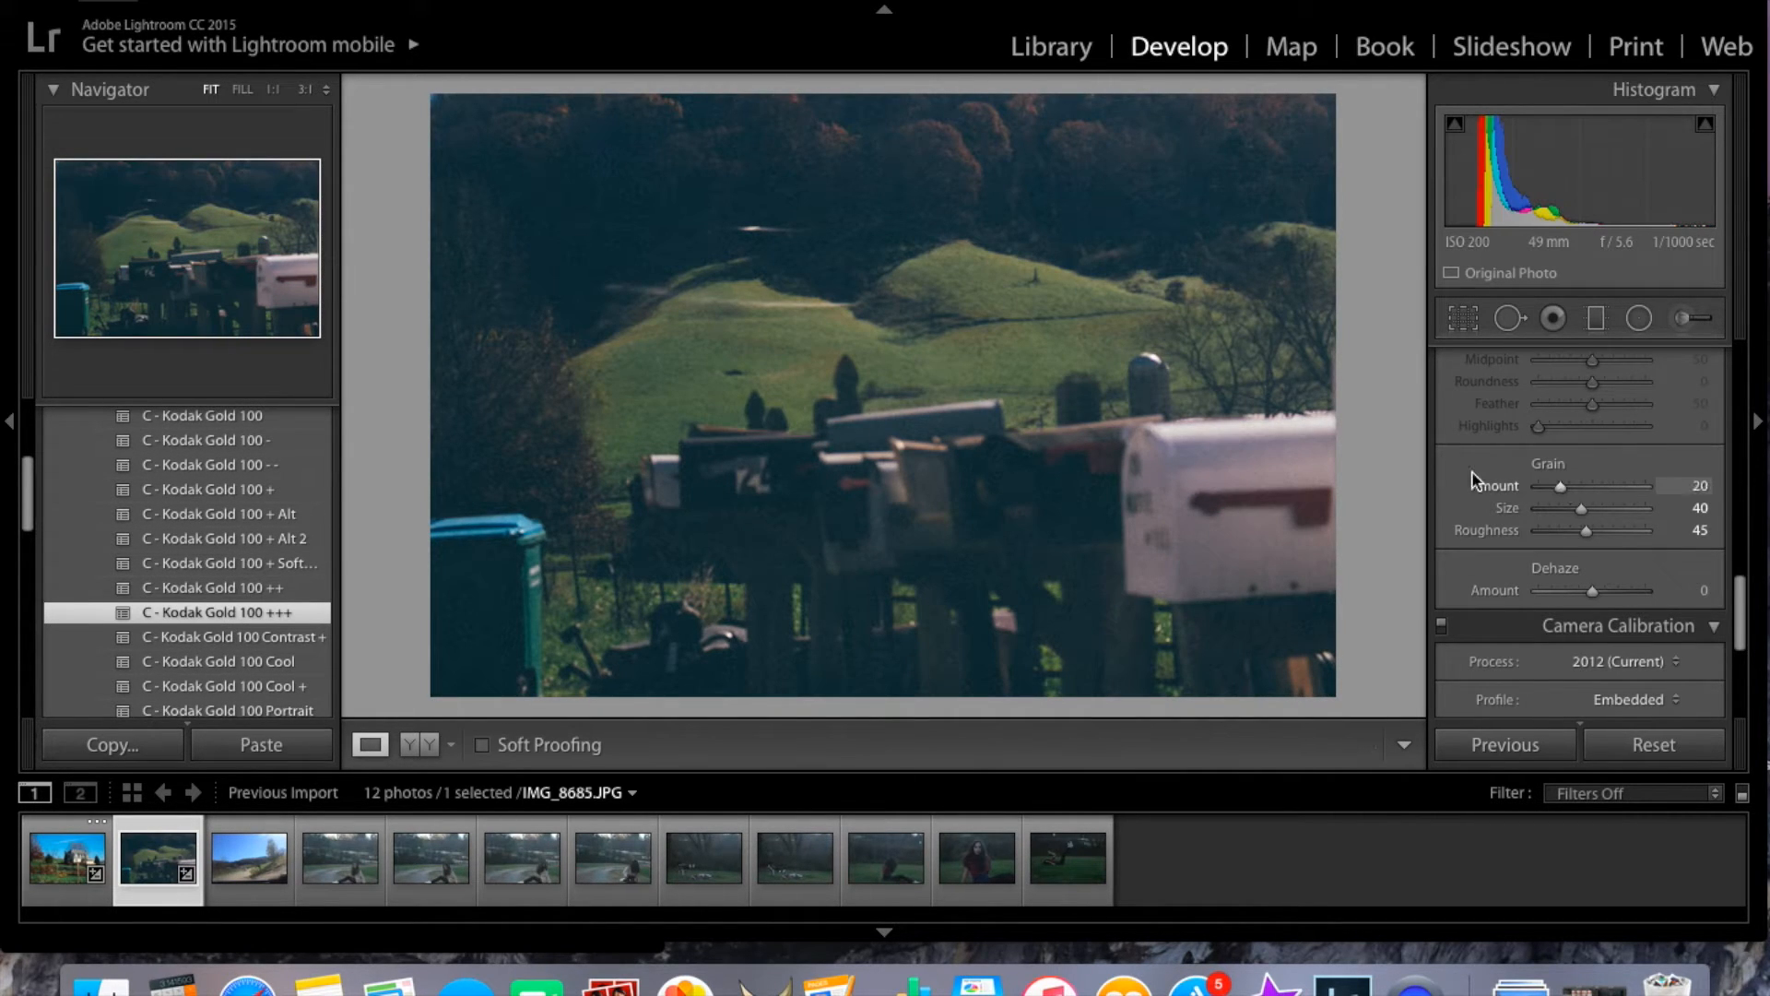
pyautogui.scroll(3)
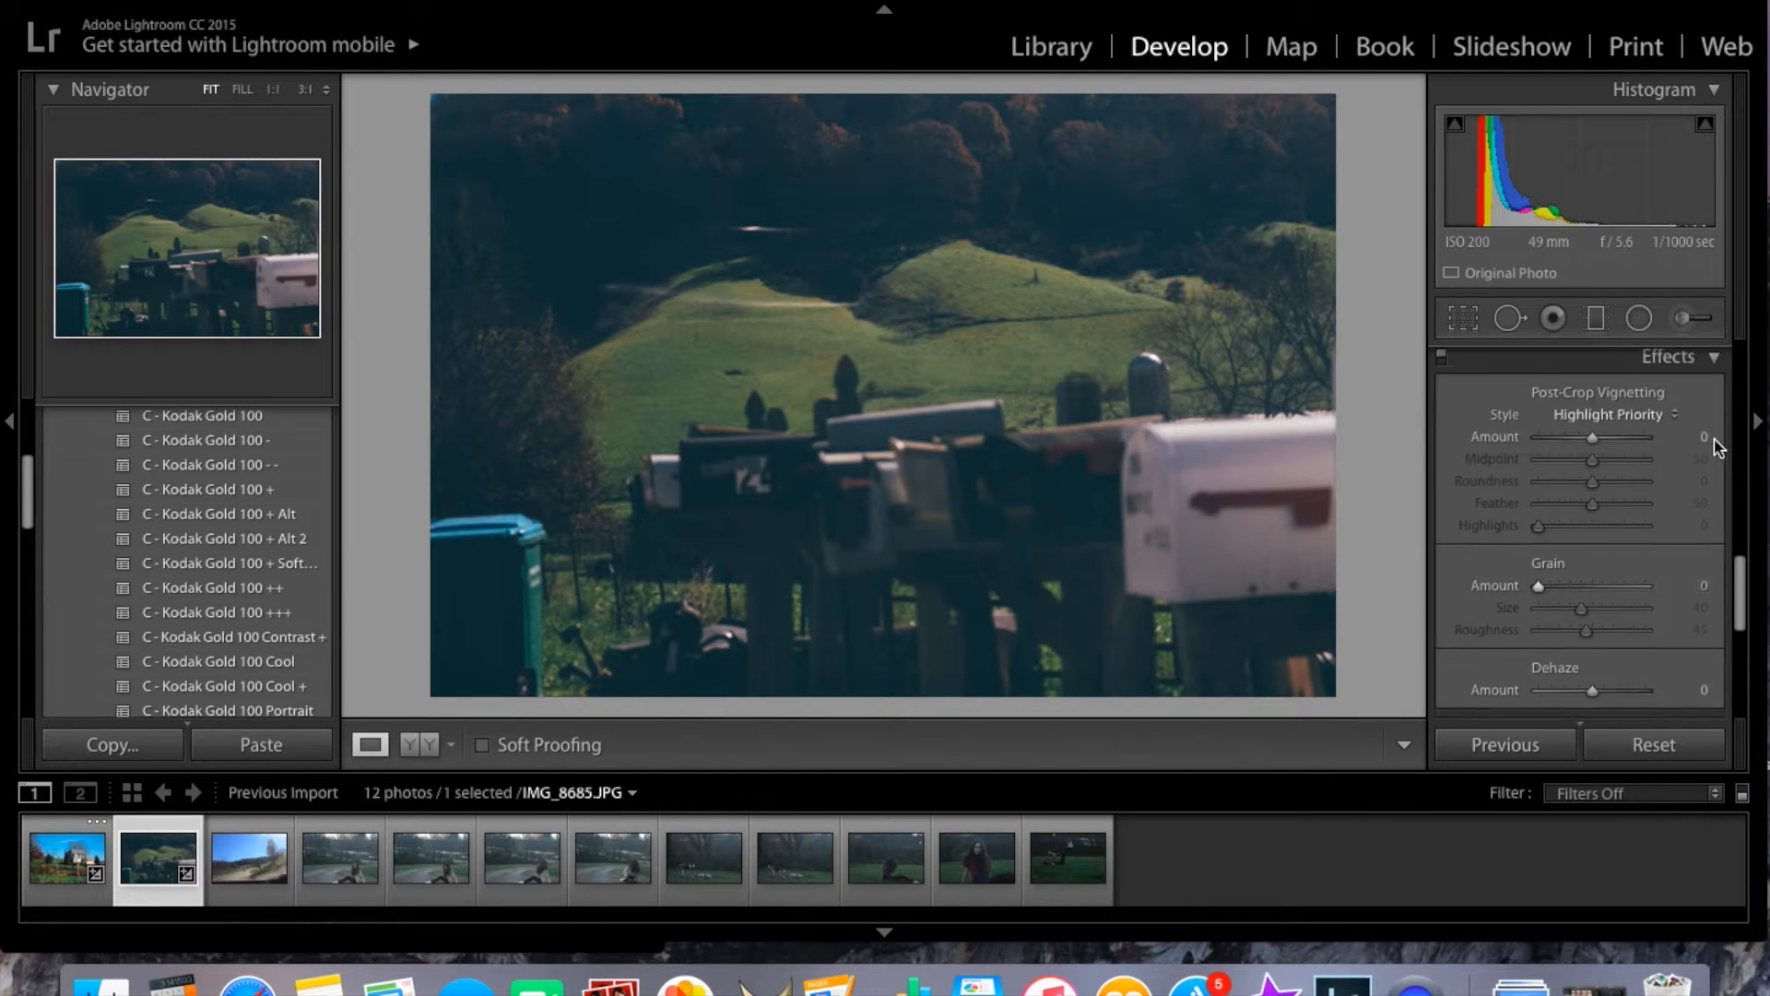
pyautogui.scroll(3)
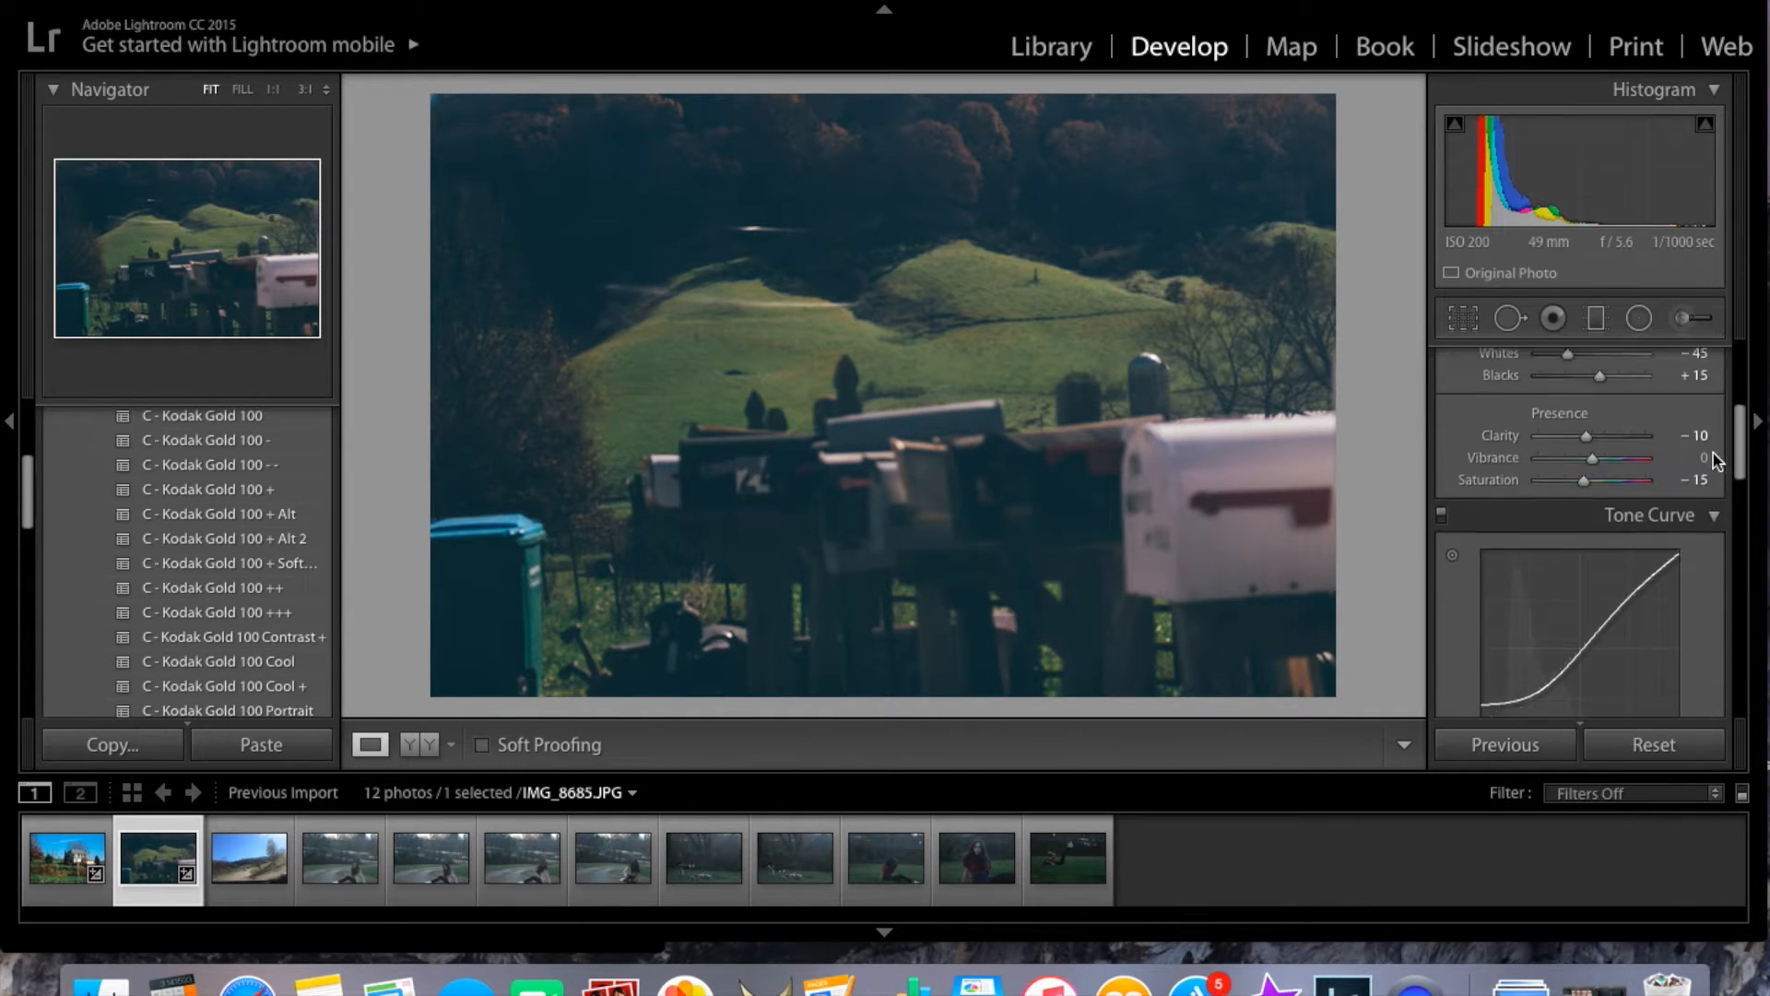
pyautogui.scroll(3)
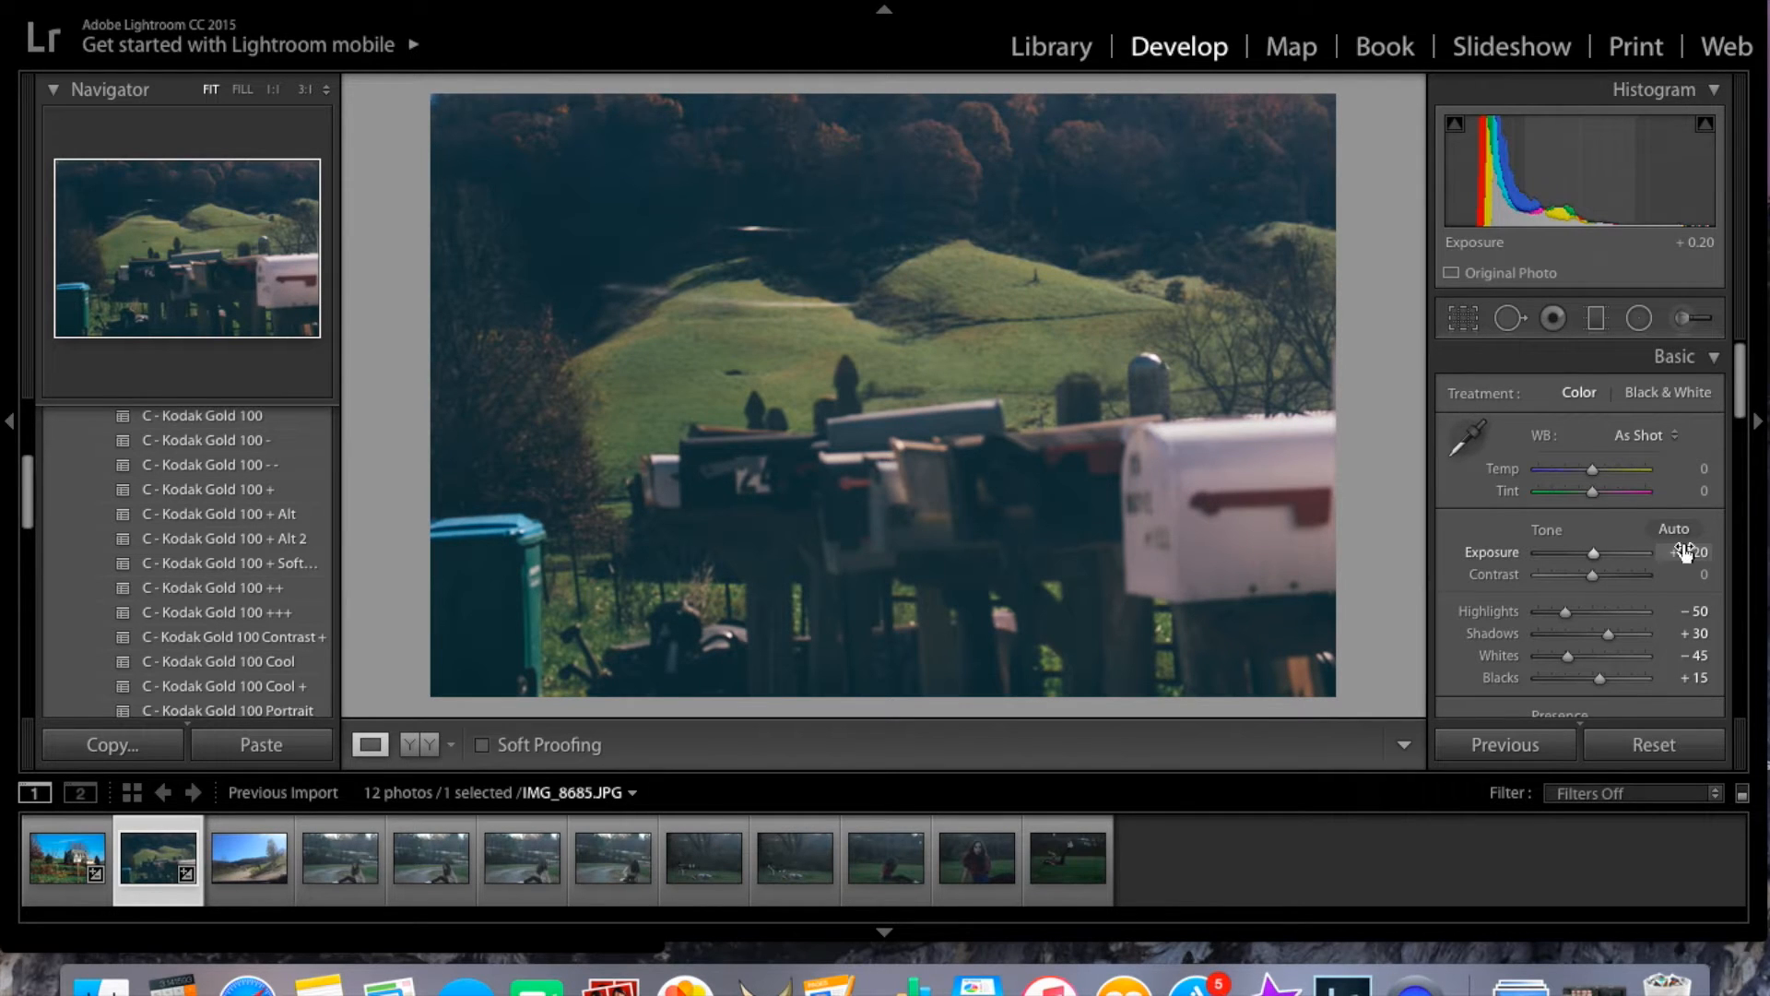
pyautogui.moveTo(1688, 480)
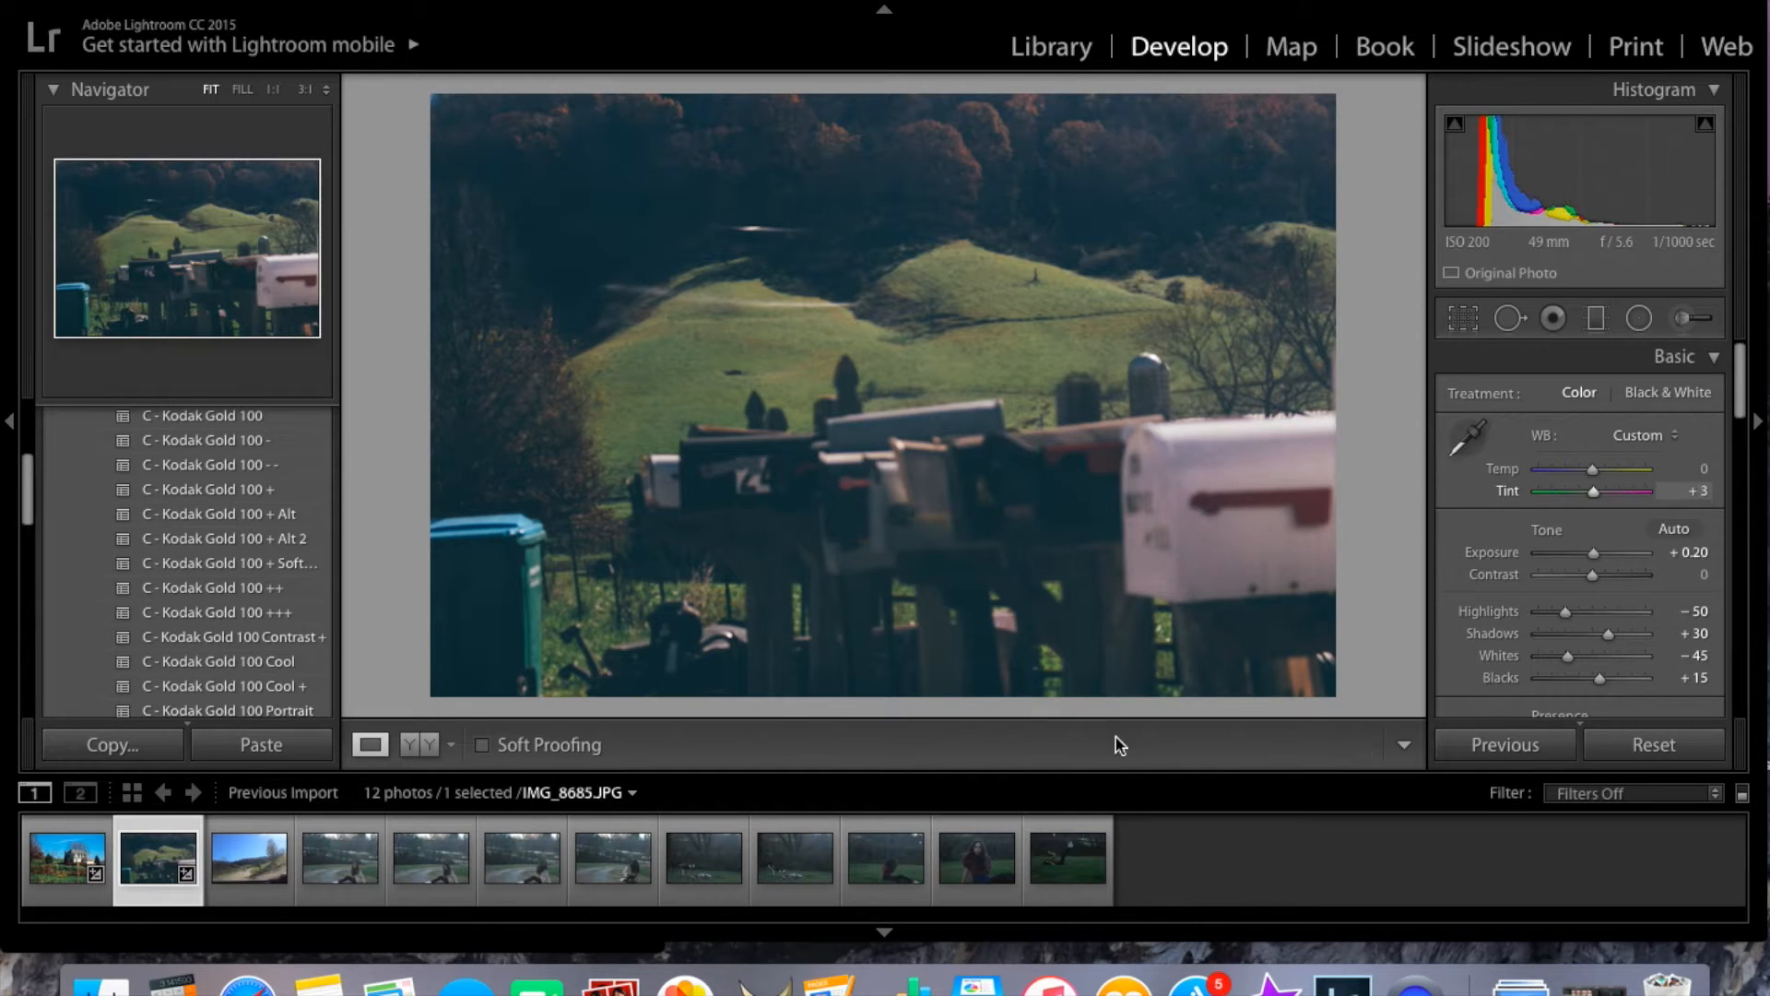
pyautogui.moveTo(638, 714)
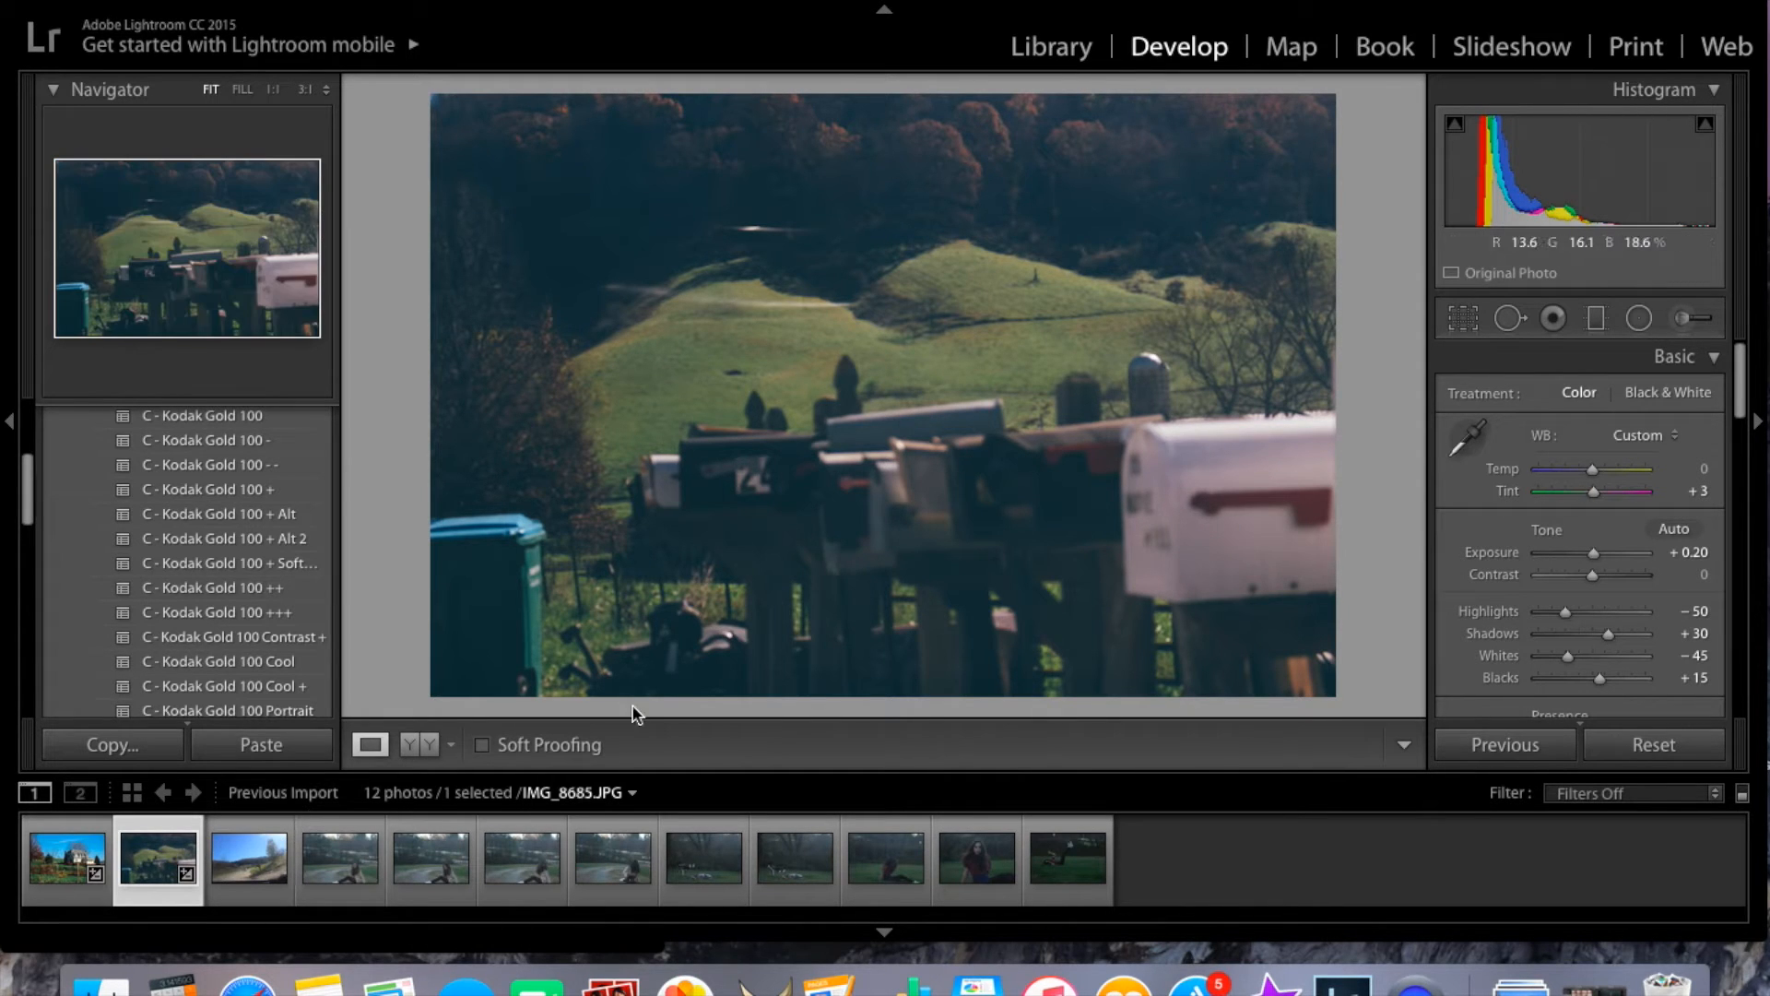
pyautogui.moveTo(644, 412)
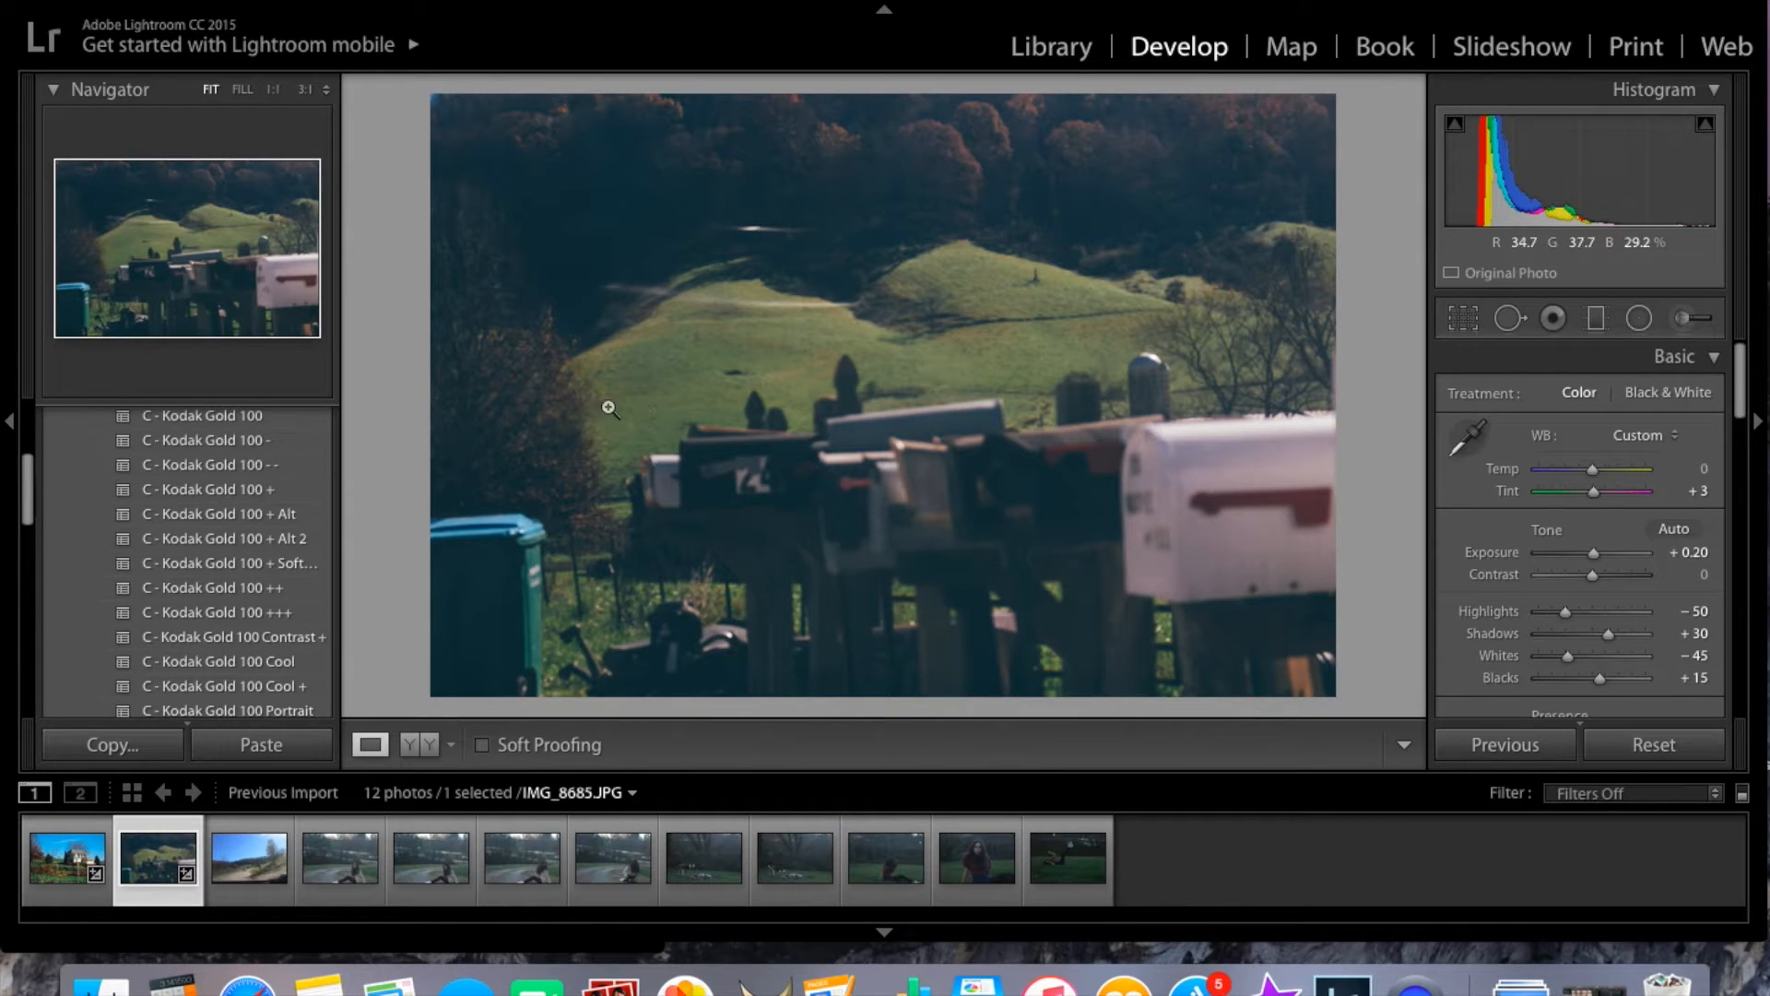
pyautogui.moveTo(538, 498)
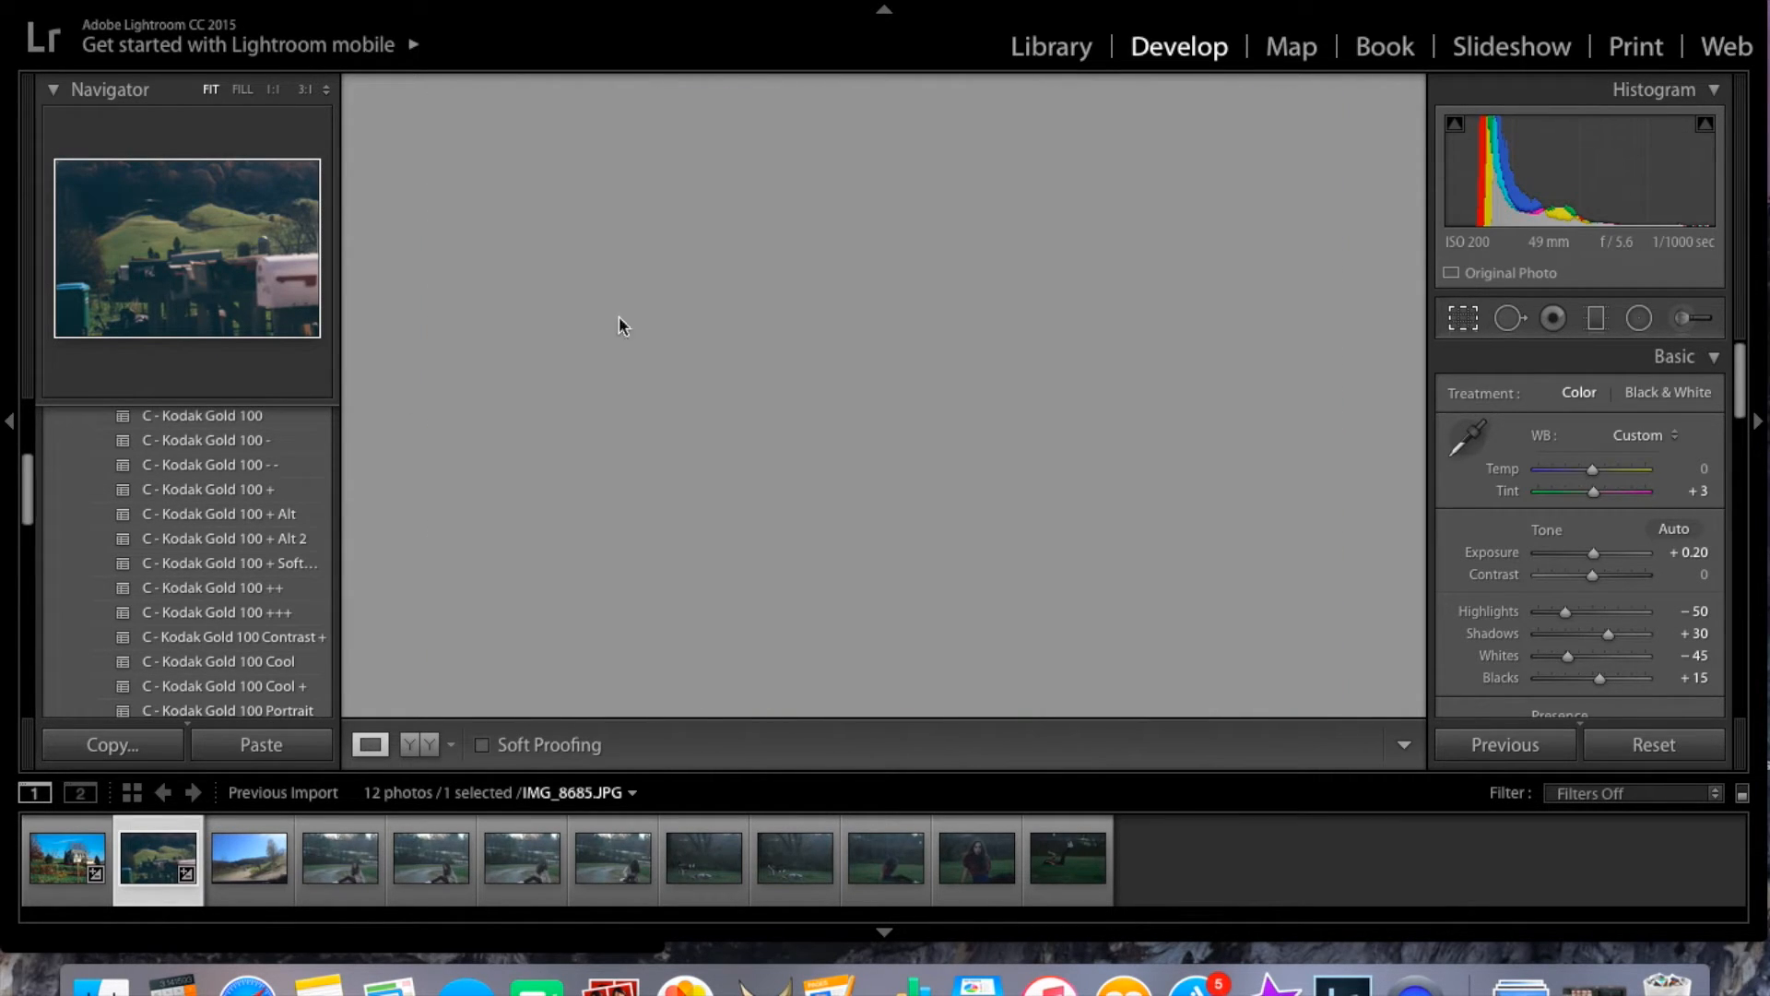
# - Crop the mailbox photo to an 8.5 x 11 aspect, then select the roadside photo
pyautogui.click(1462, 317)
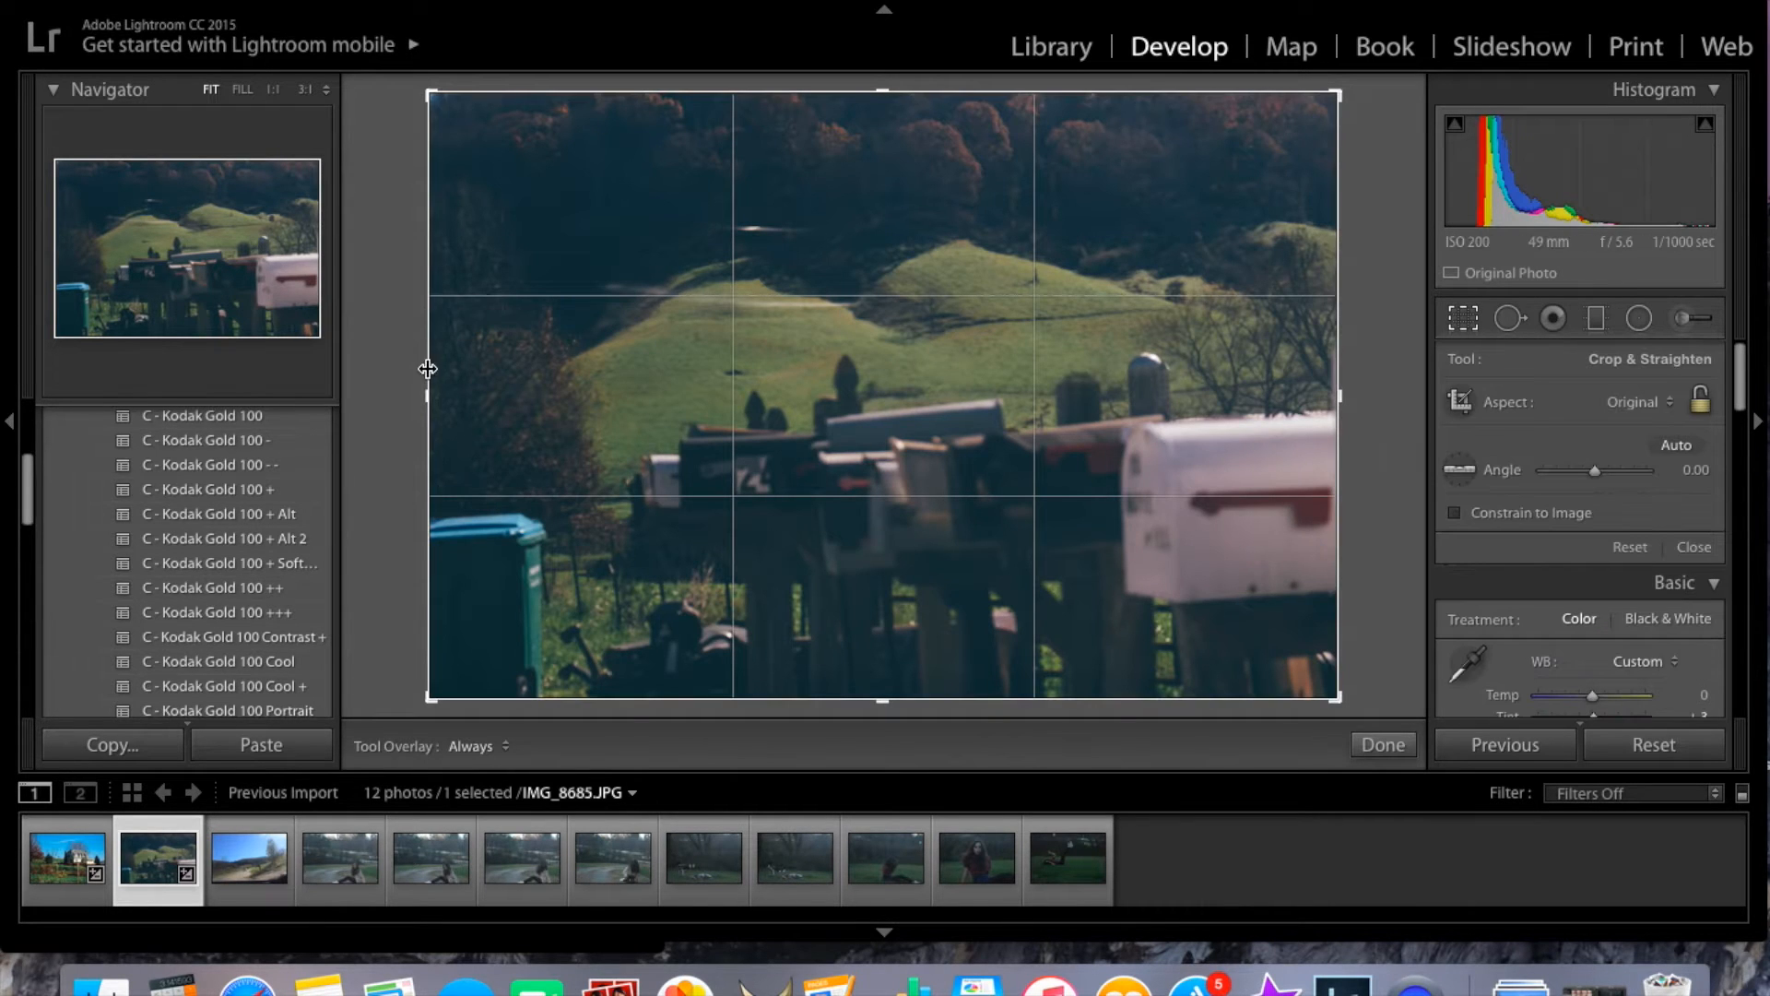
pyautogui.click(1639, 401)
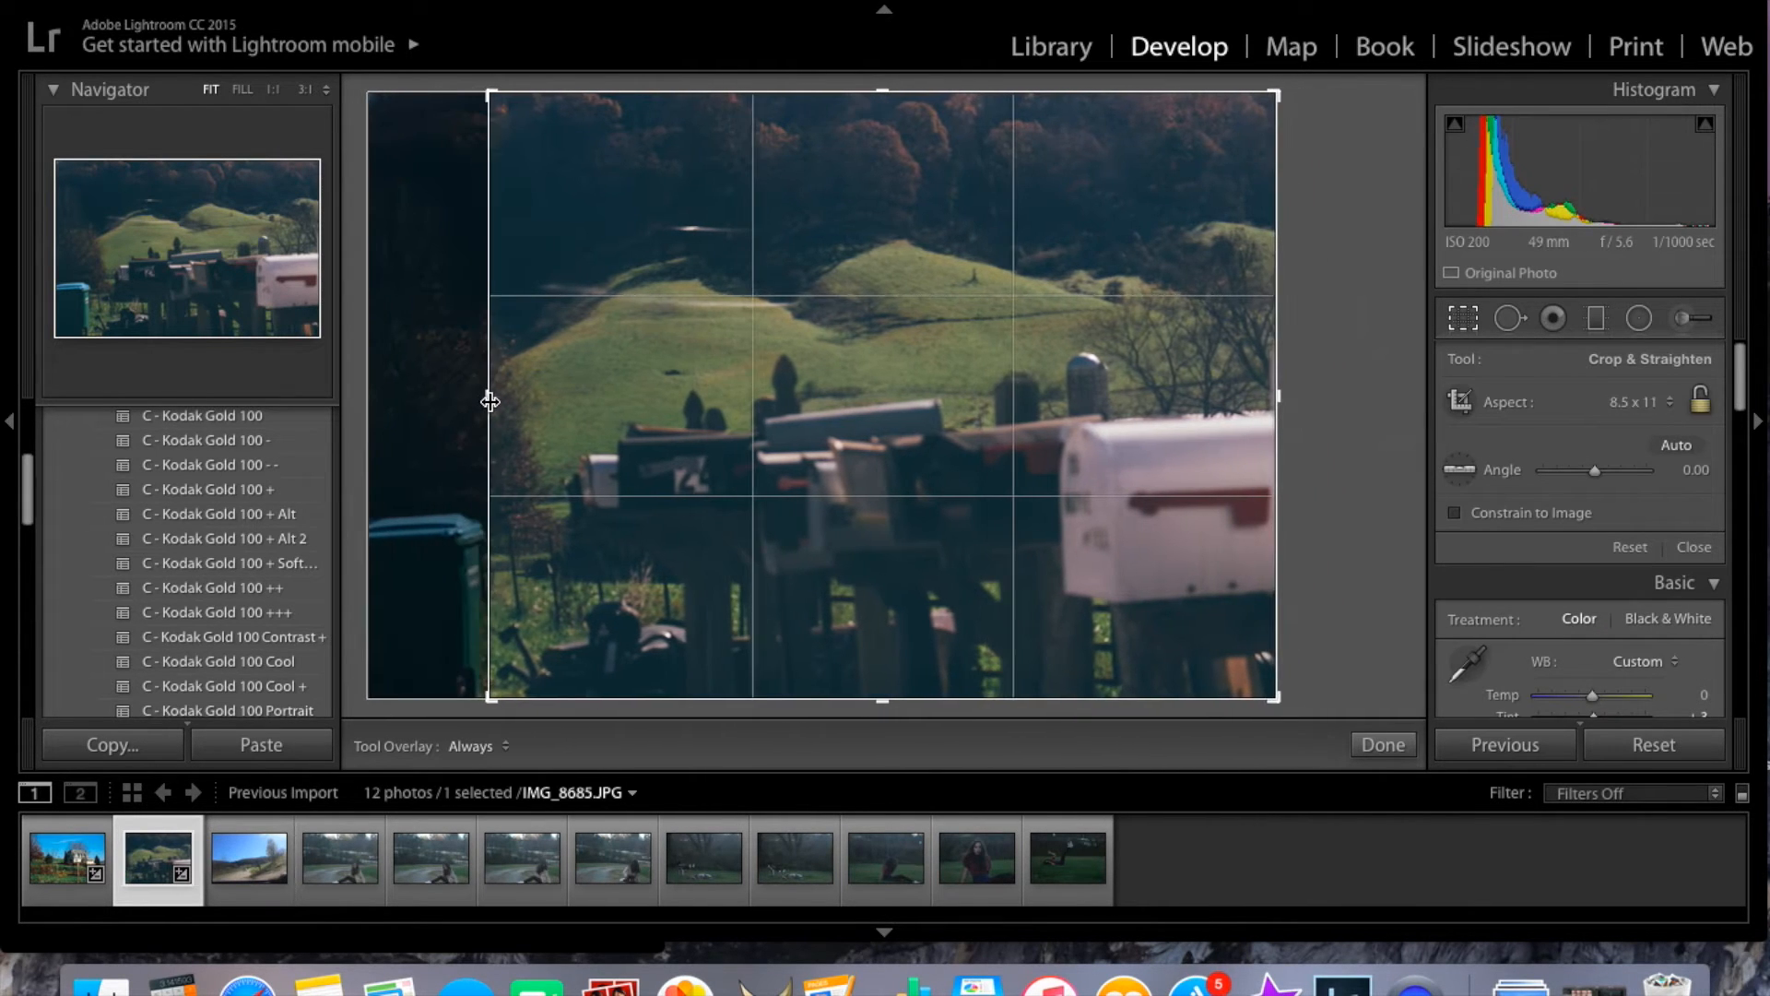
pyautogui.click(1382, 744)
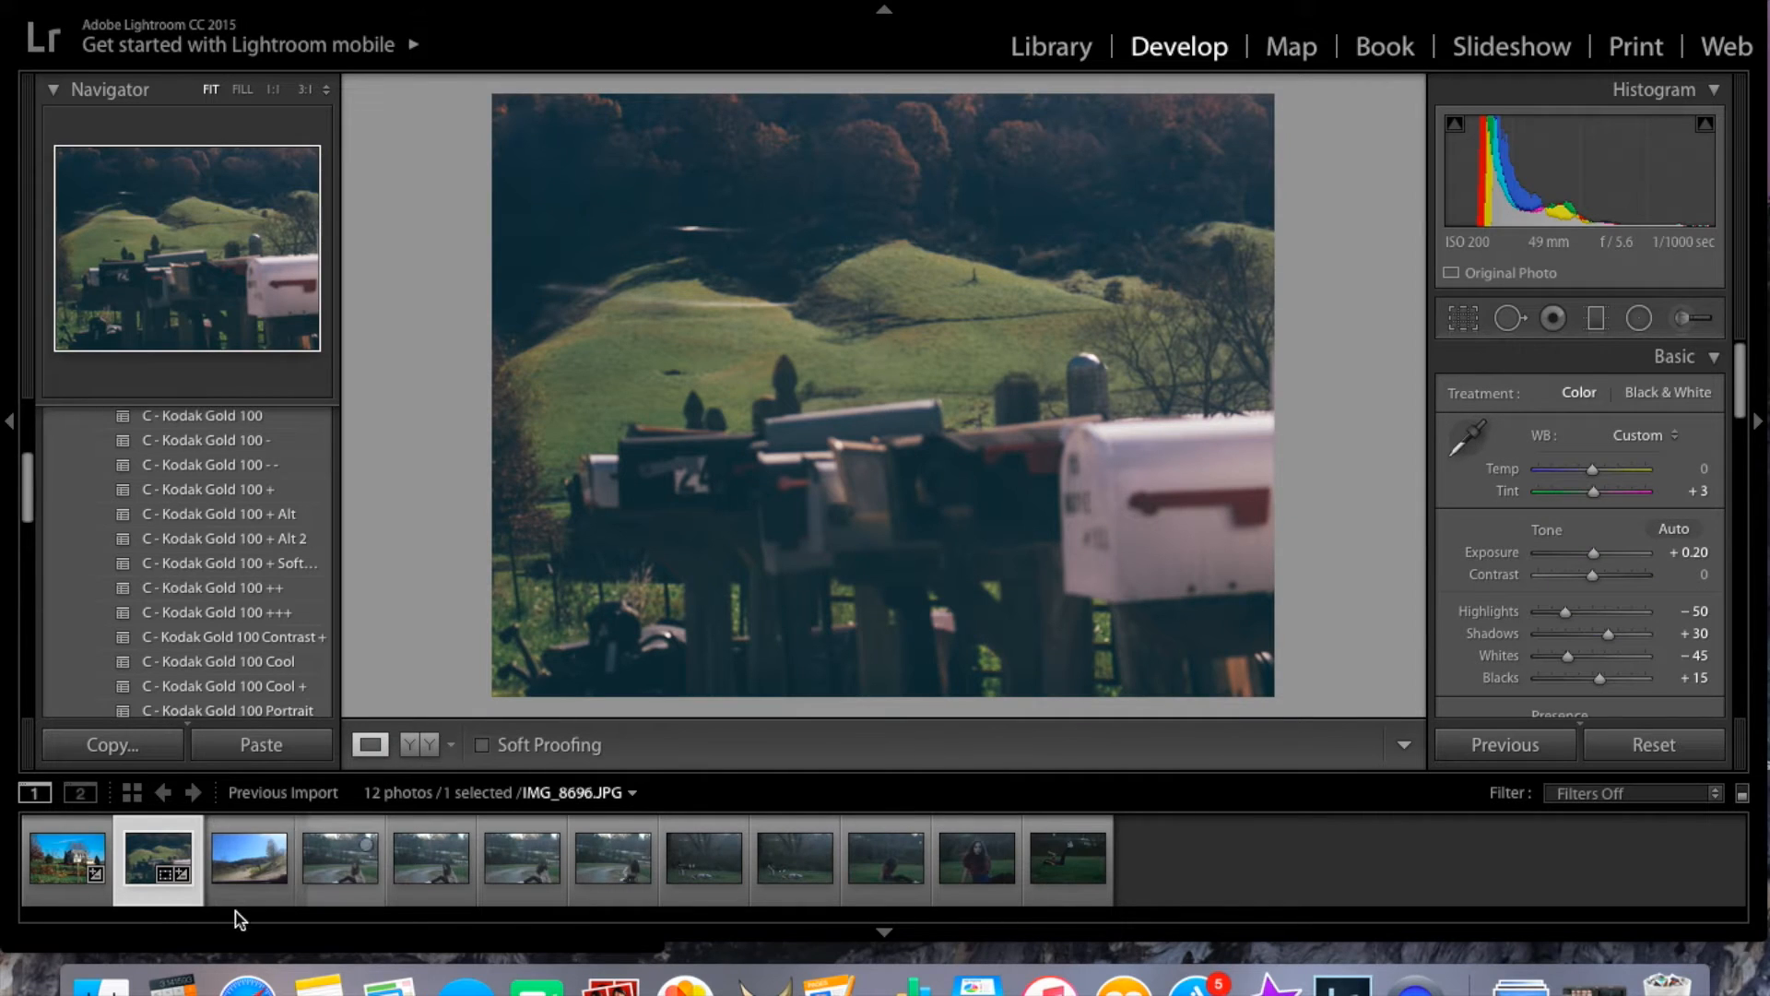
pyautogui.click(247, 860)
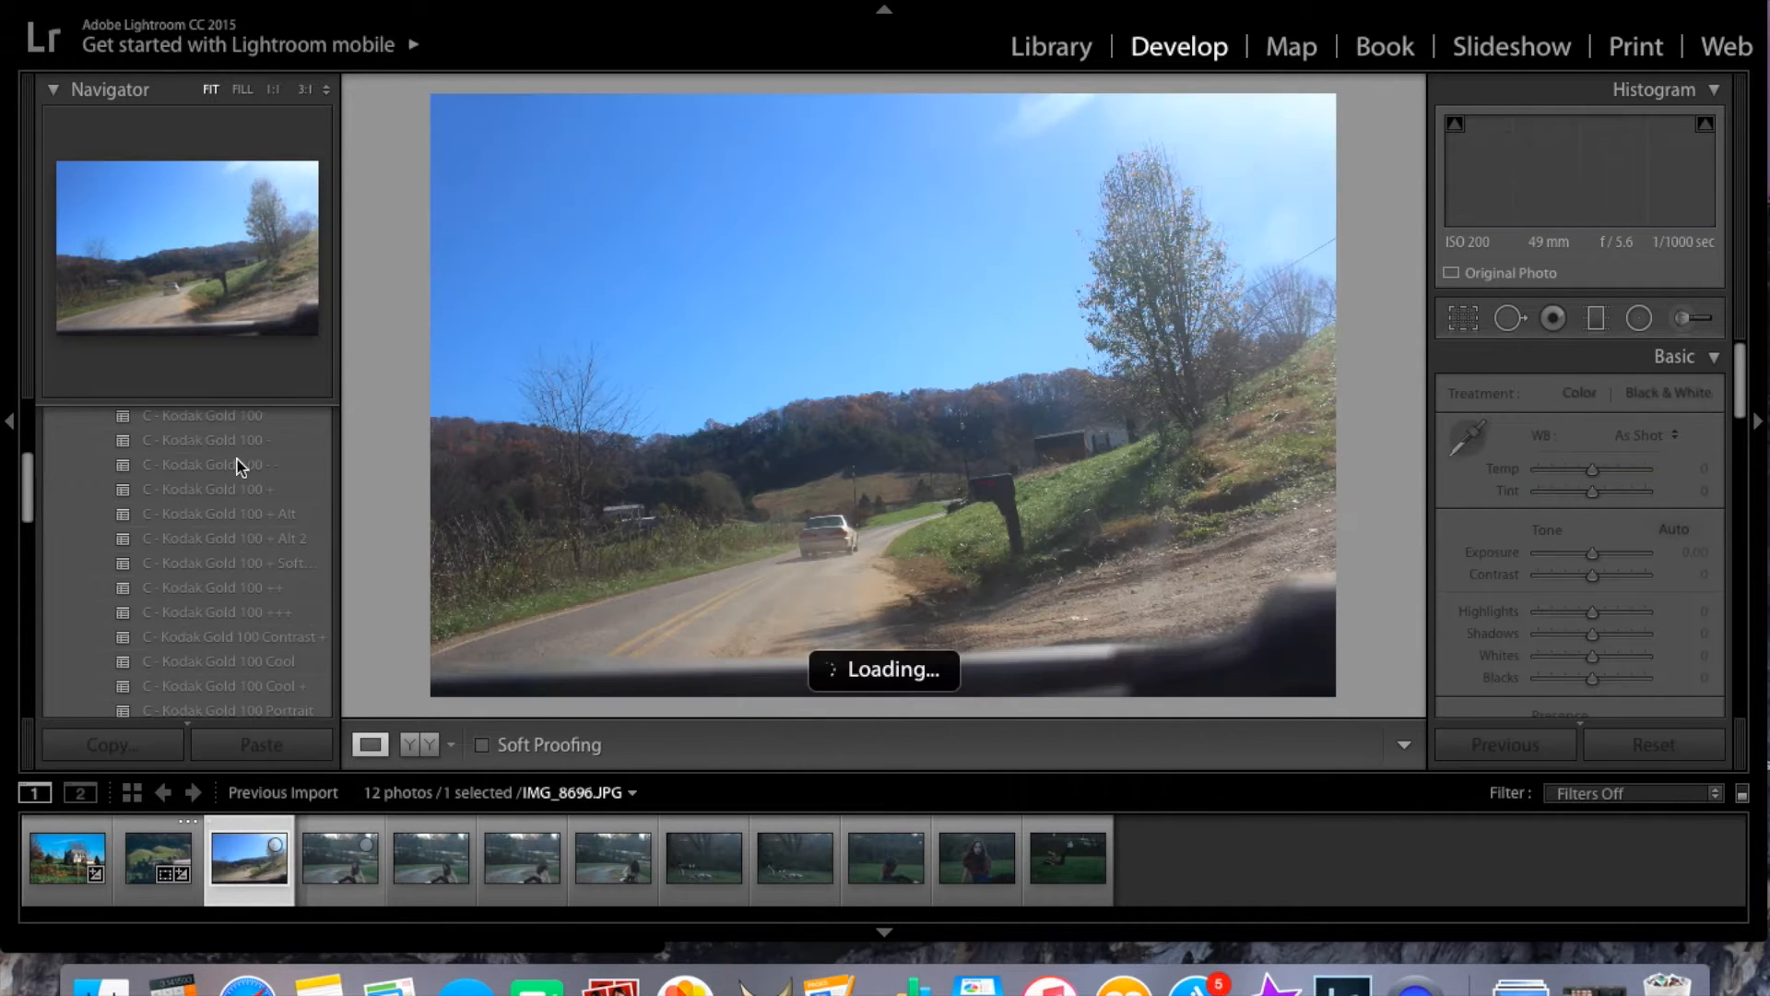
# - Apply the black-and-white C - TRI-X ++ preset to the country road photo
pyautogui.click(221, 514)
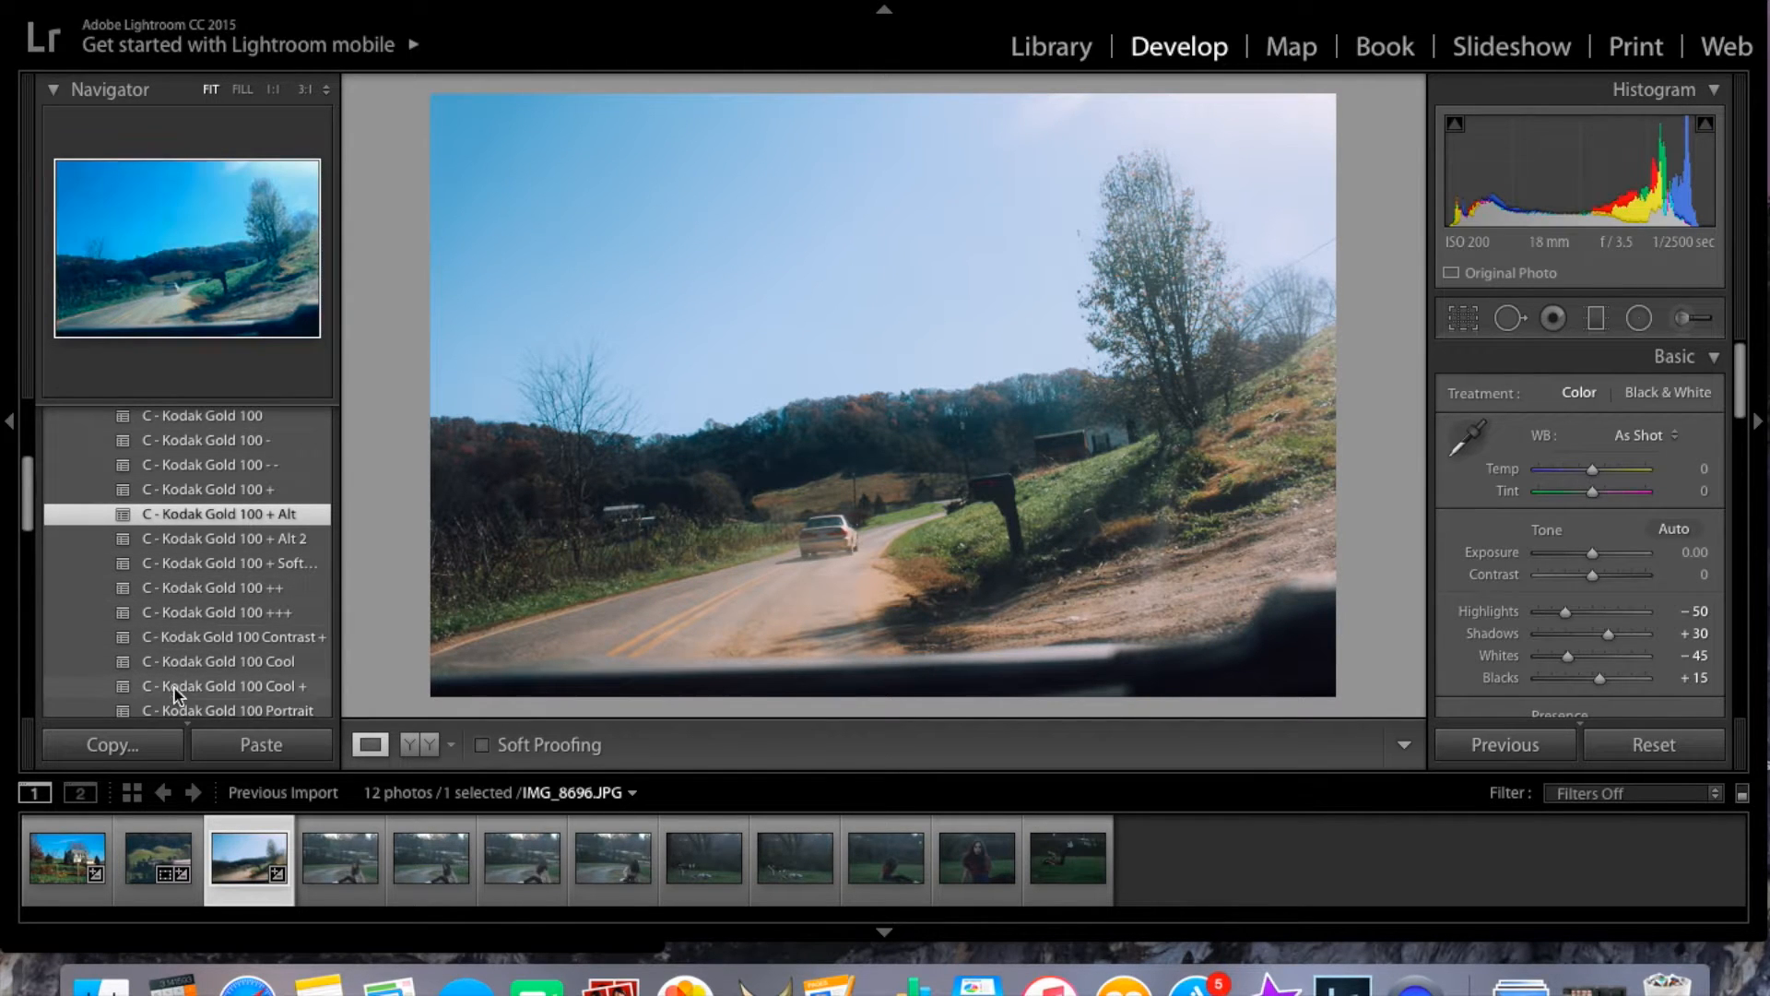
pyautogui.scroll(-3)
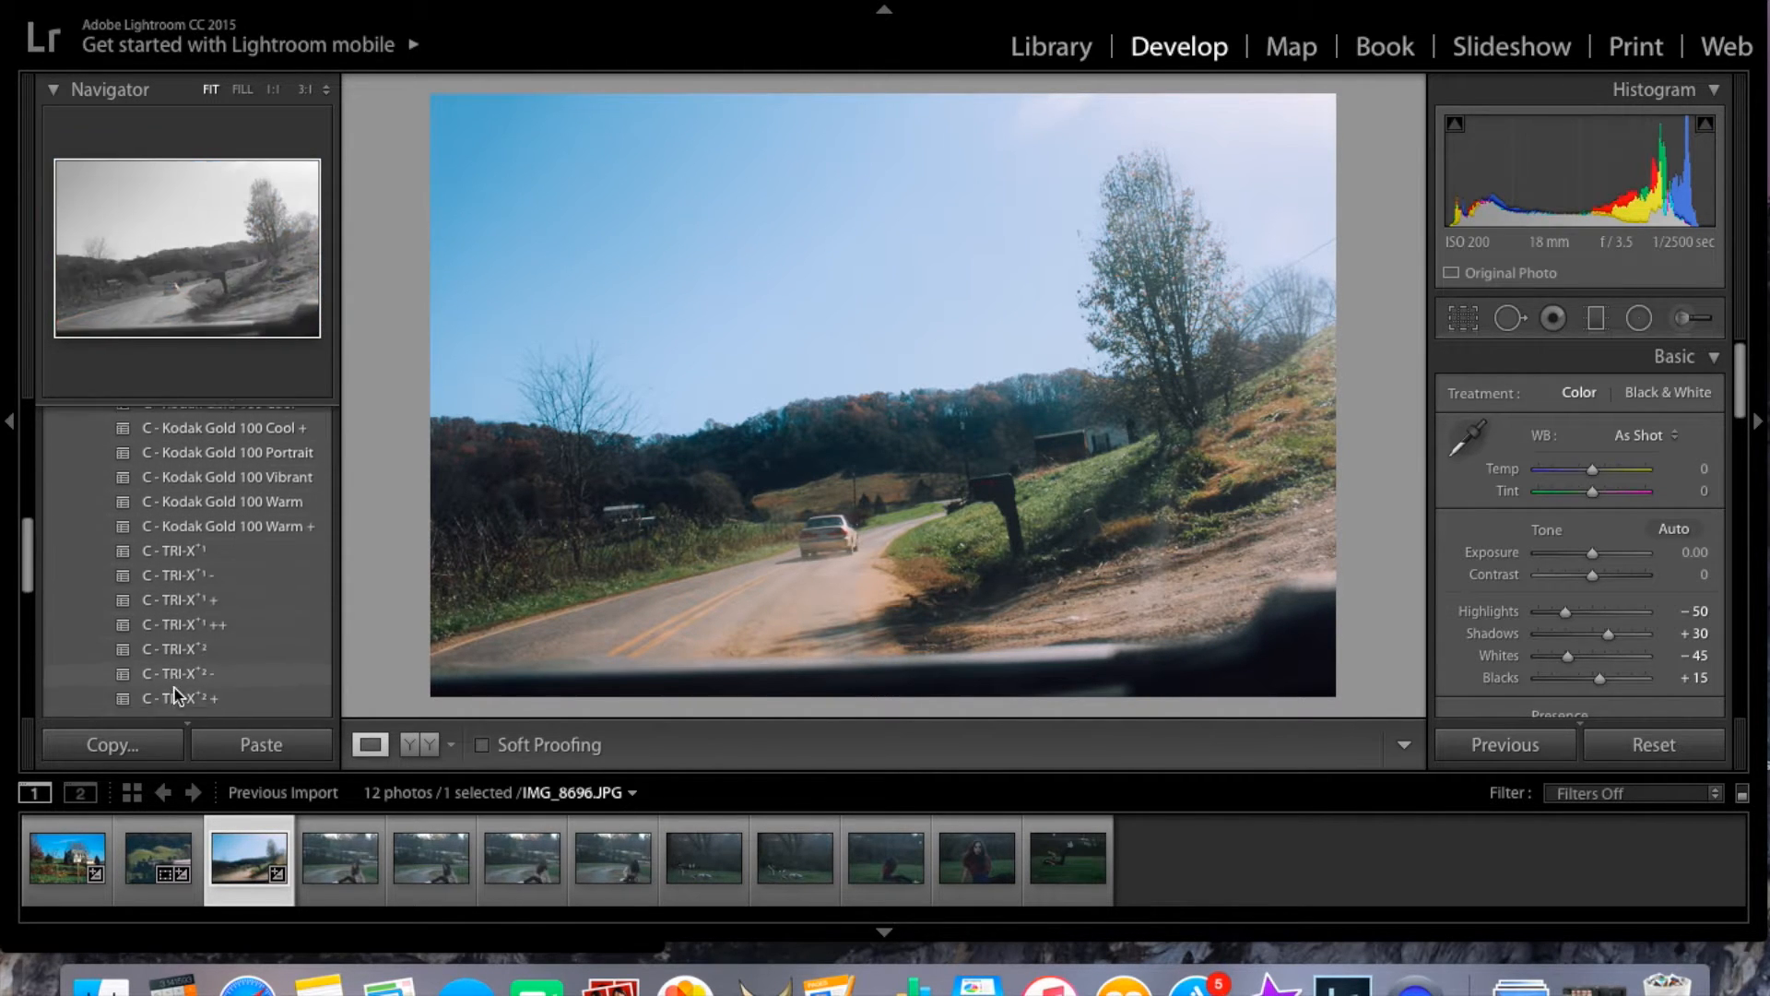
pyautogui.scroll(-3)
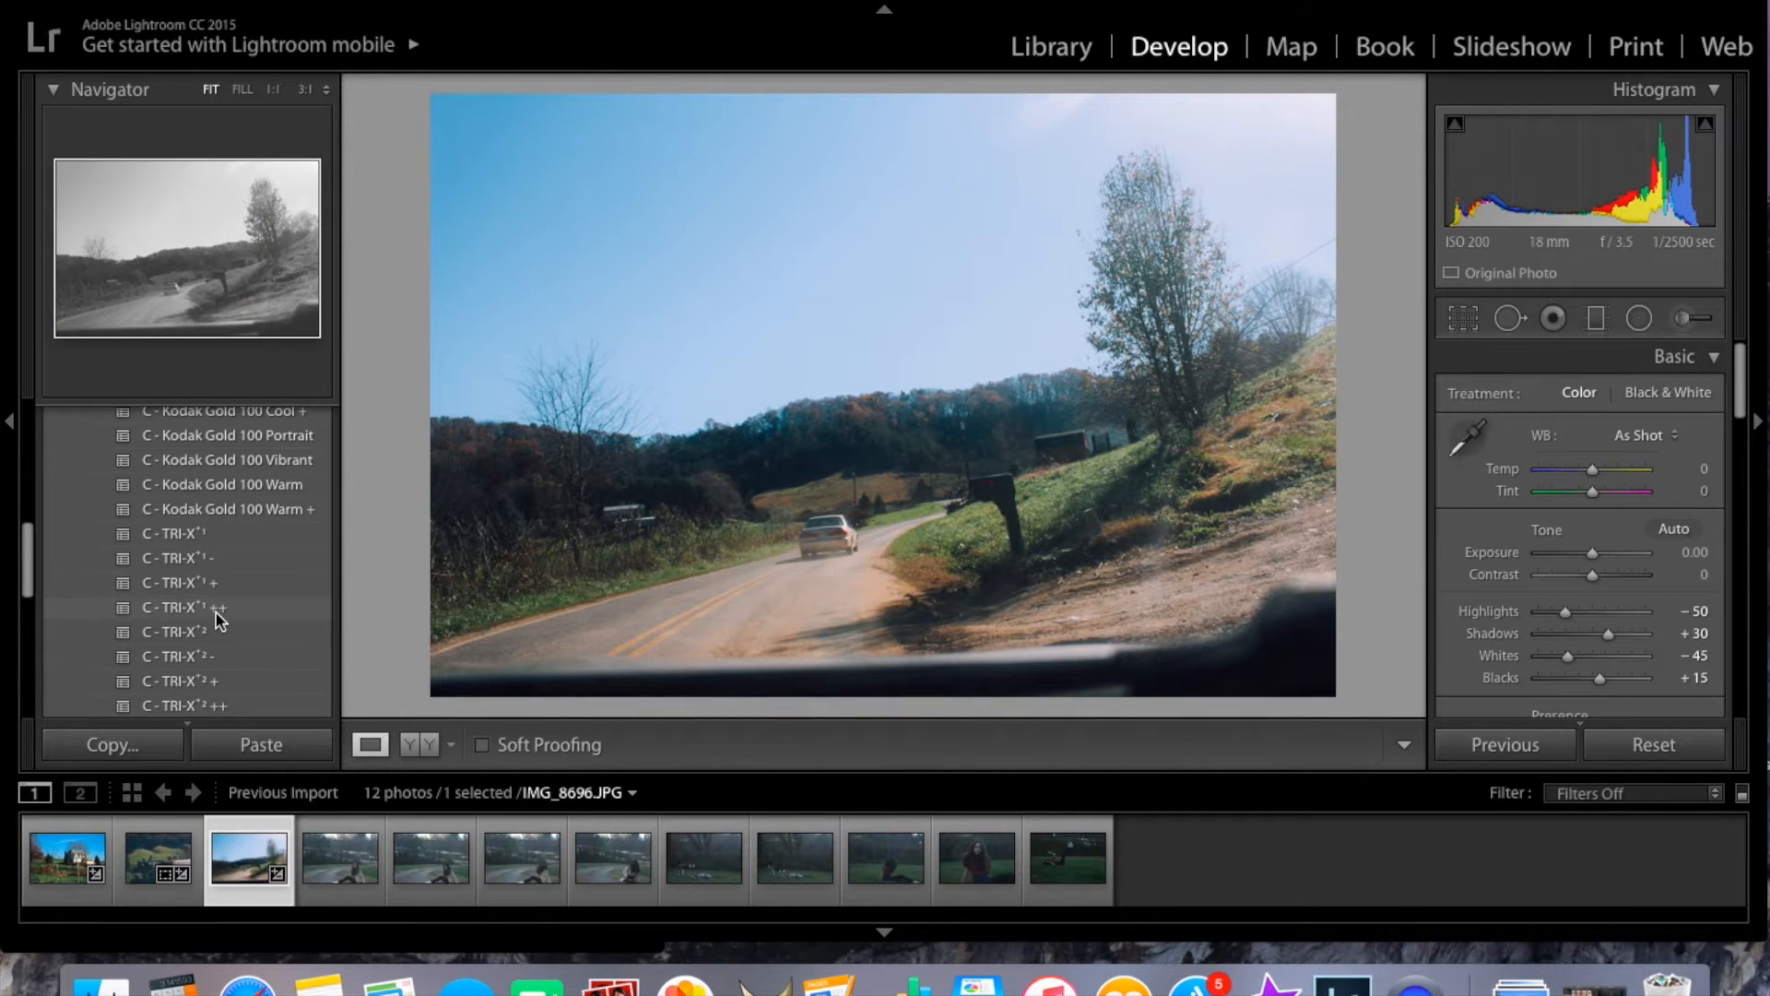
pyautogui.click(183, 608)
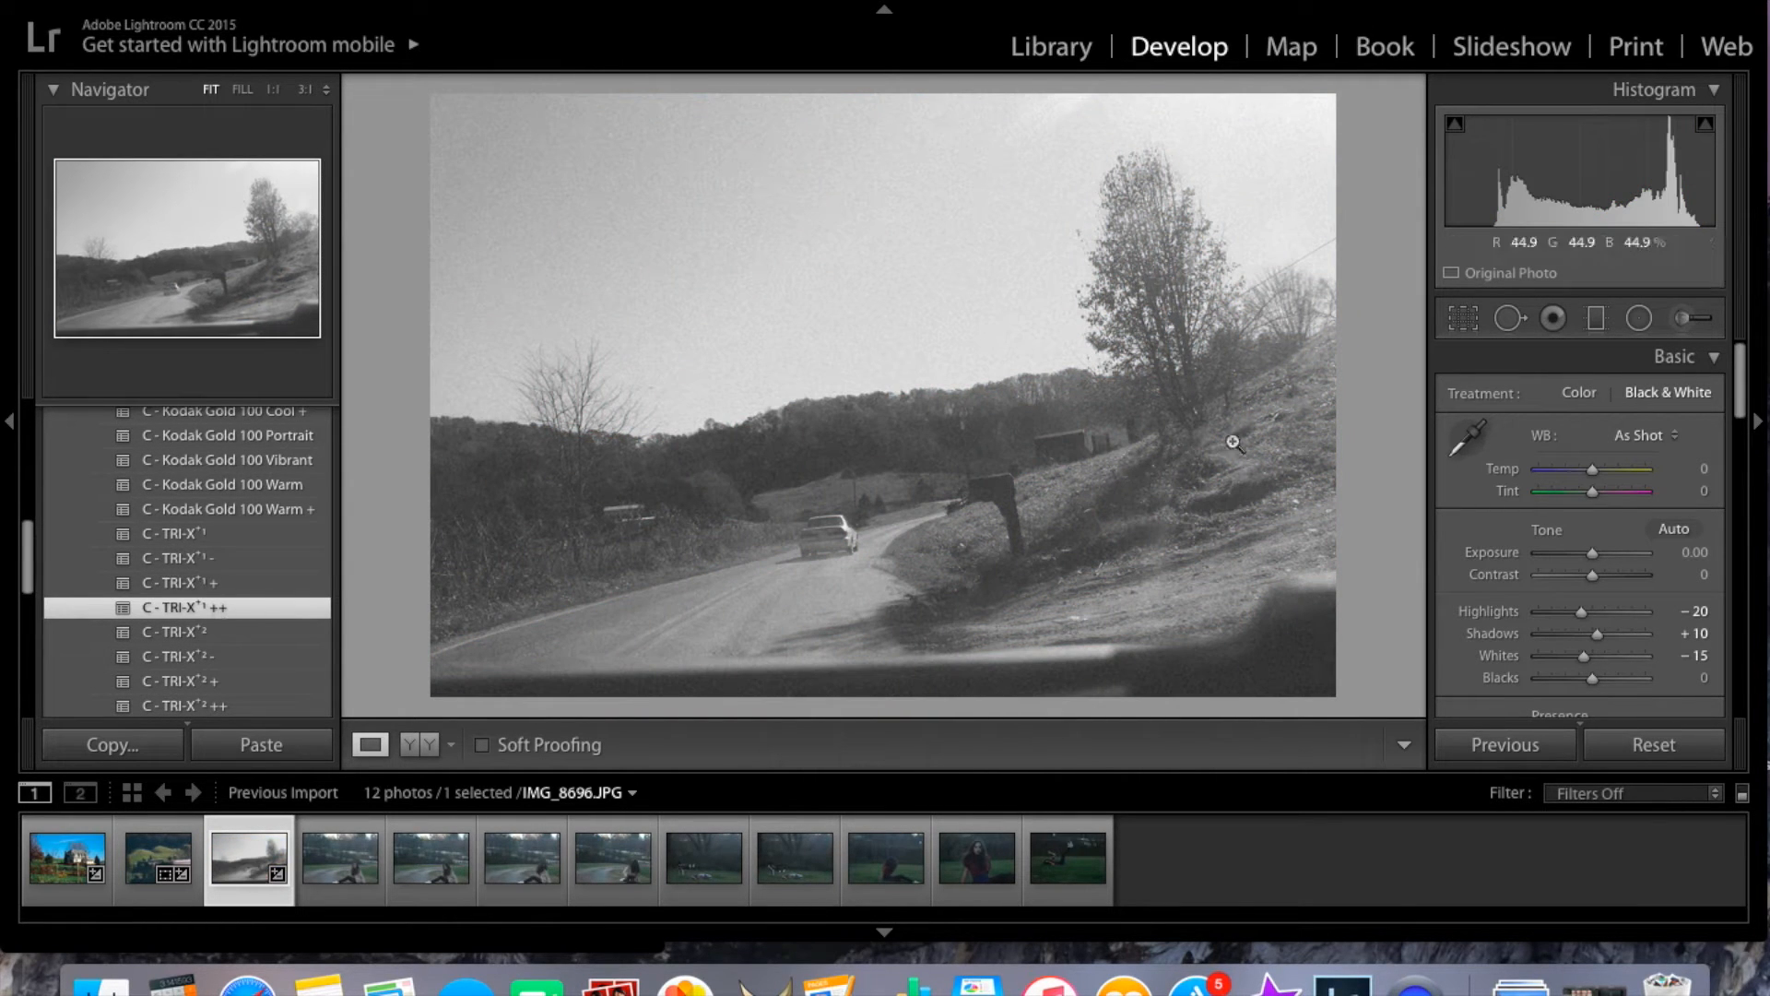
pyautogui.scroll(-3)
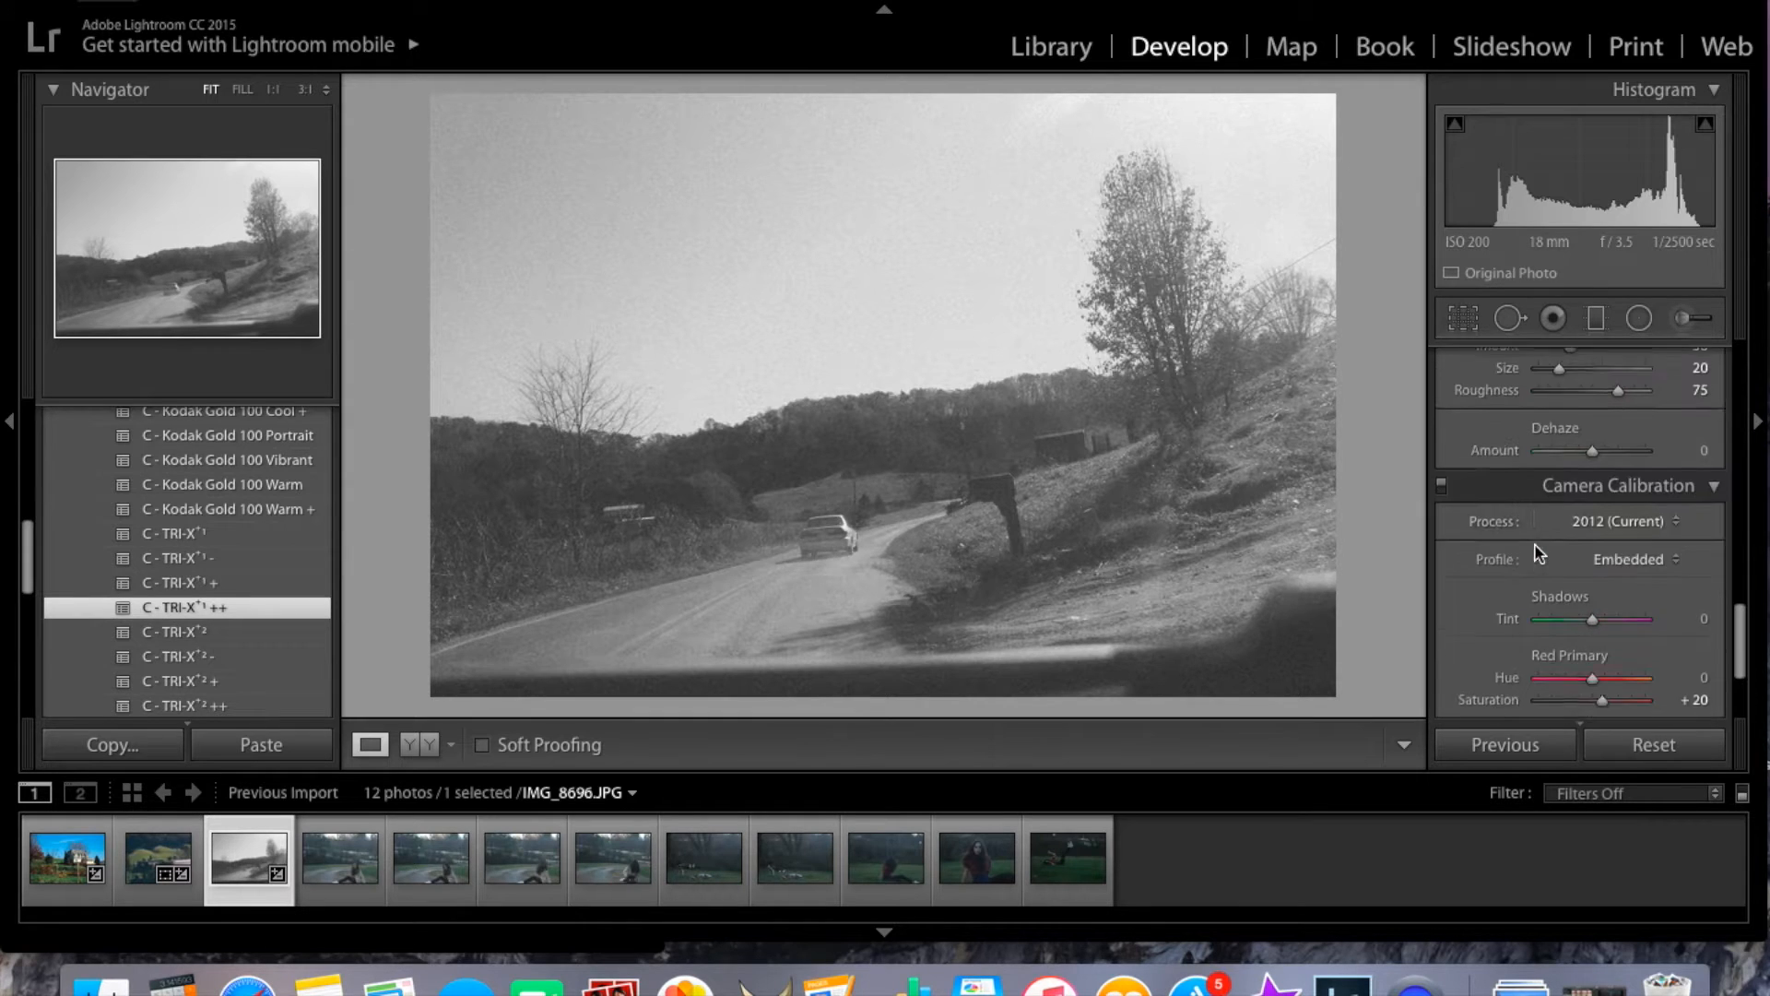
pyautogui.scroll(3)
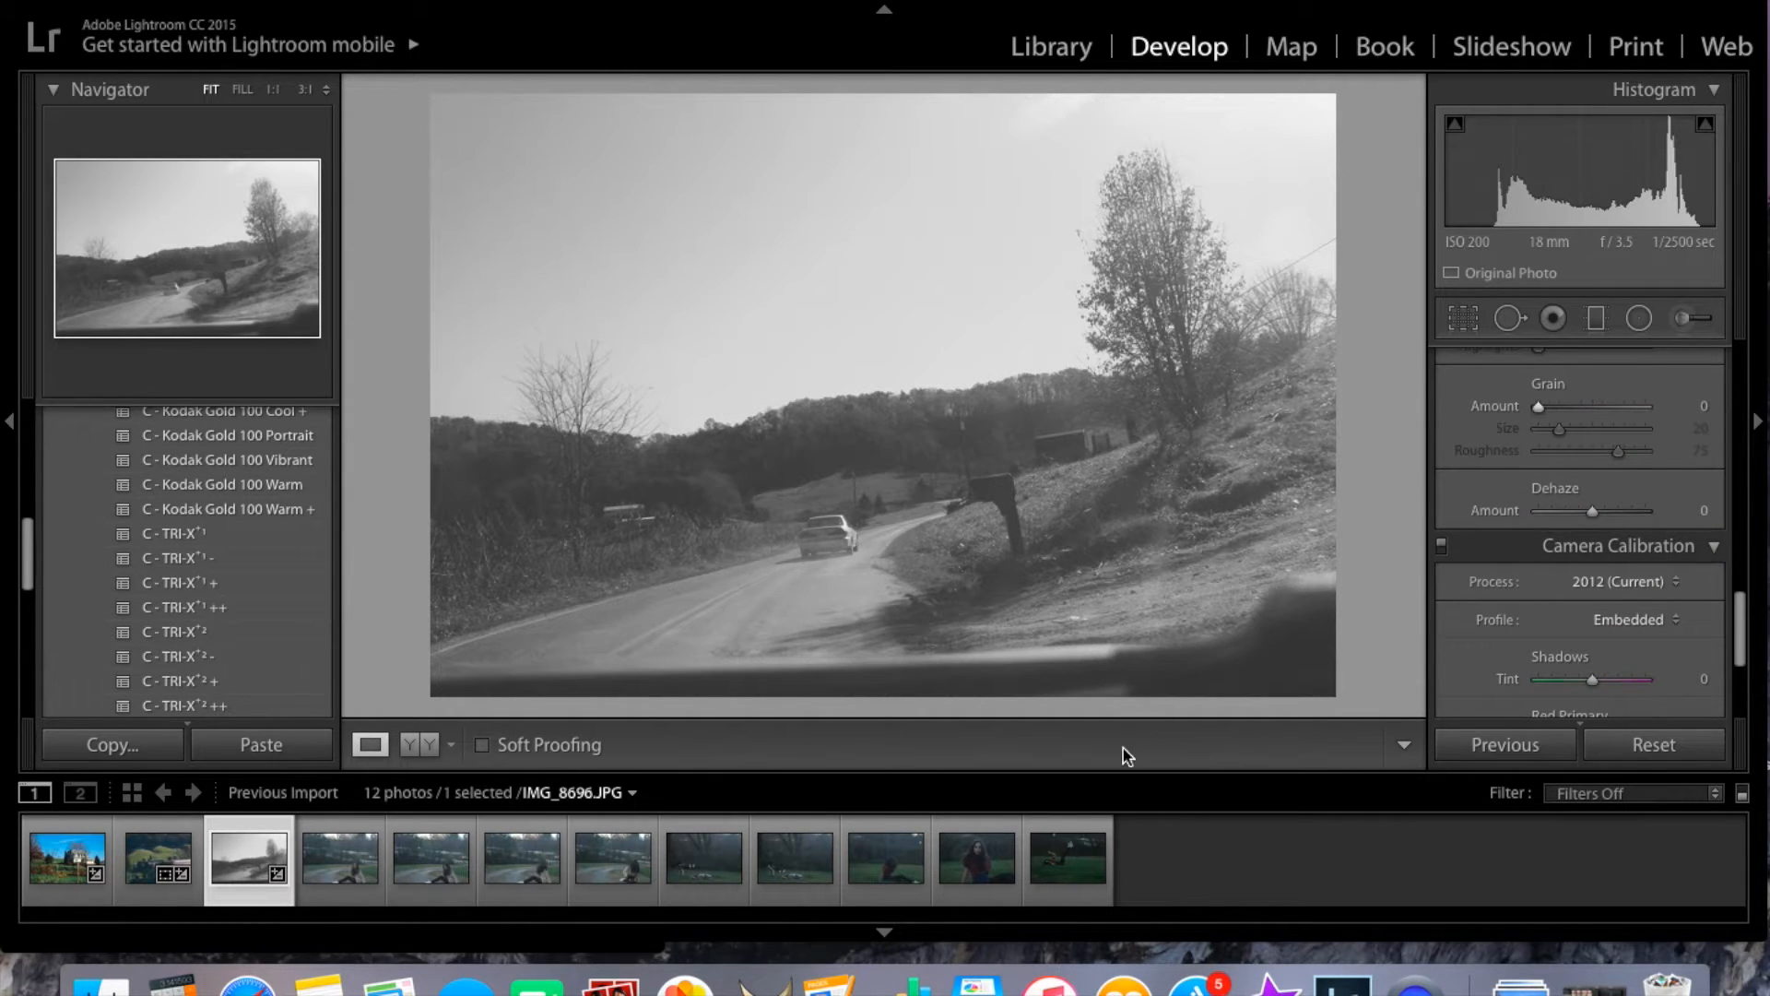
pyautogui.scroll(3)
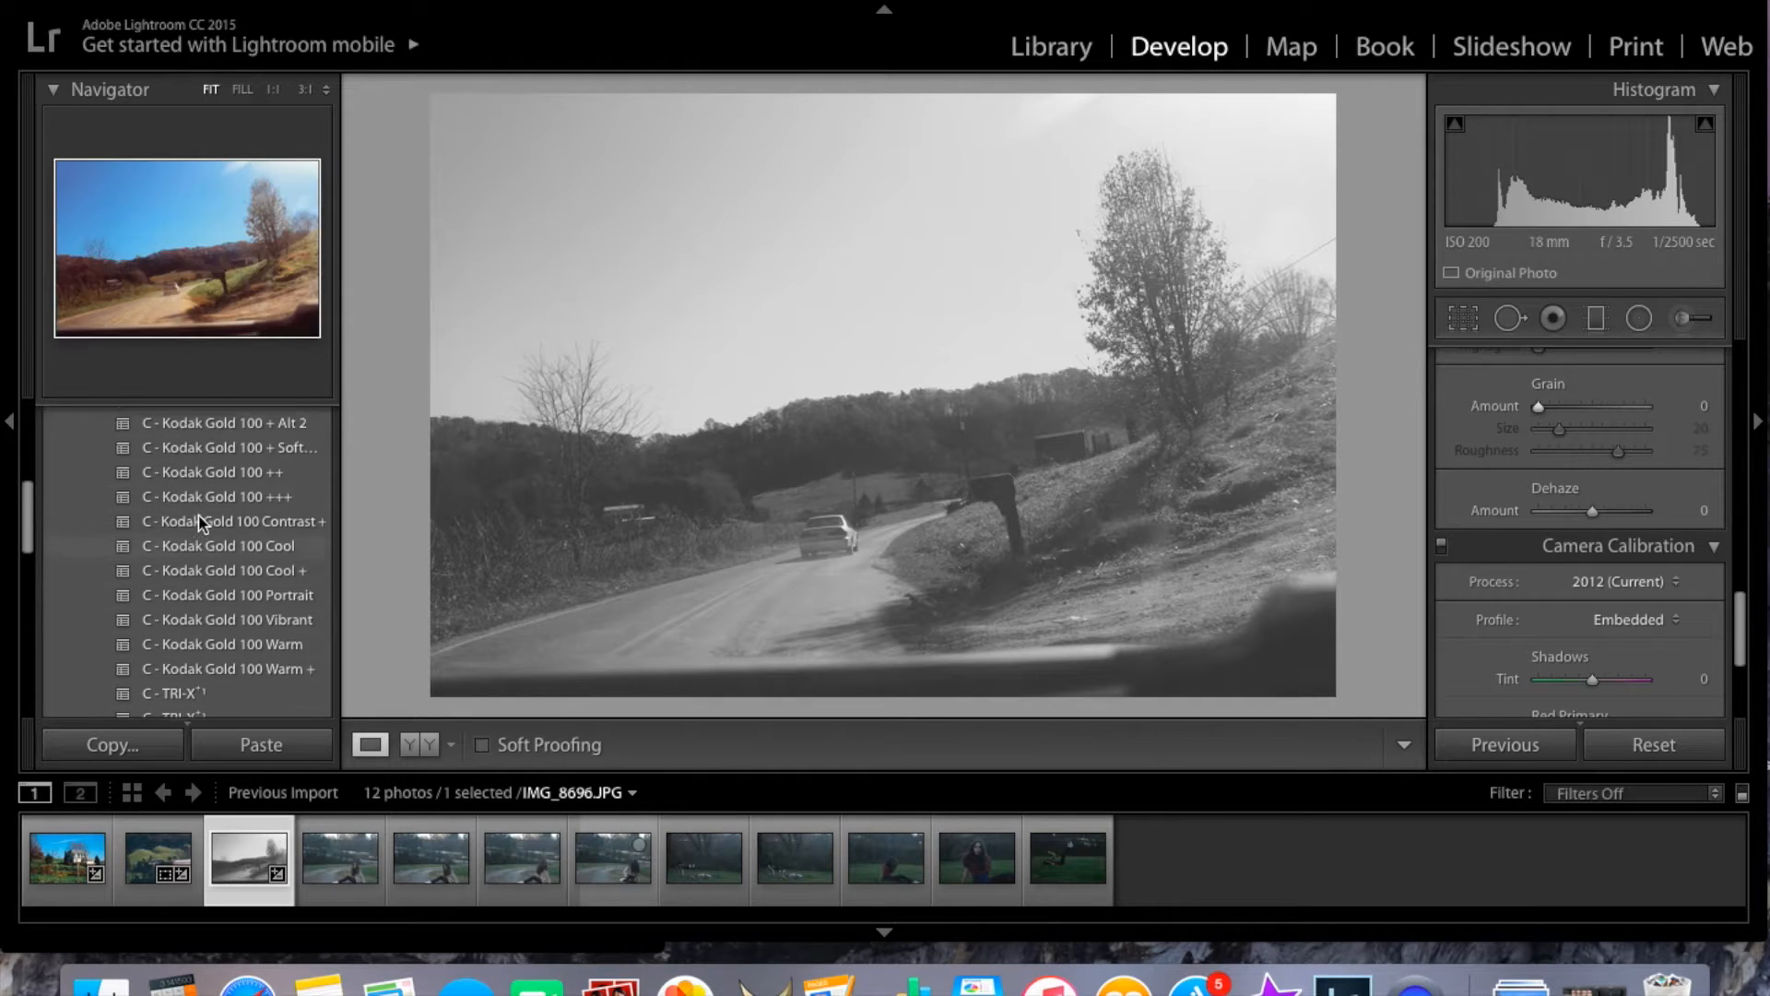
pyautogui.scroll(3)
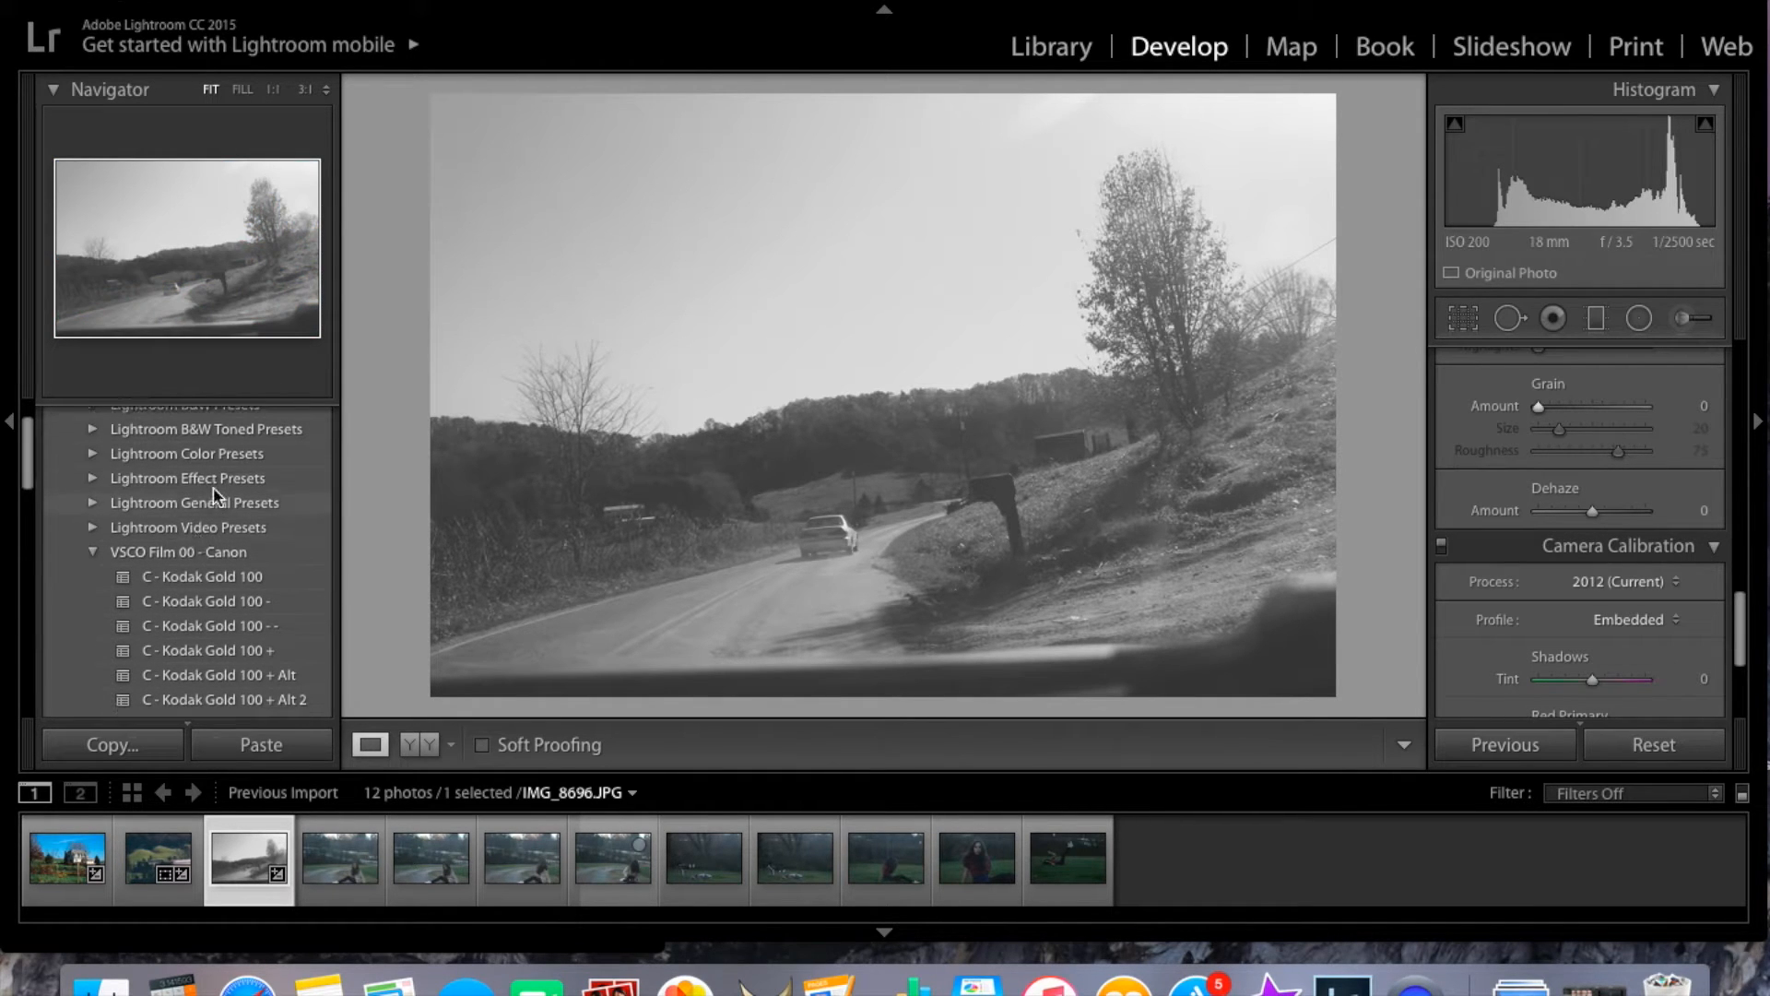
pyautogui.moveTo(216, 555)
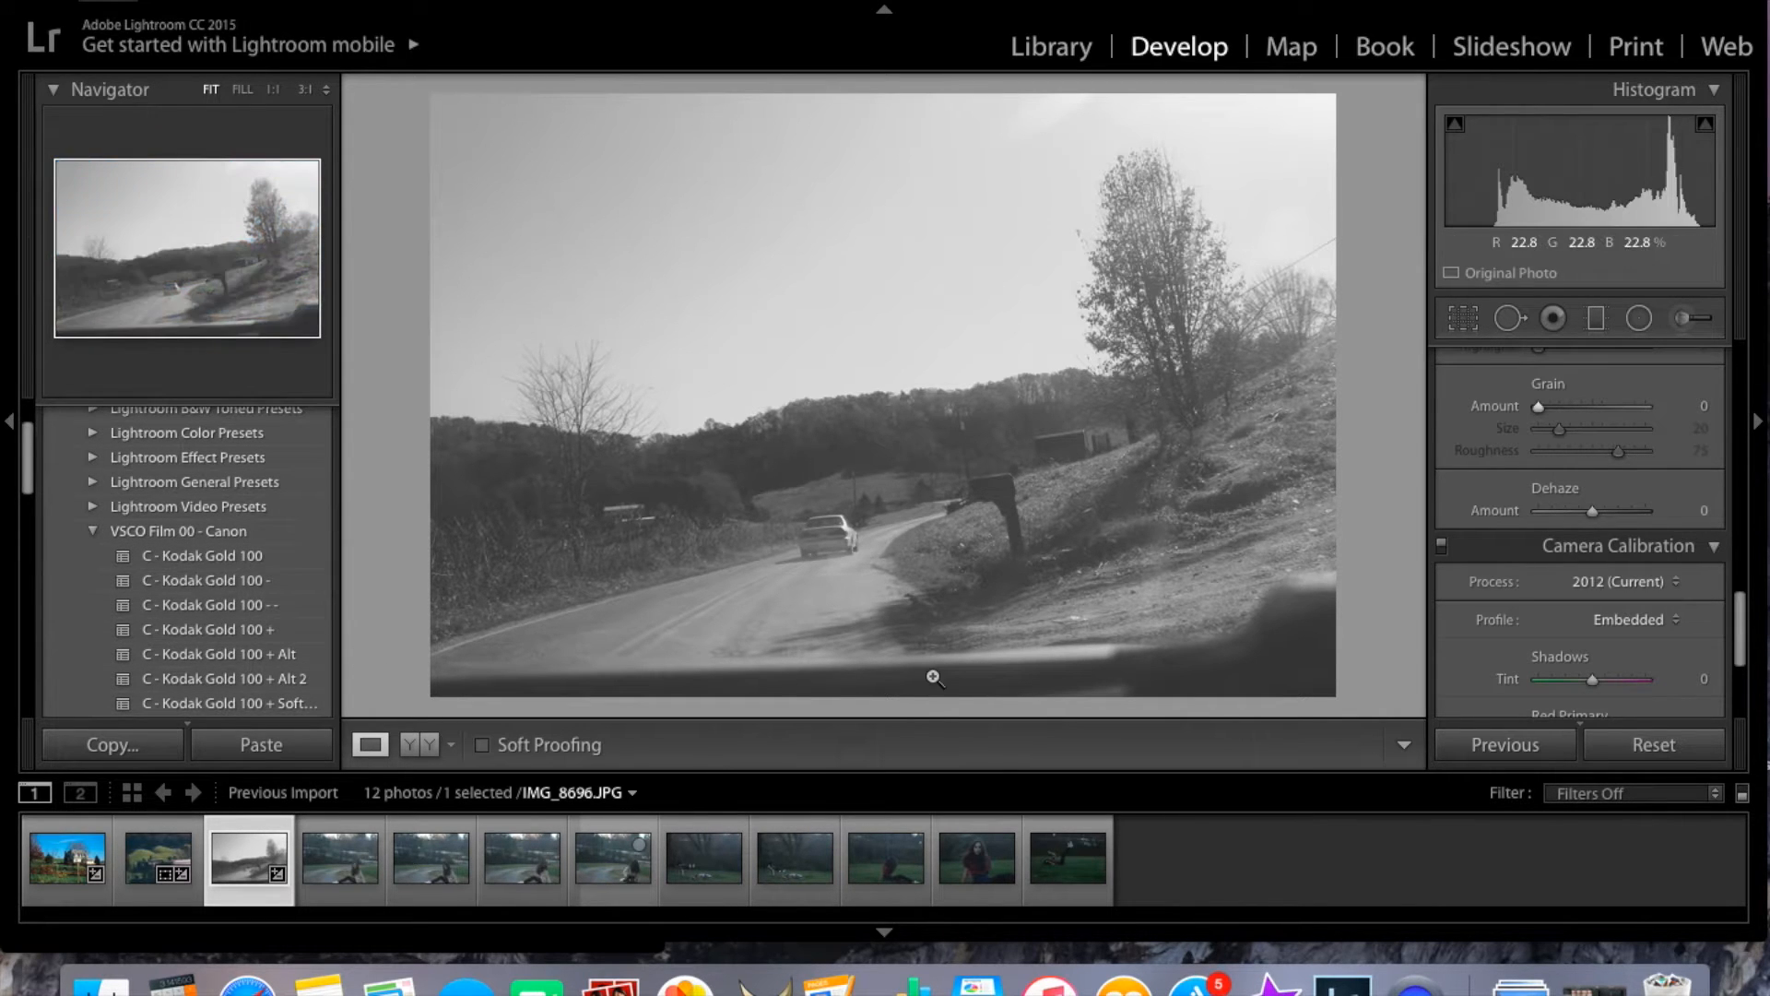
# - Select the seated woman photo and apply the C - Kodak Gold 100 Portrait preset
pyautogui.click(338, 859)
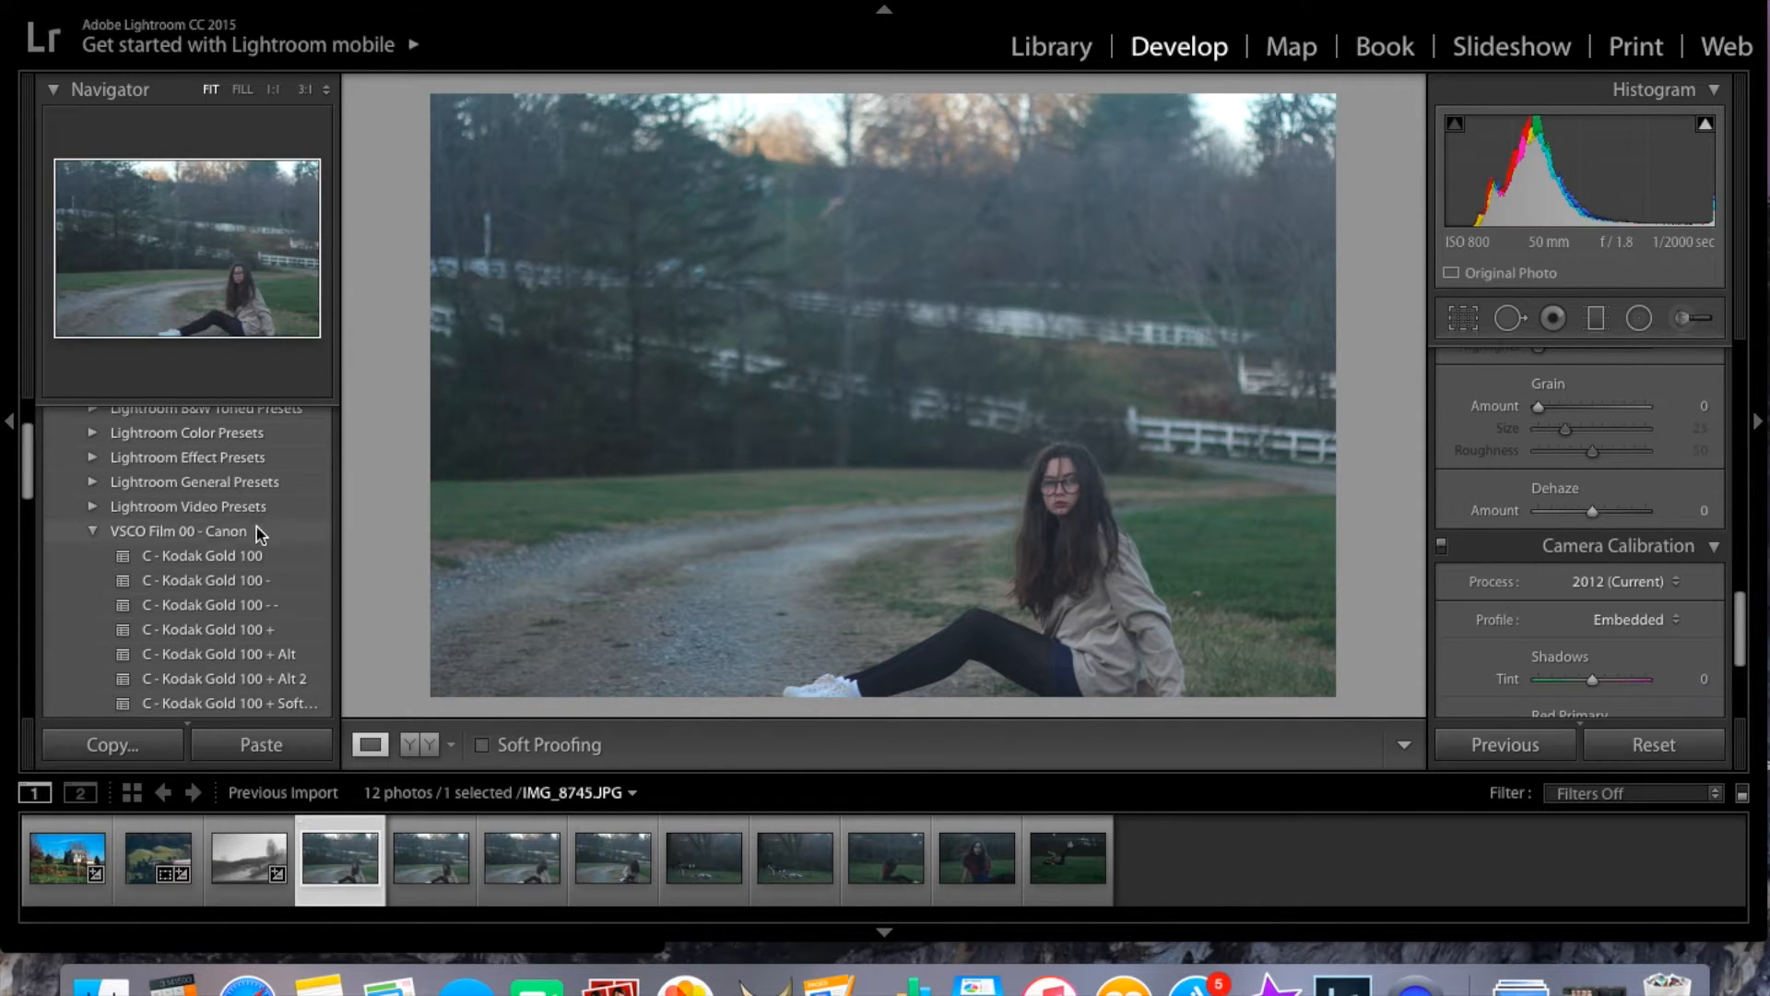
pyautogui.scroll(-3)
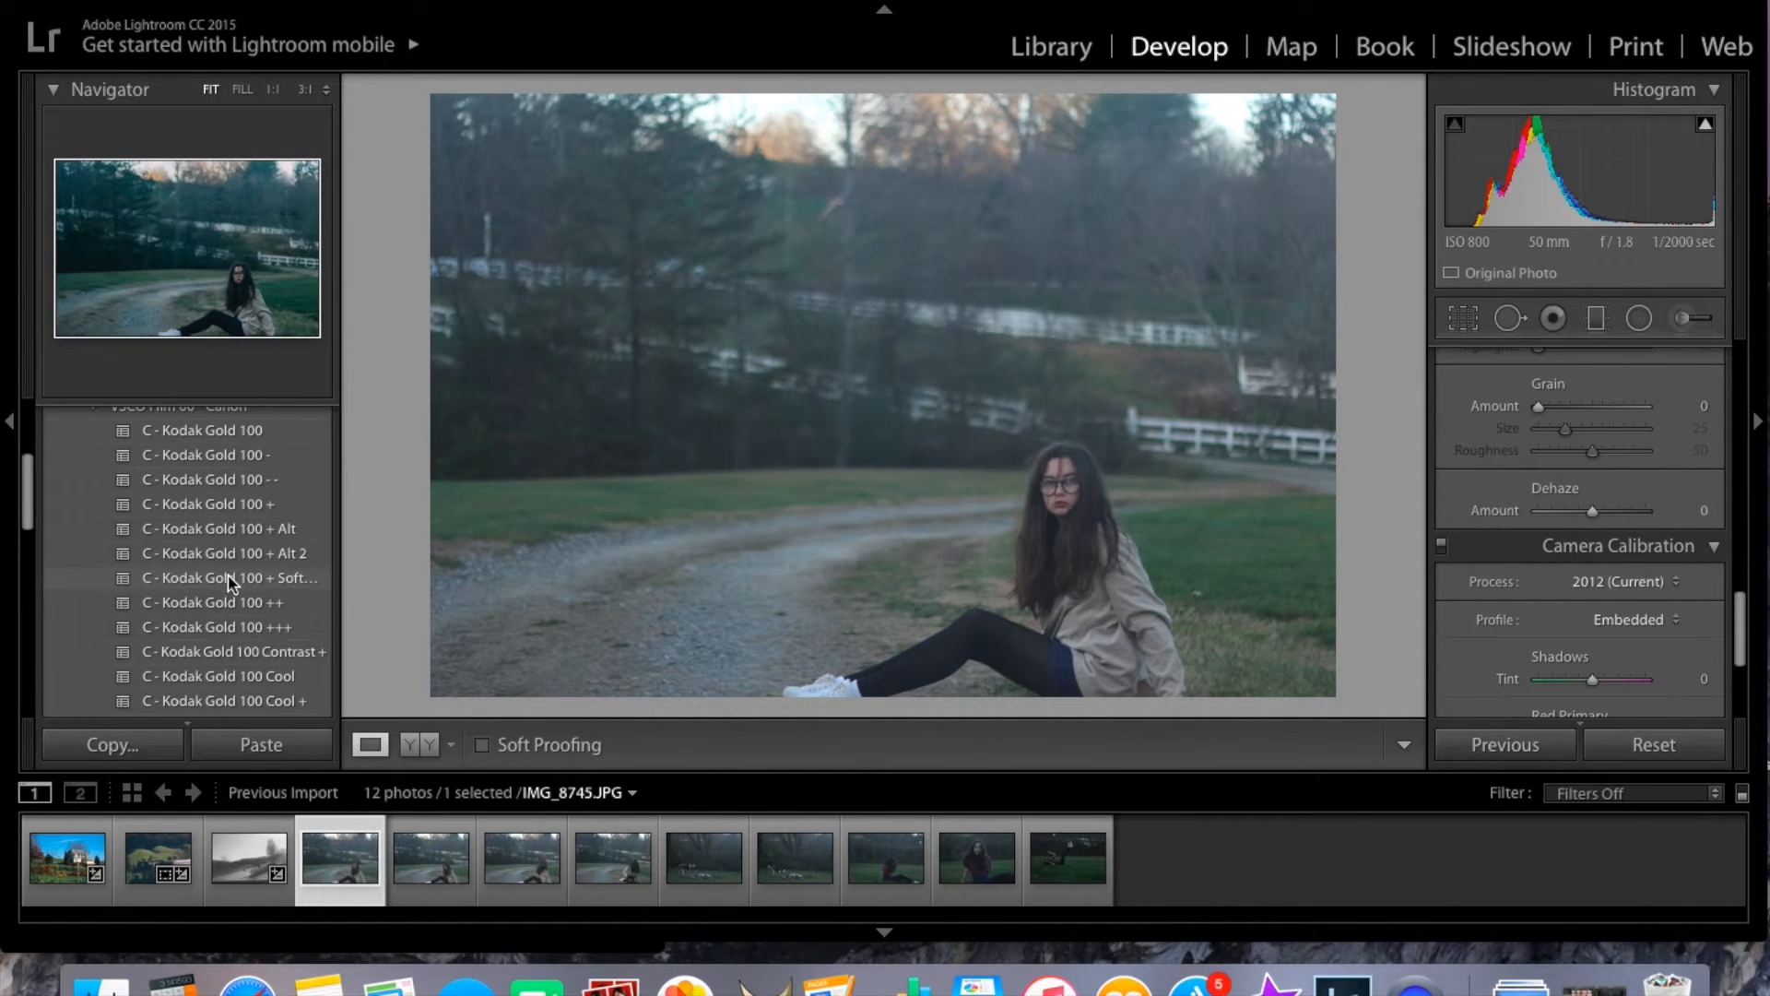
pyautogui.scroll(-3)
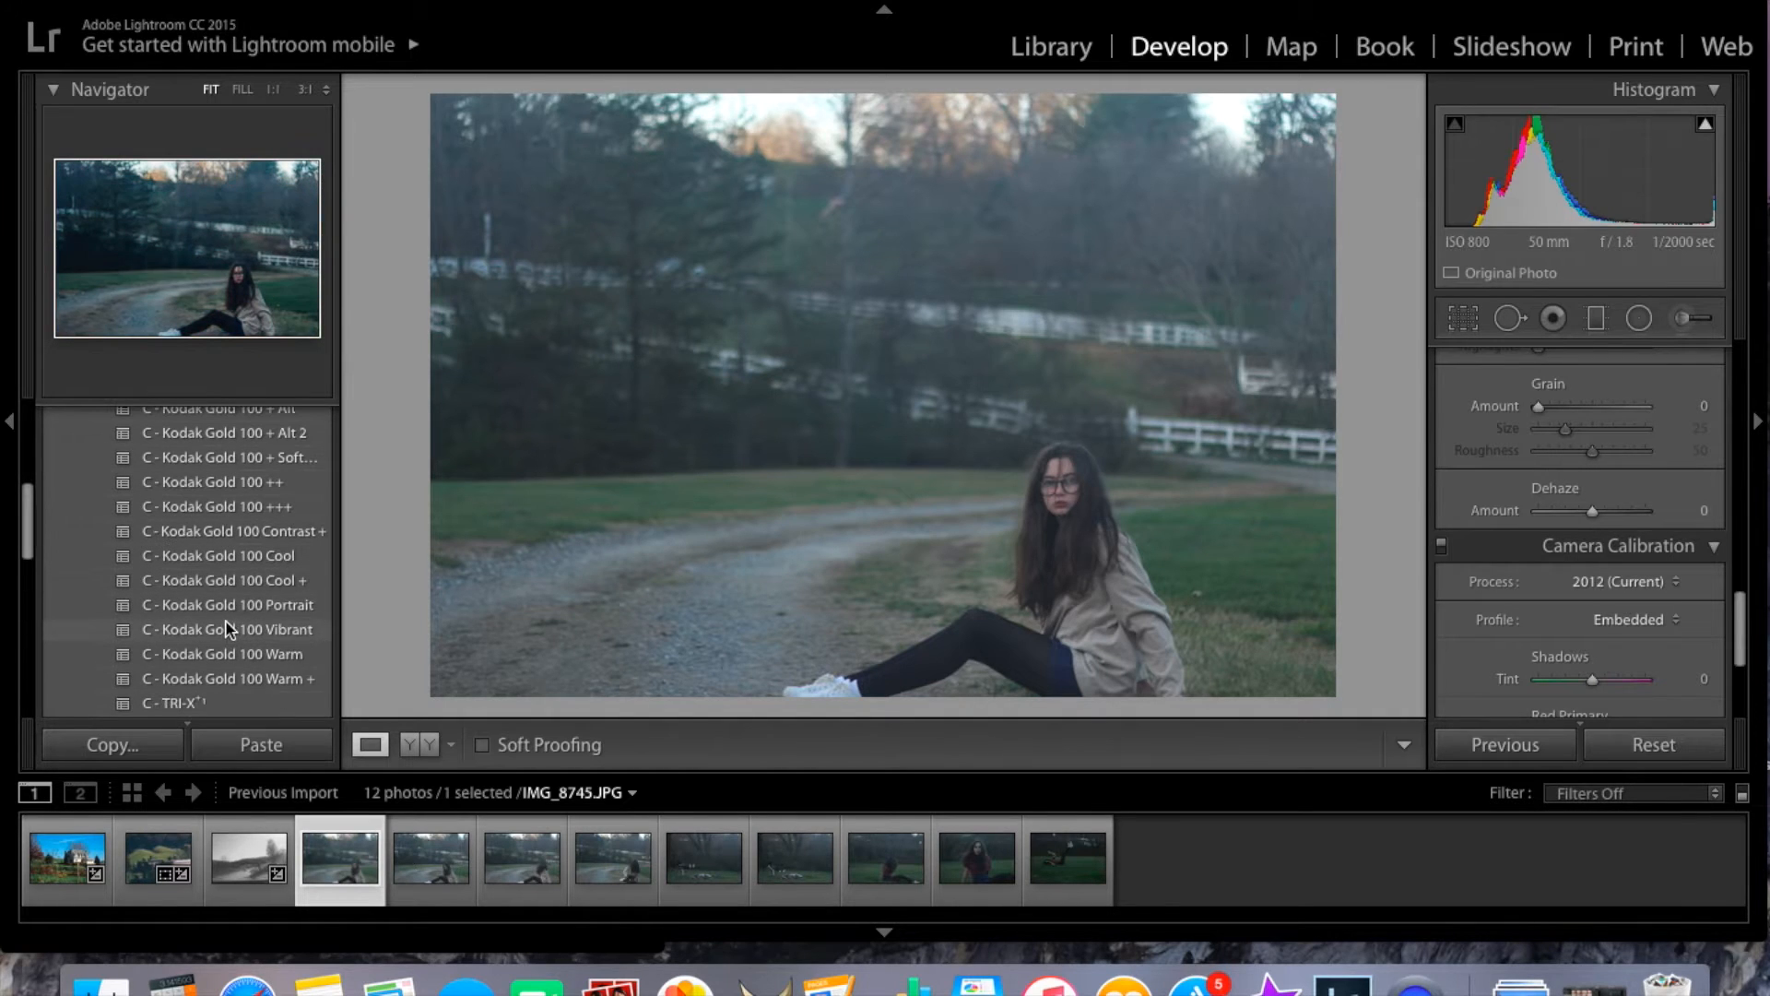
pyautogui.scroll(-3)
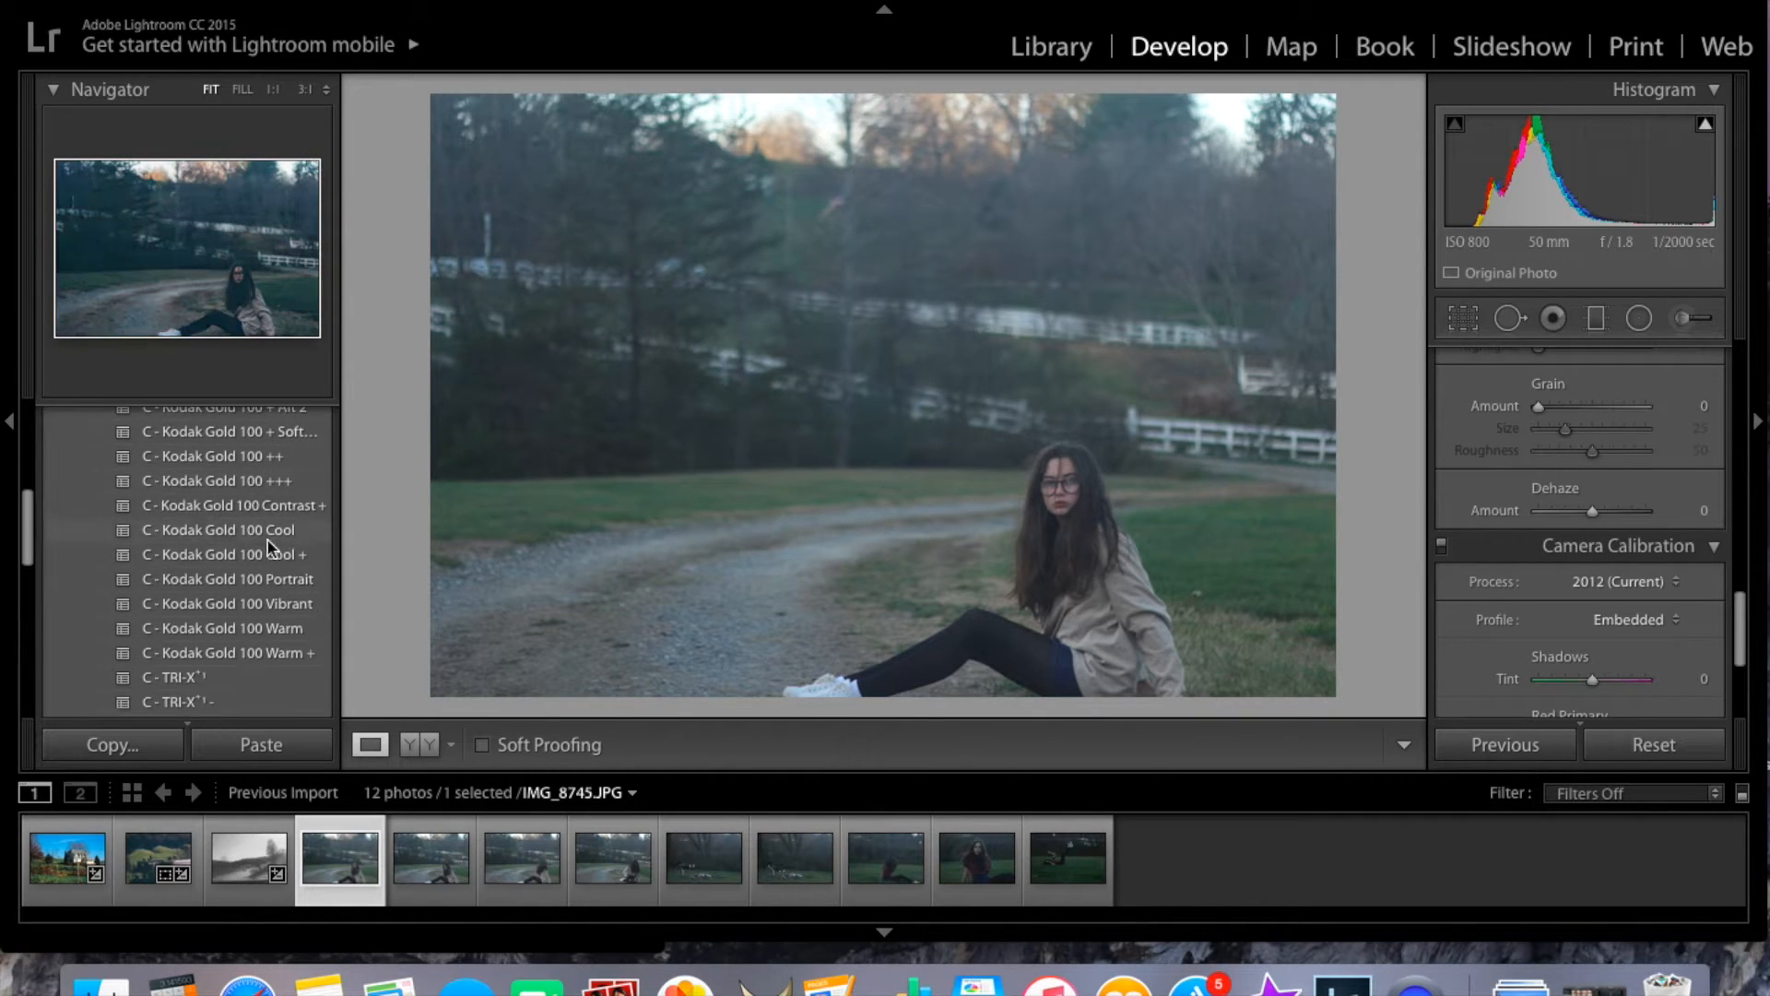
pyautogui.click(226, 579)
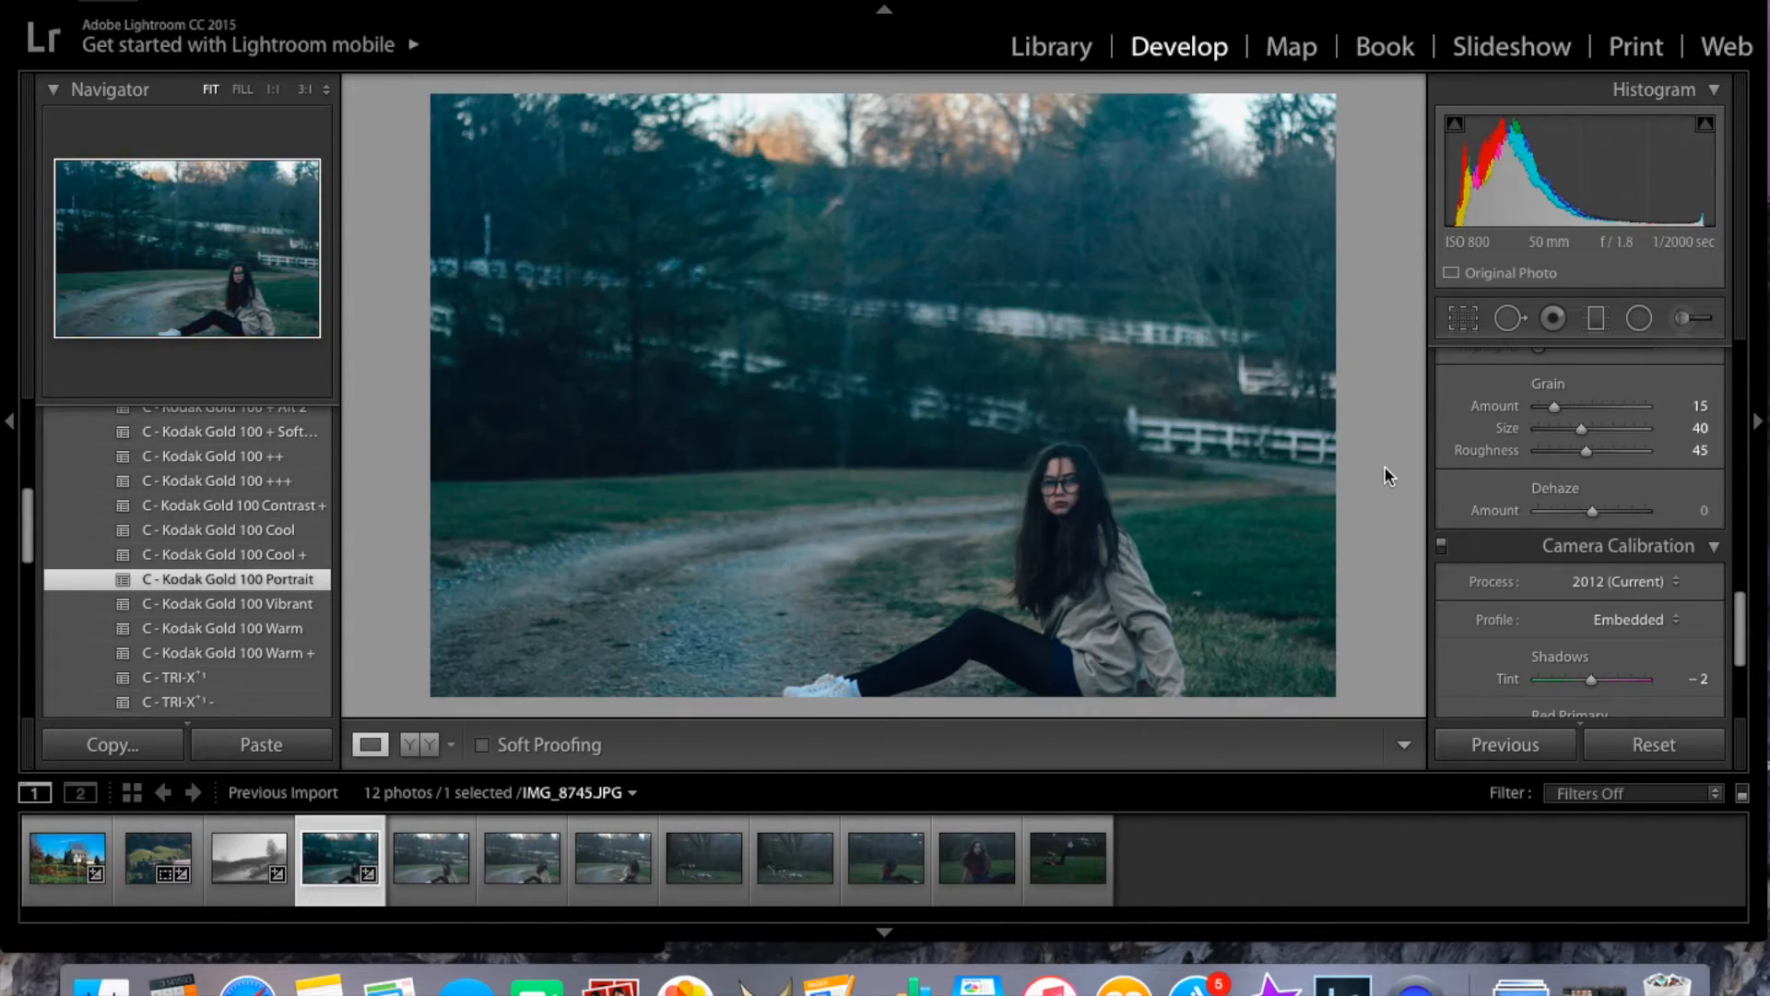
# - Warm the photo slightly with Temp, then select the woman-looking-down photo
pyautogui.scroll(-3)
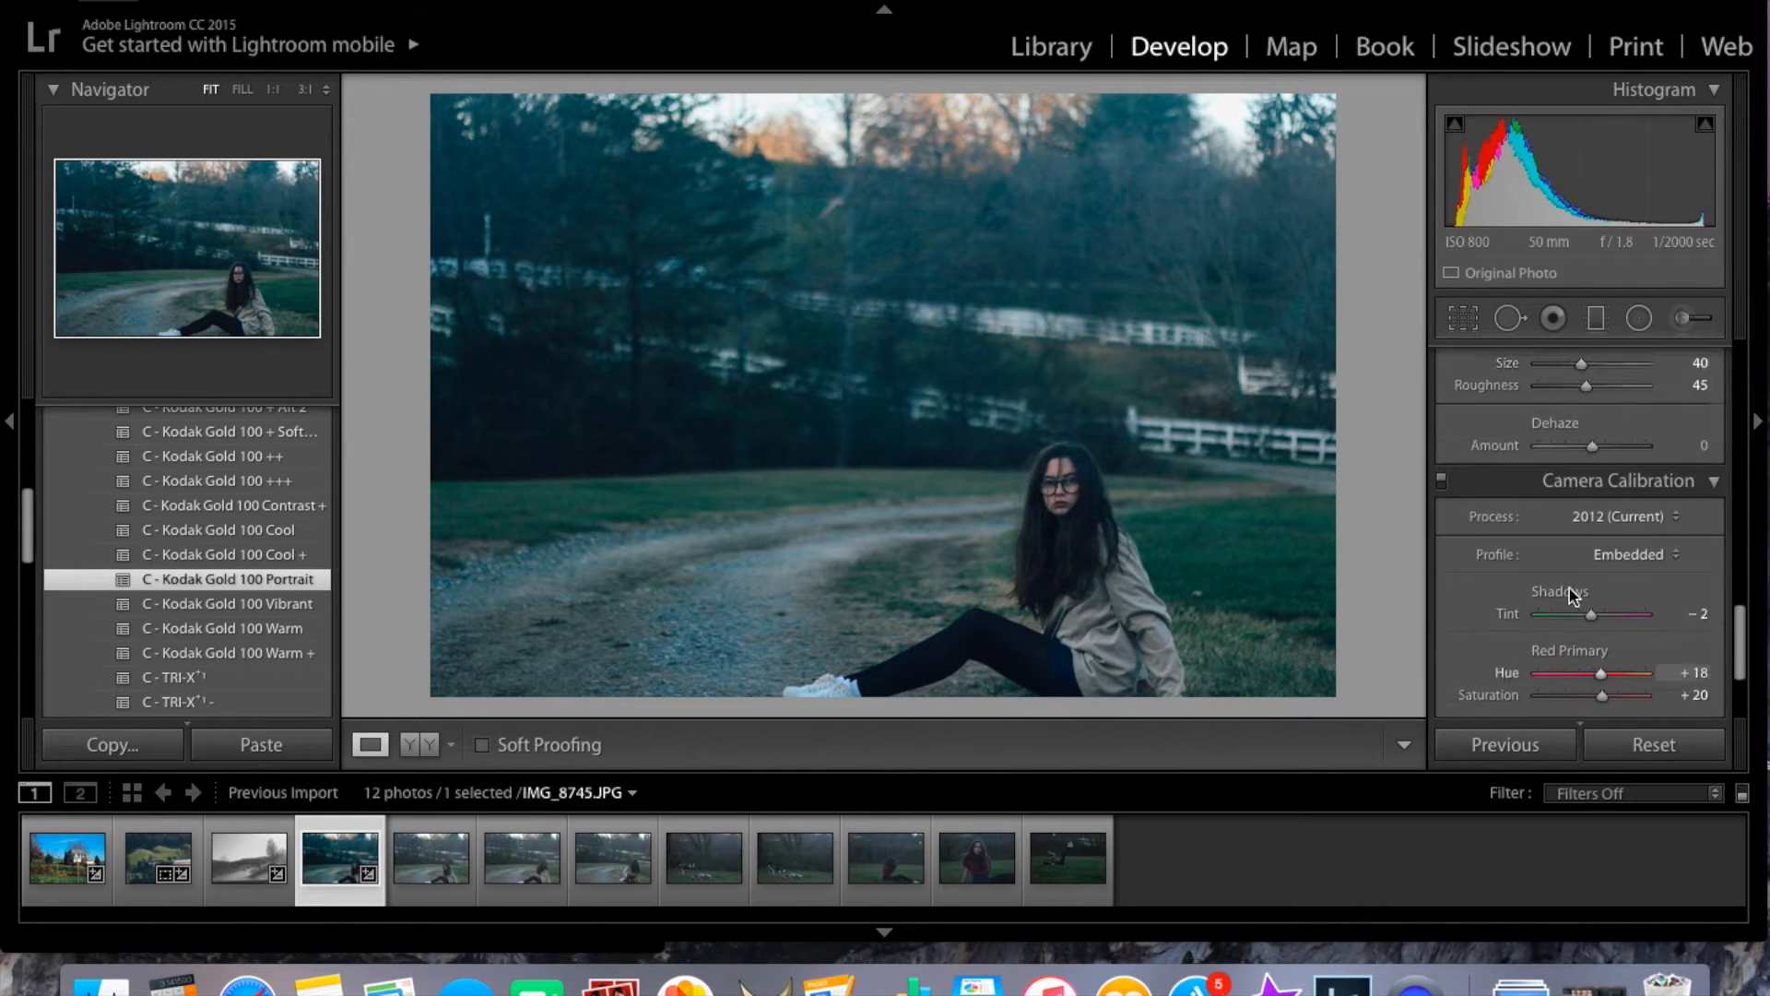
pyautogui.scroll(3)
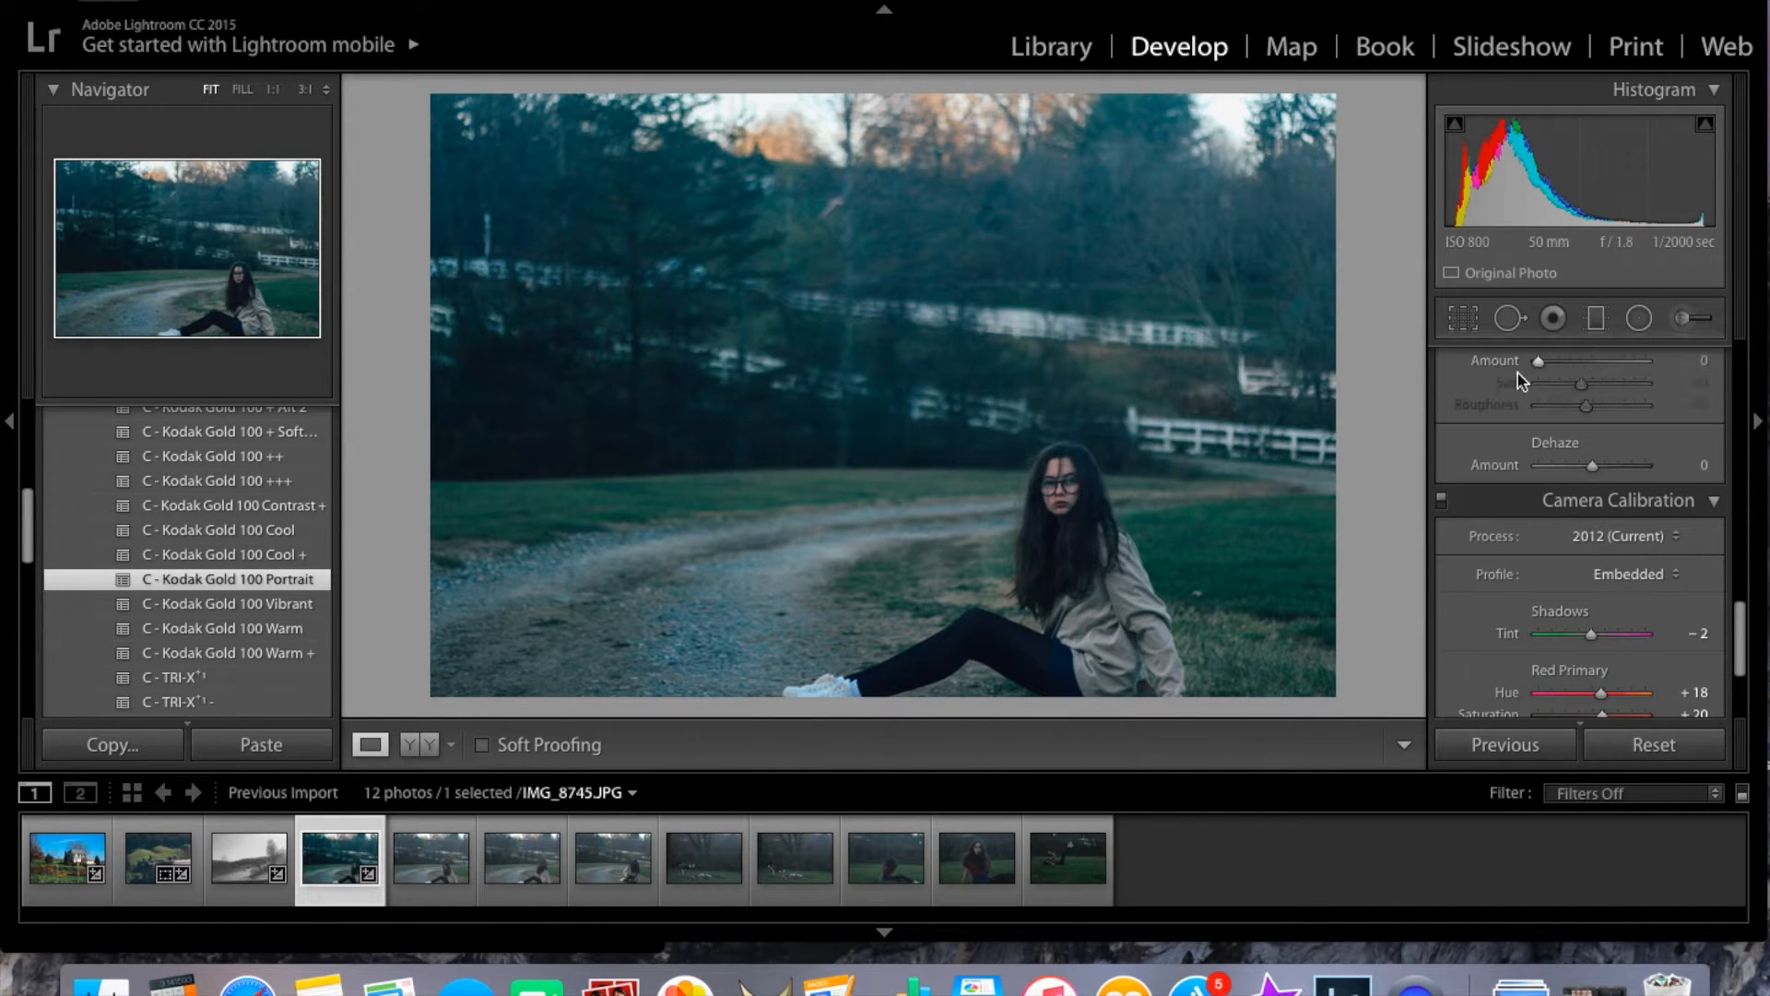
pyautogui.click(1675, 361)
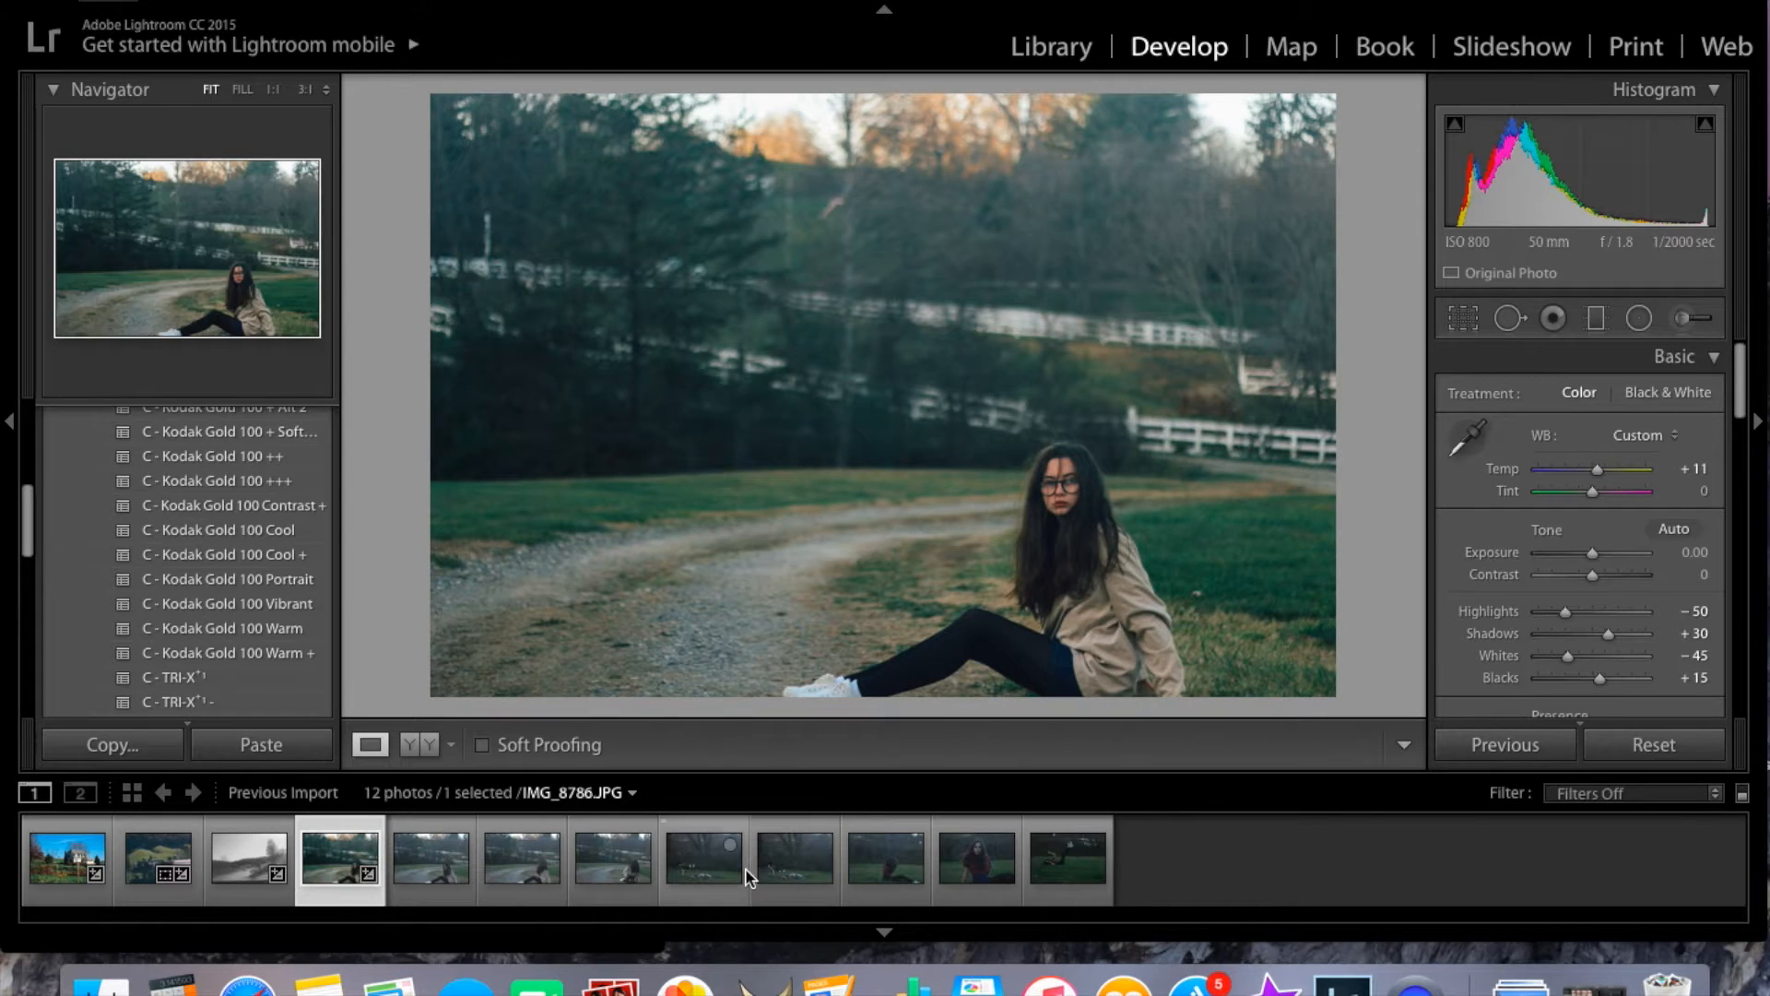
pyautogui.click(431, 859)
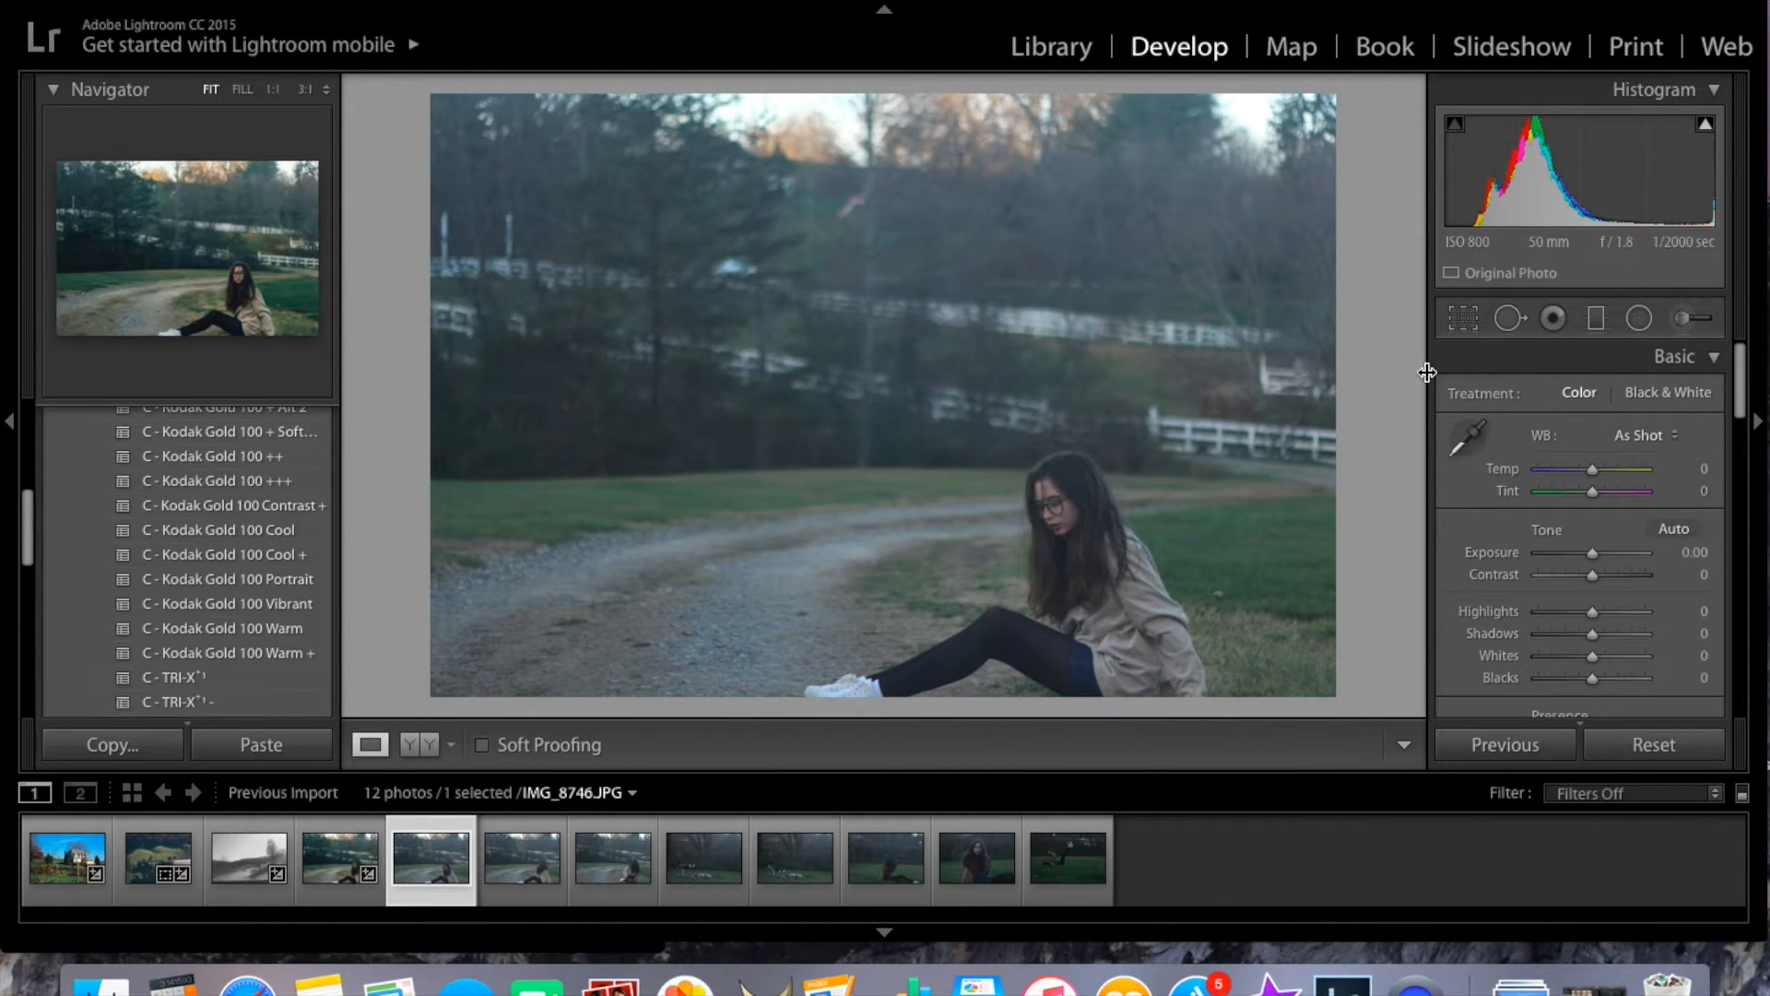
pyautogui.moveTo(1227, 554)
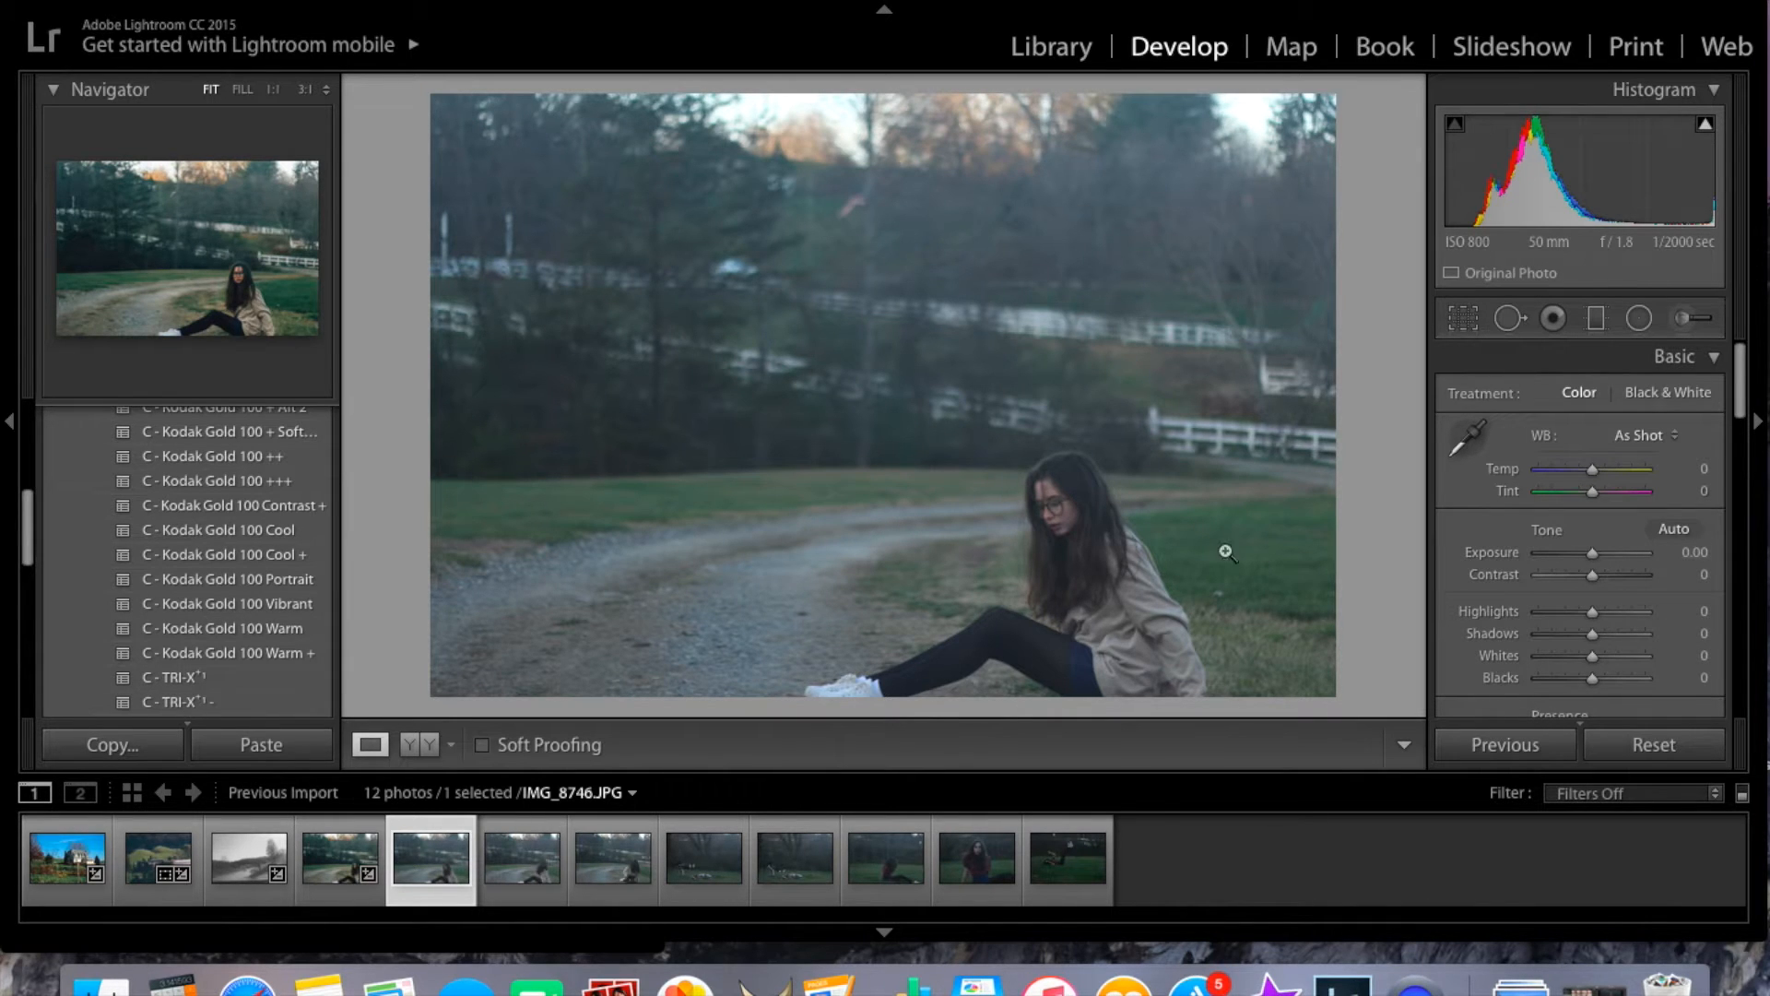
pyautogui.scroll(-3)
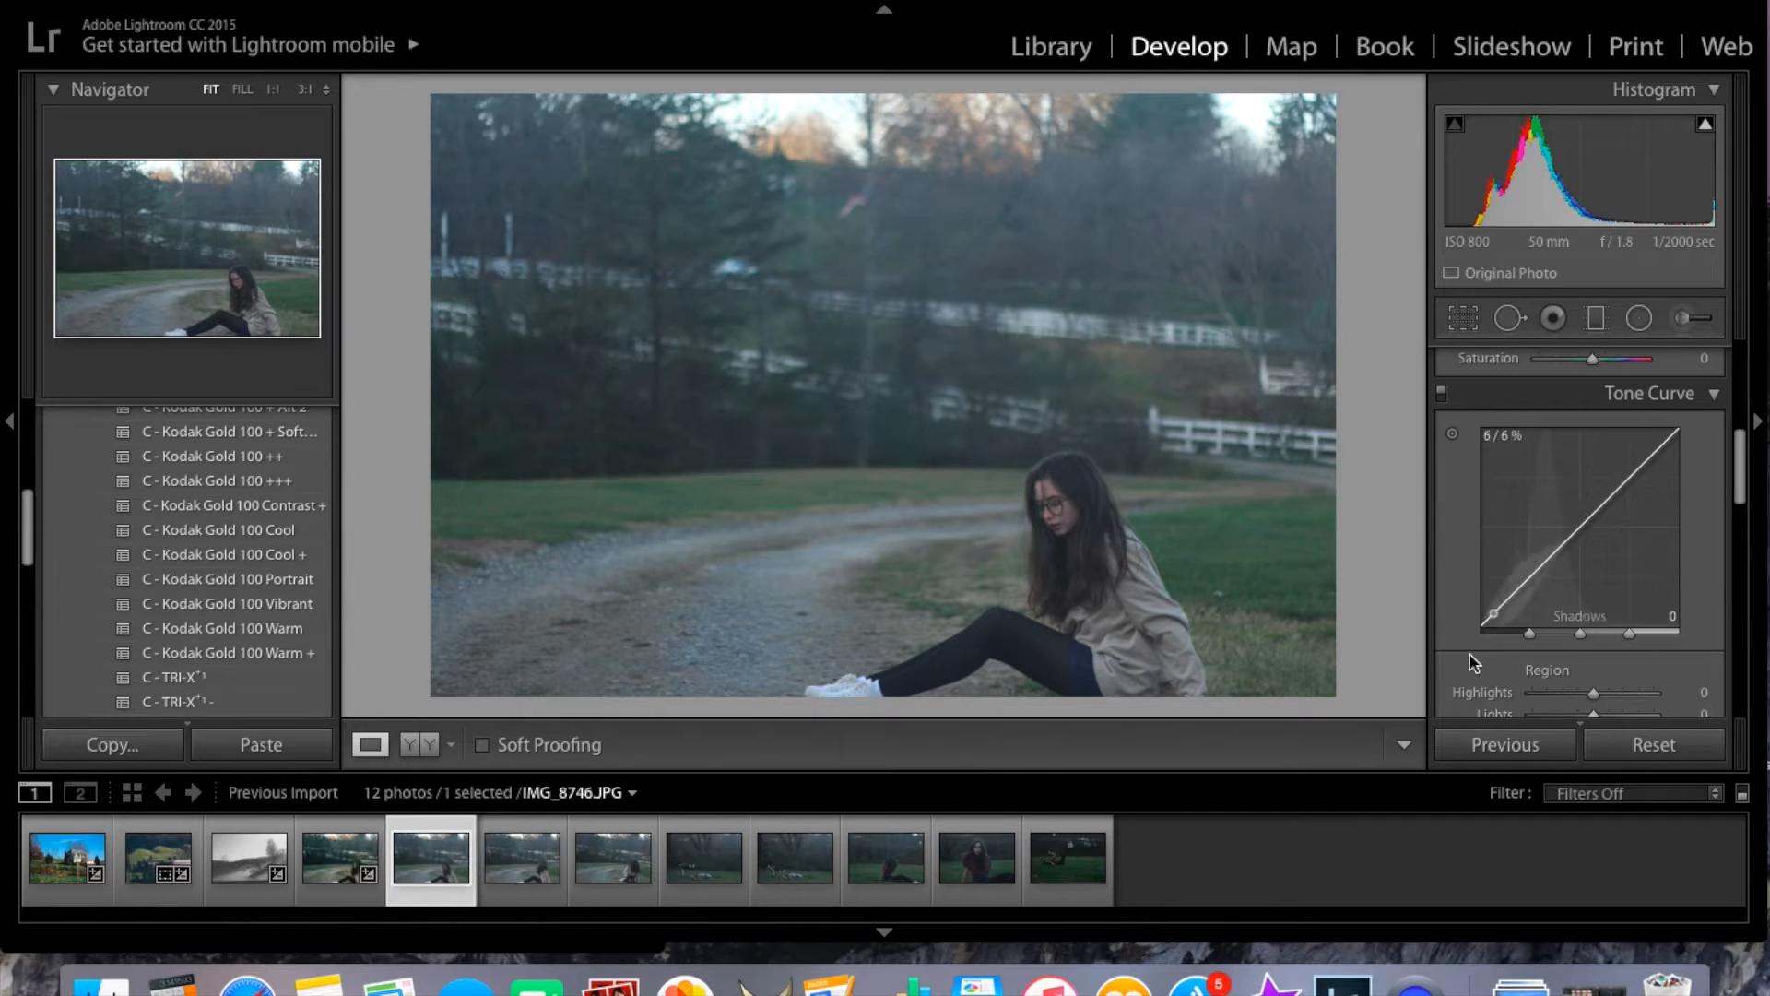
# - Place a graduated filter, undo it with Cmd+Z, and switch to the Radial Filter tool
pyautogui.click(1594, 318)
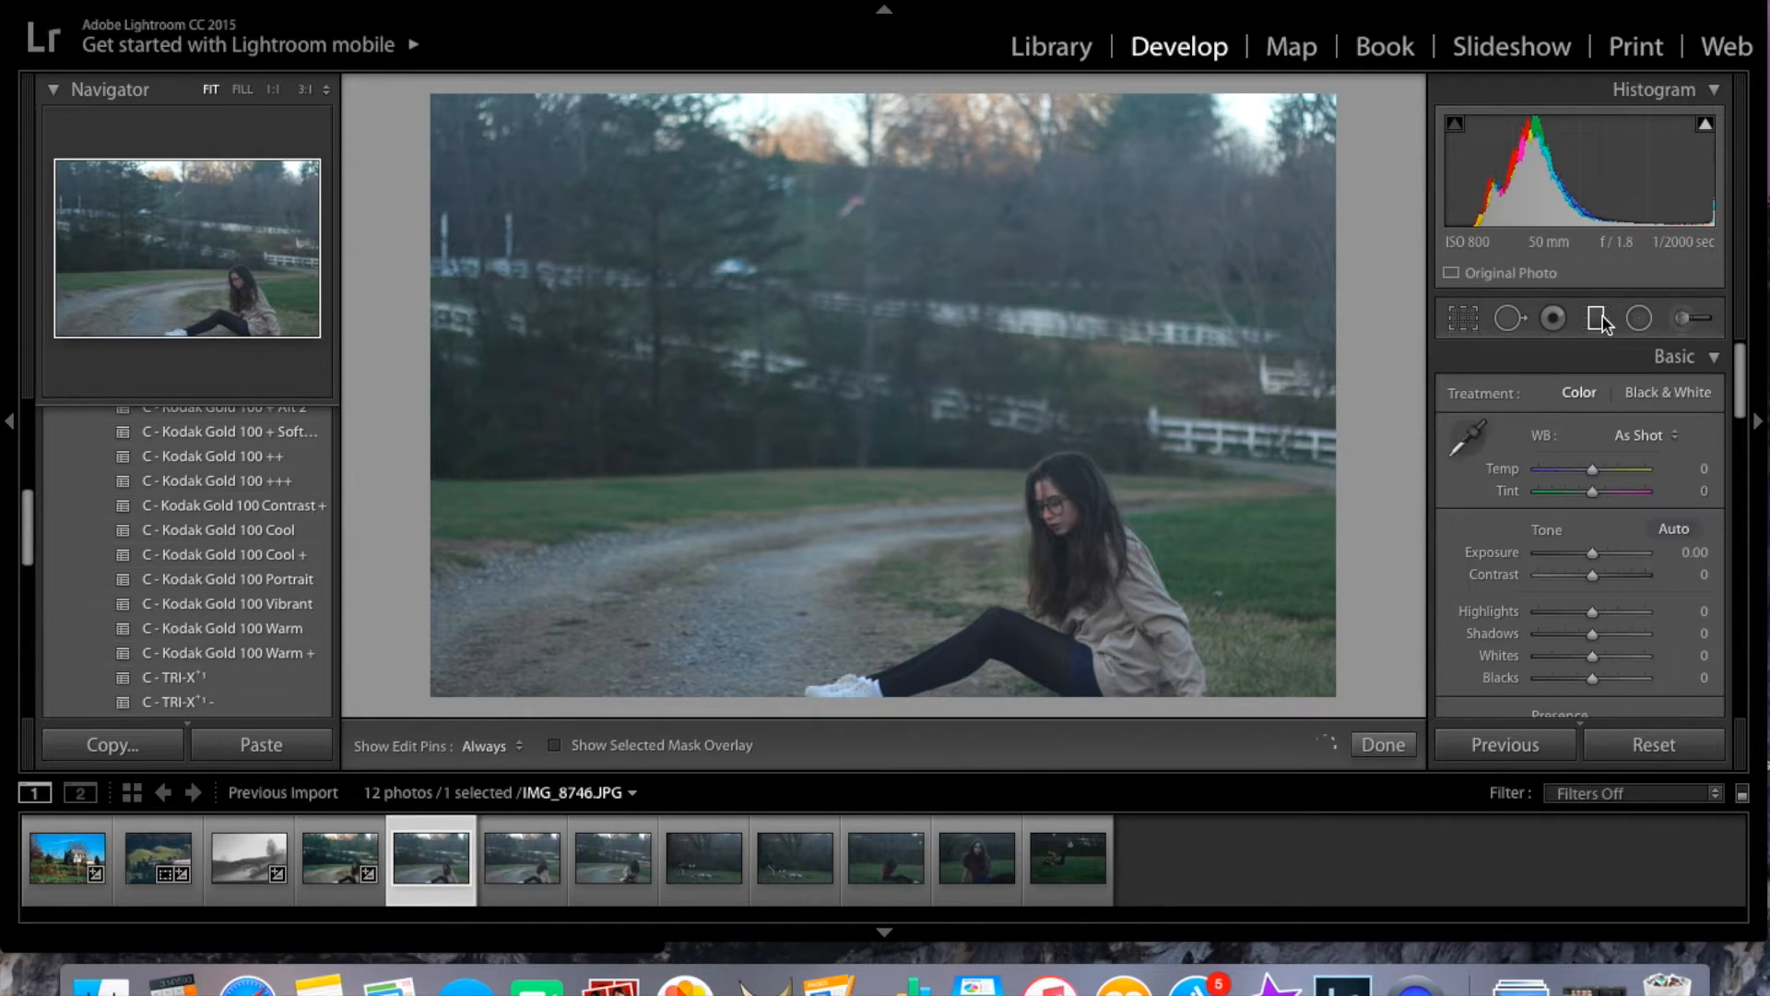
pyautogui.click(1596, 317)
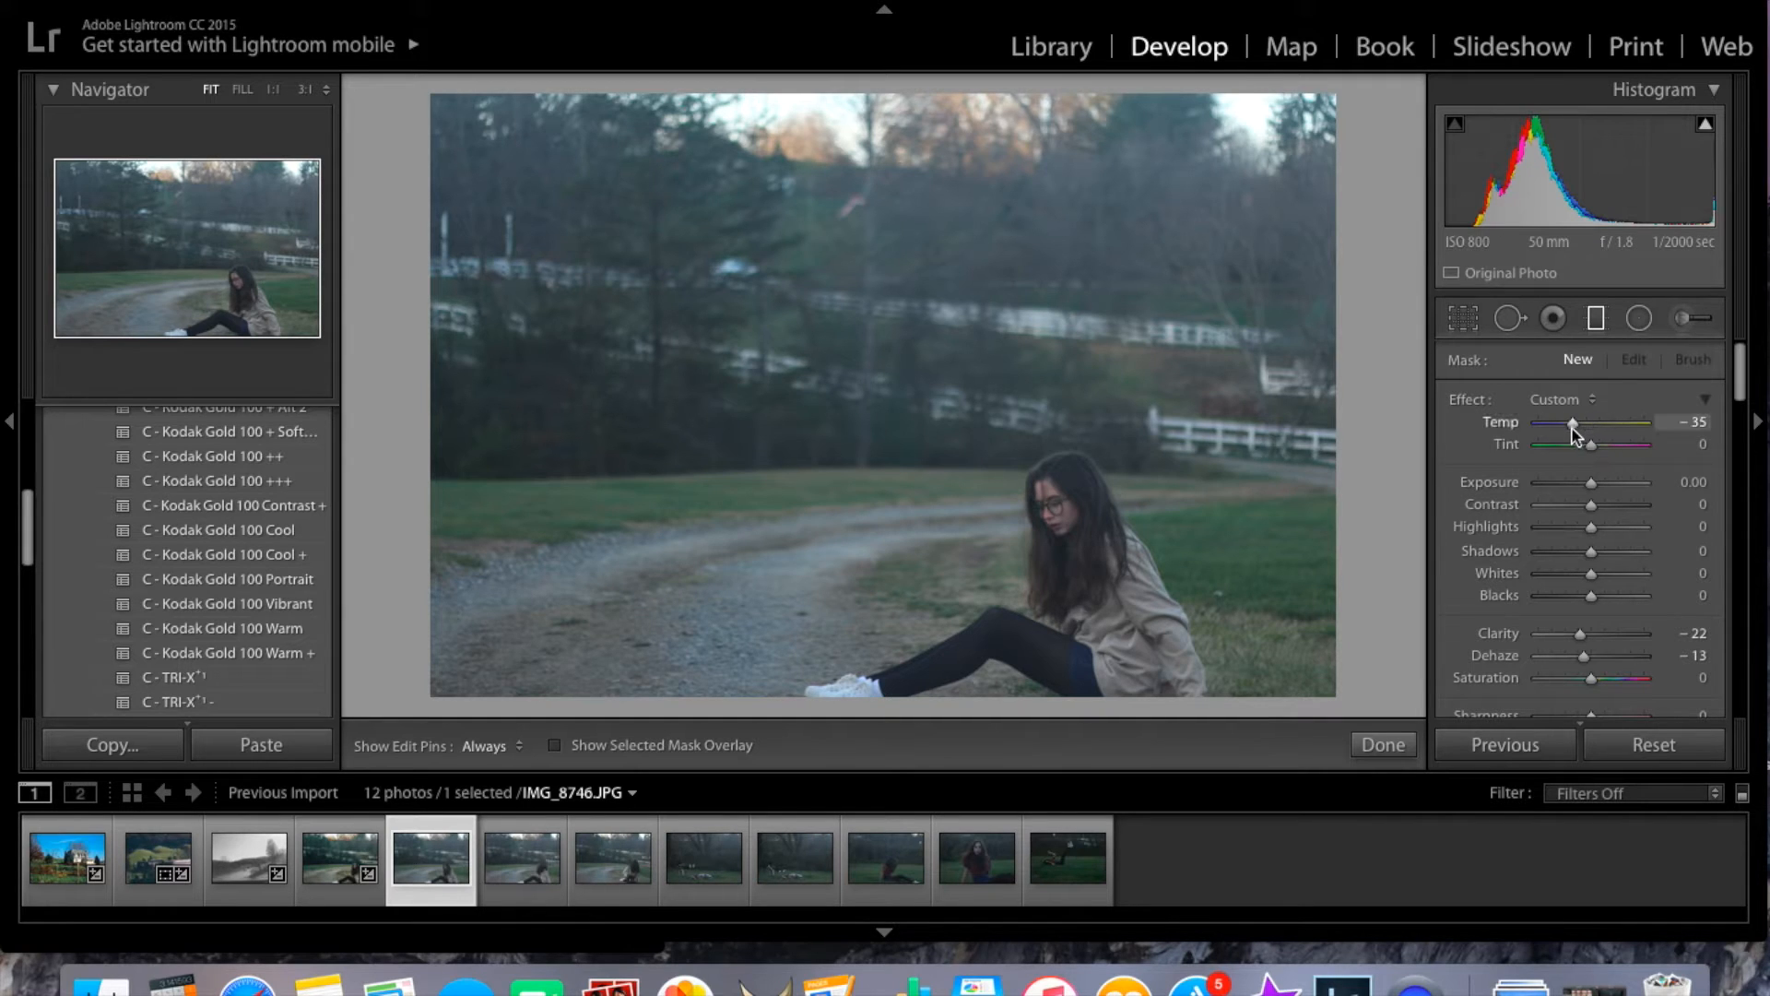
pyautogui.moveTo(1108, 595)
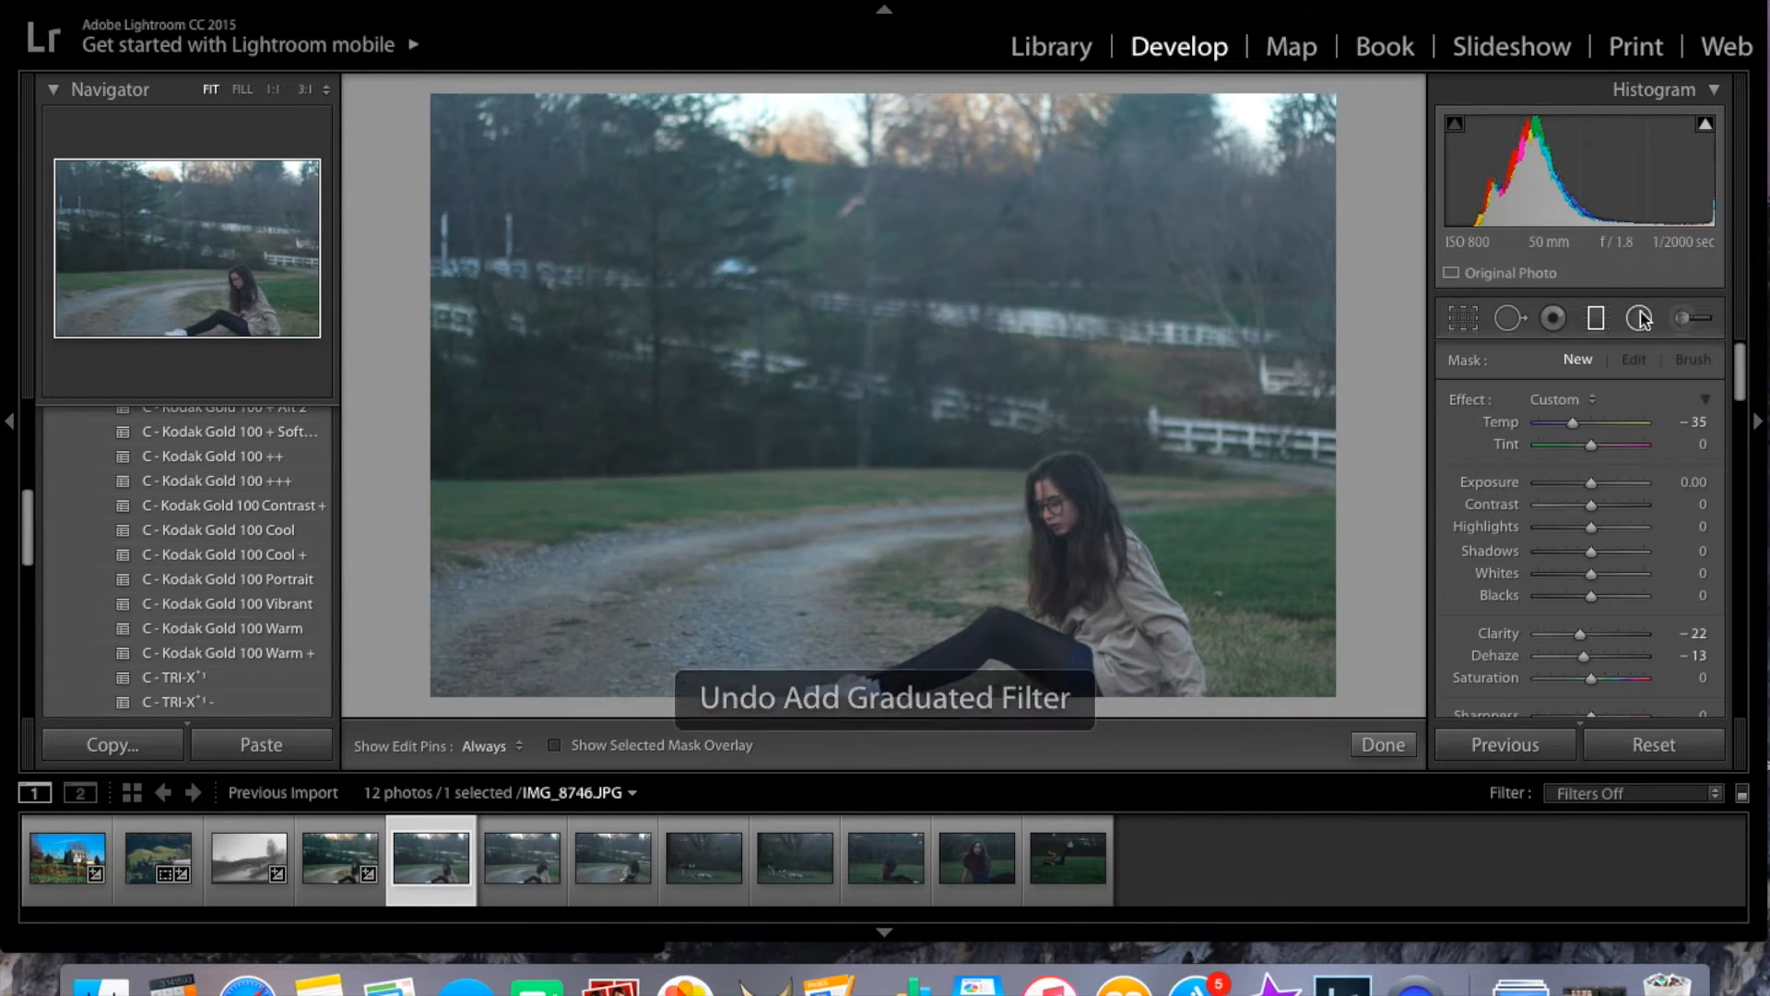
pyautogui.click(1640, 318)
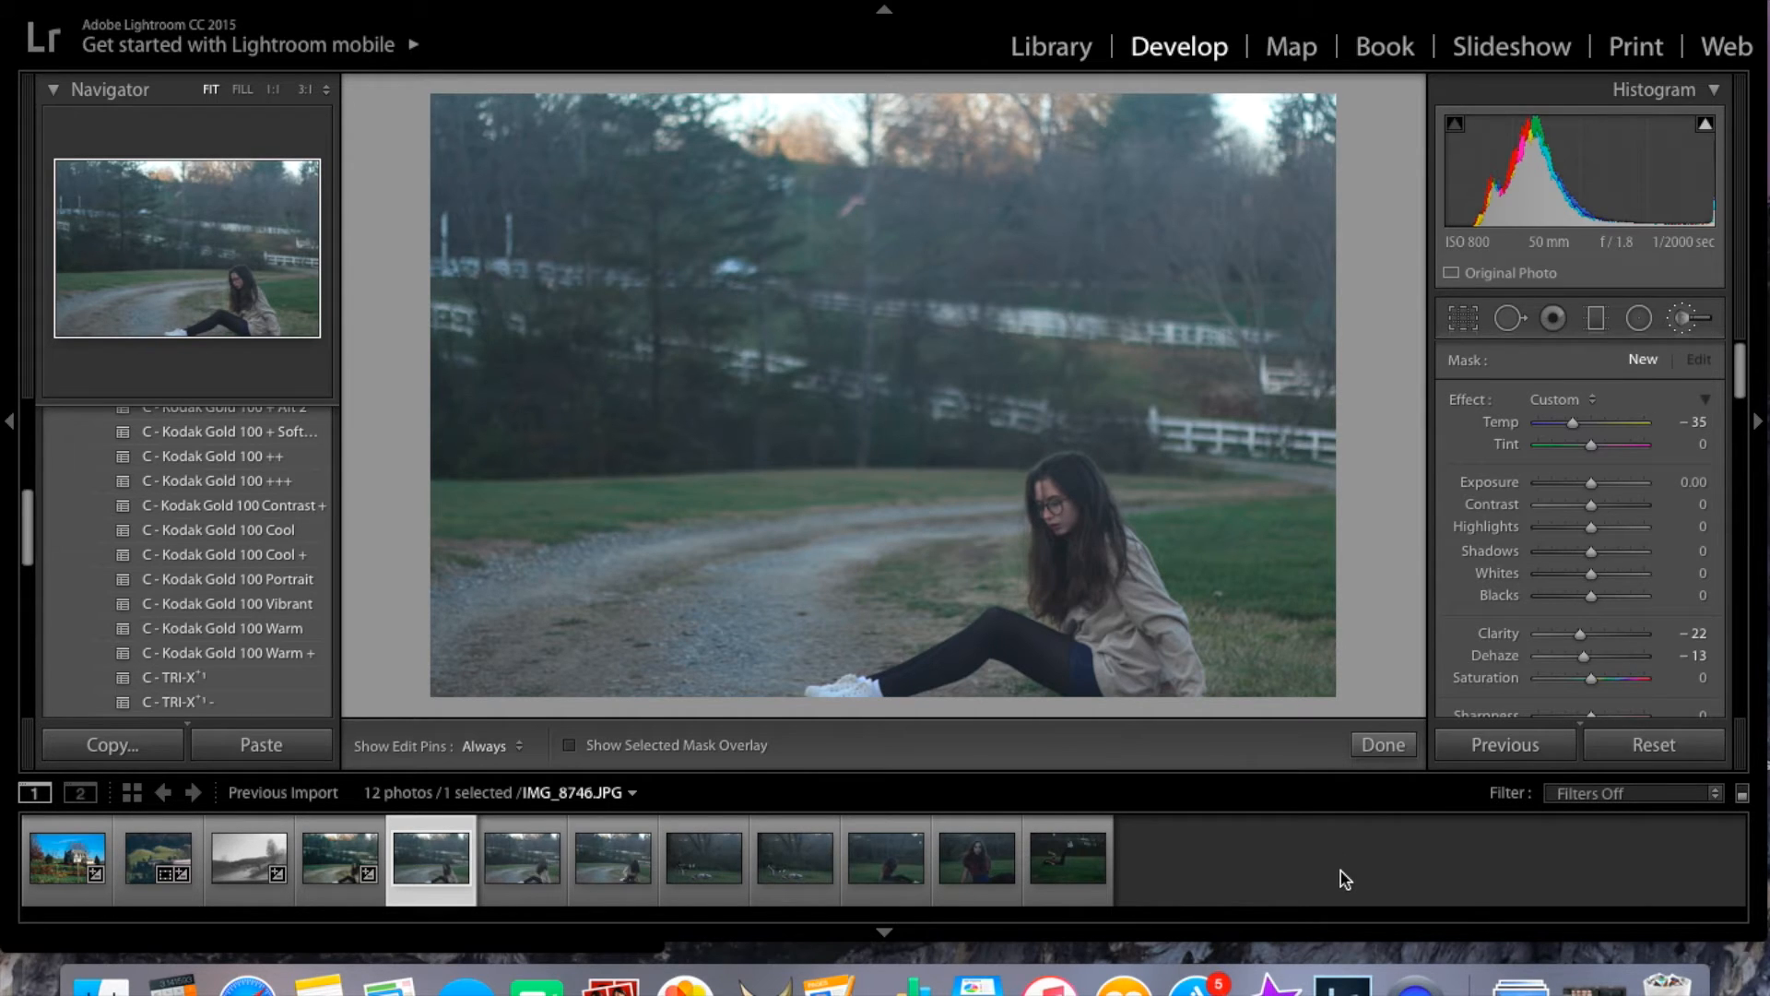
pyautogui.moveTo(1434, 597)
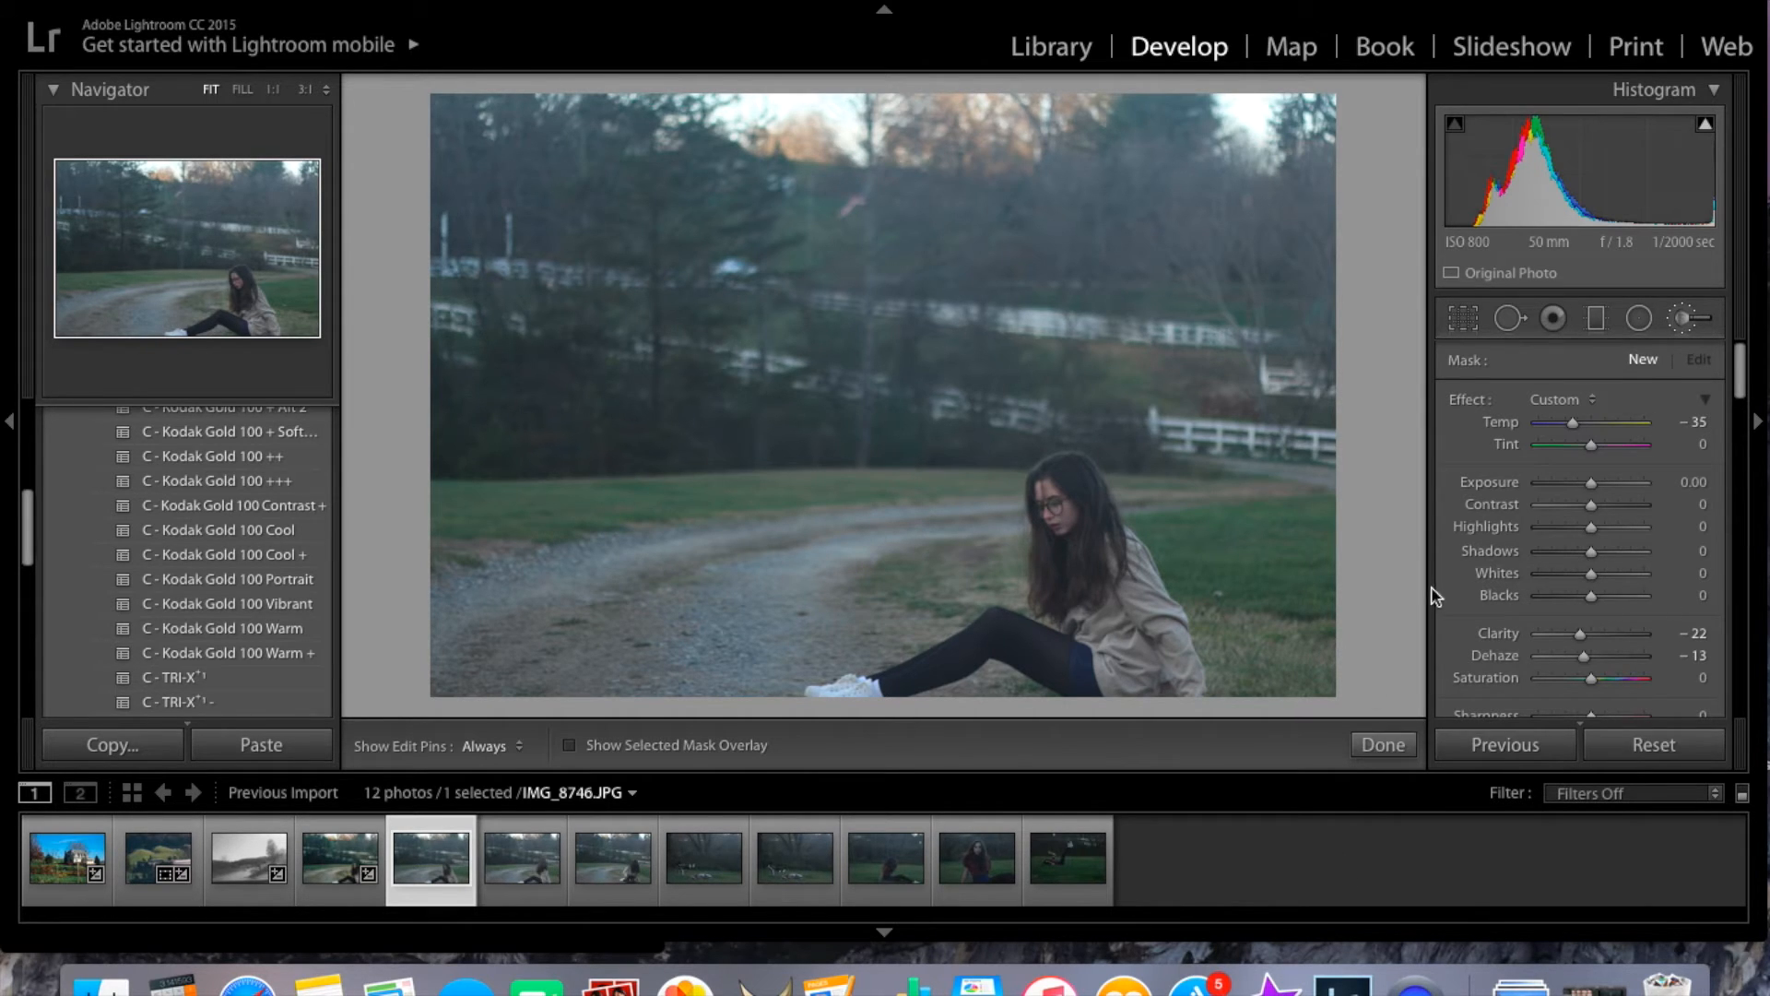
# - Set the radial filter effect to Exposure for a −0.57 upper-right vignette
pyautogui.click(1564, 398)
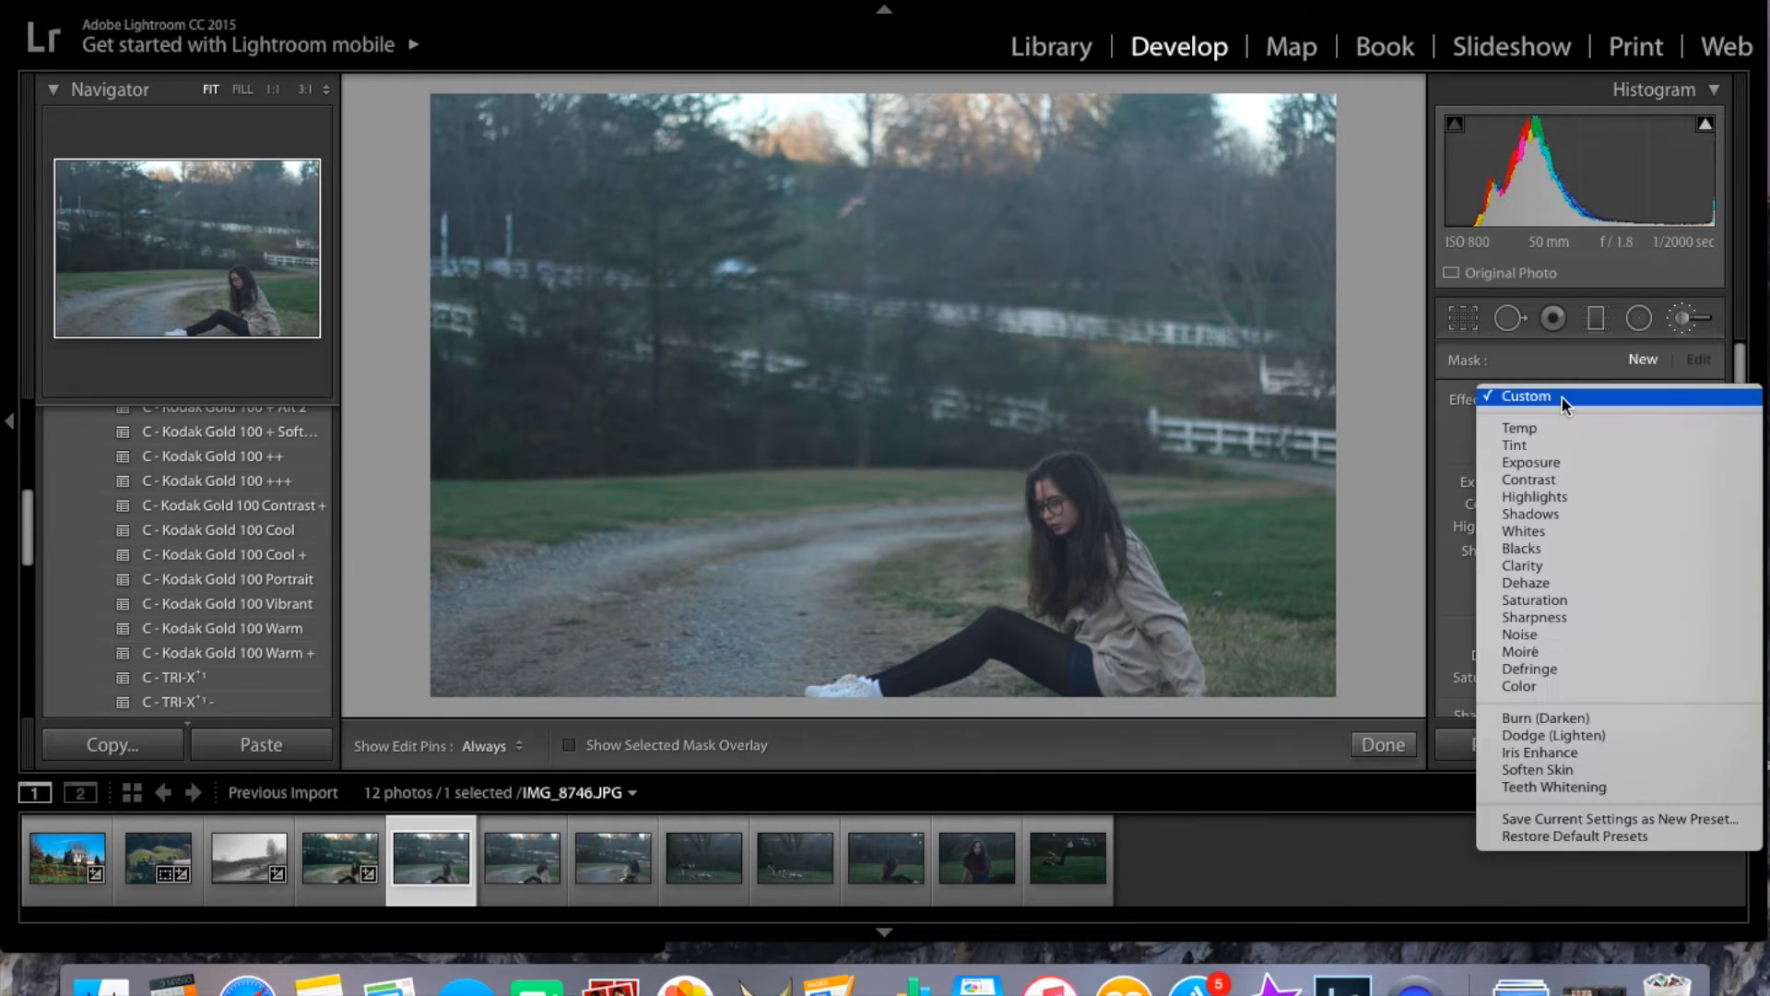
pyautogui.click(1530, 462)
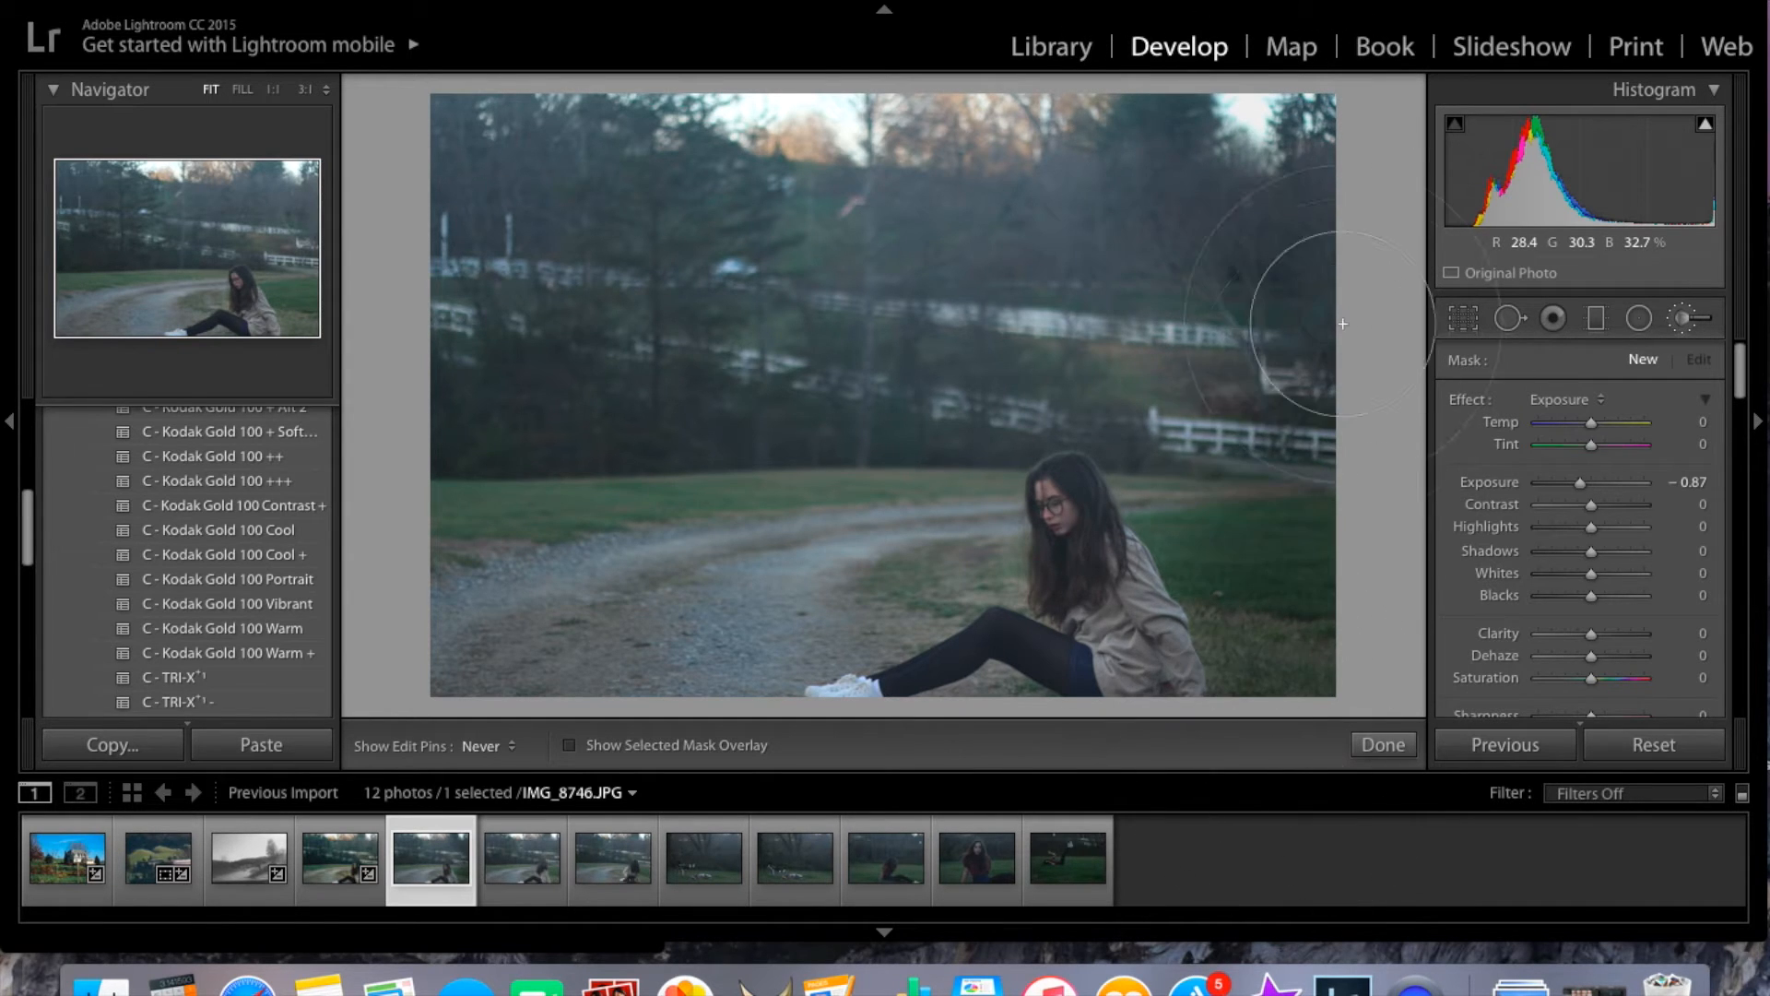
pyautogui.moveTo(252, 514)
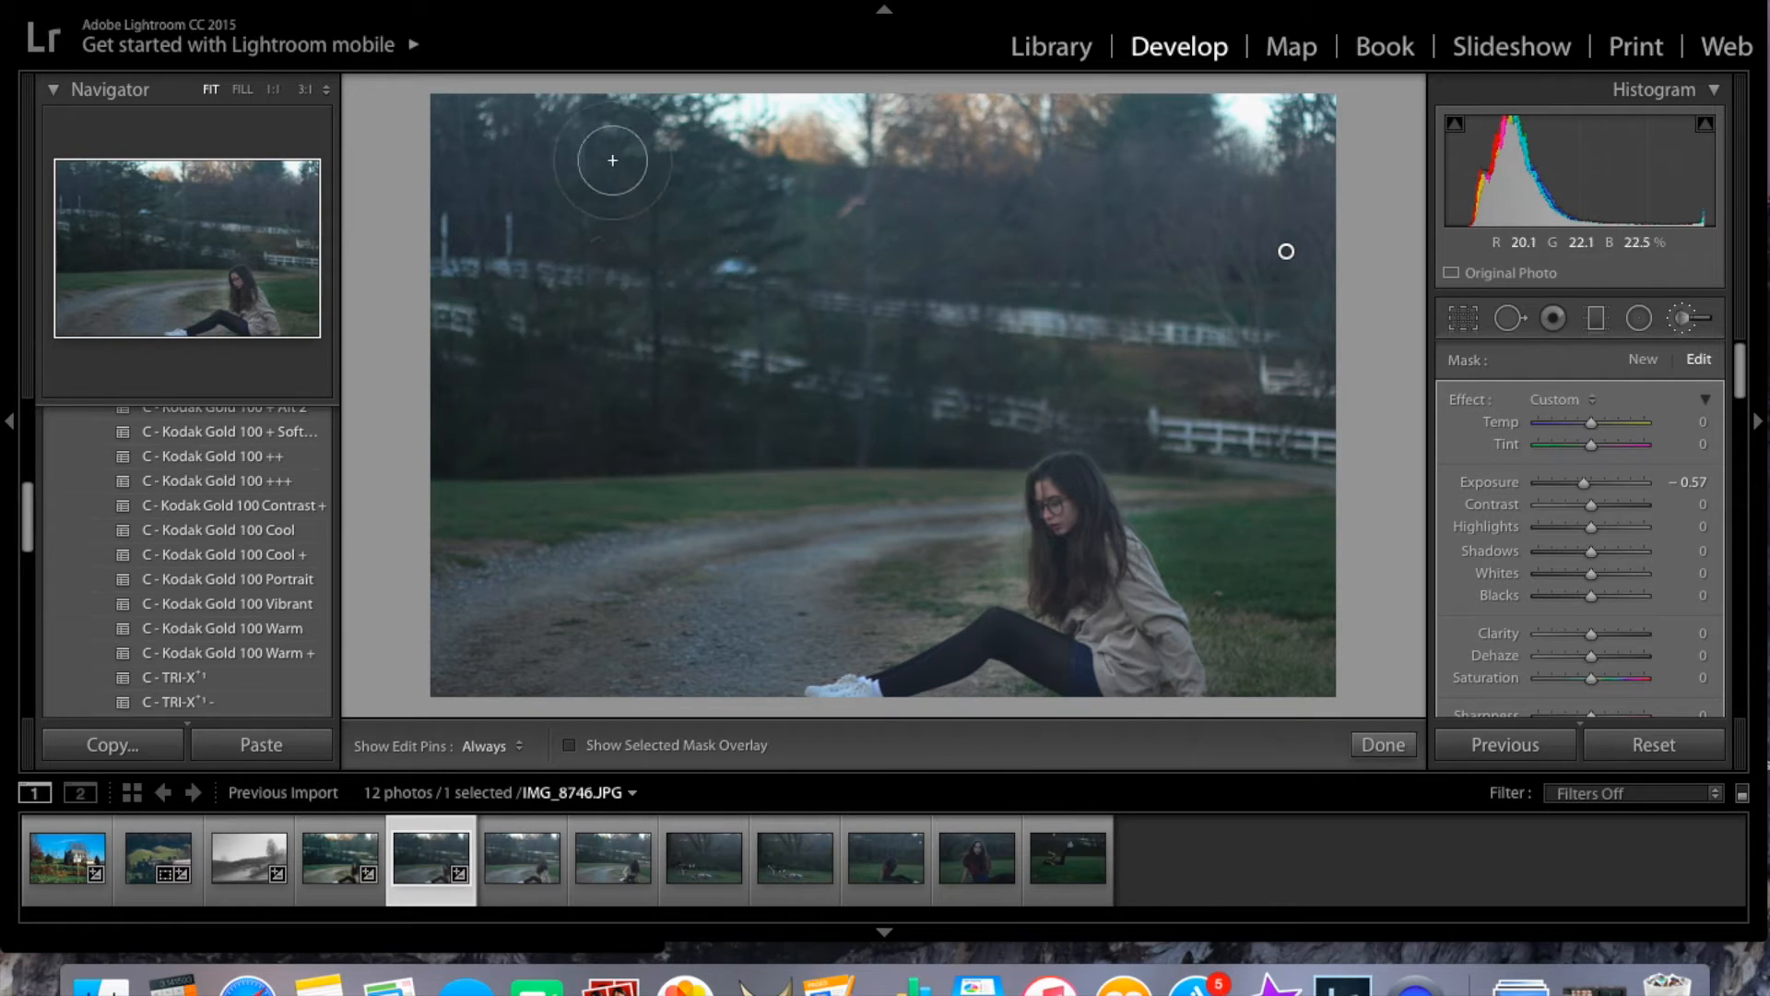
pyautogui.moveTo(708, 119)
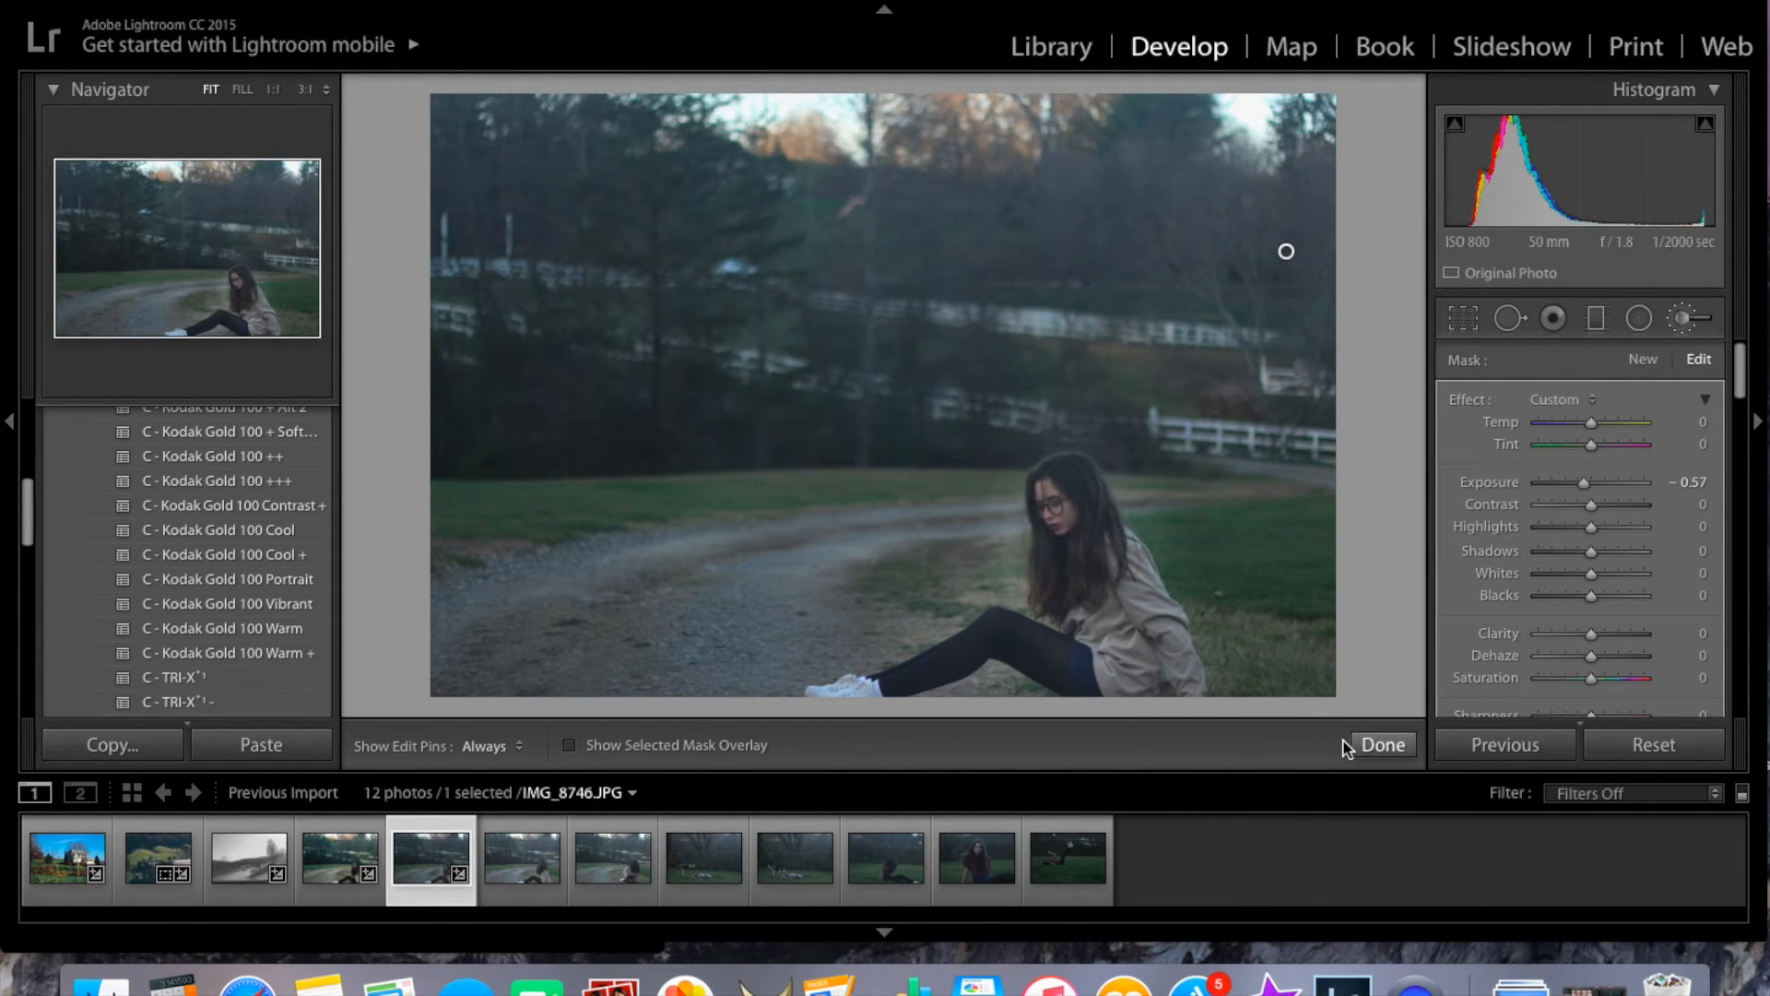
# - Add grain and apply the Kodak Gold 100 +++ preset to the next photos
pyautogui.click(1379, 745)
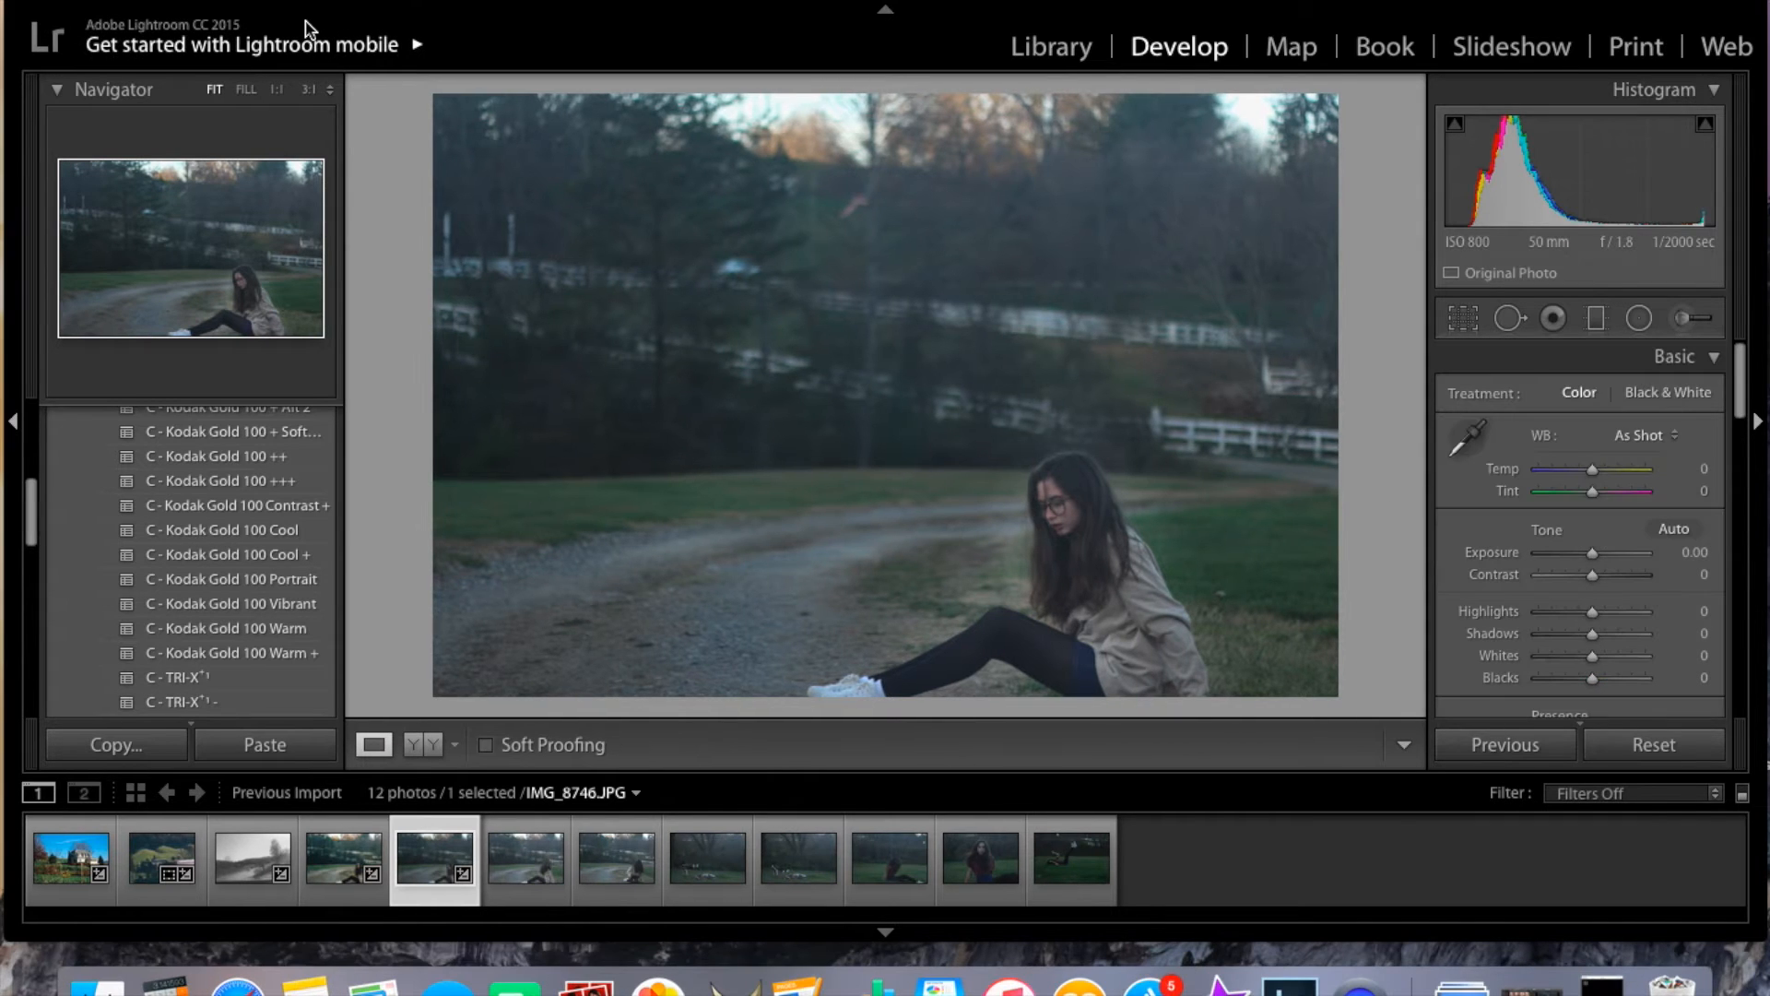
pyautogui.click(525, 859)
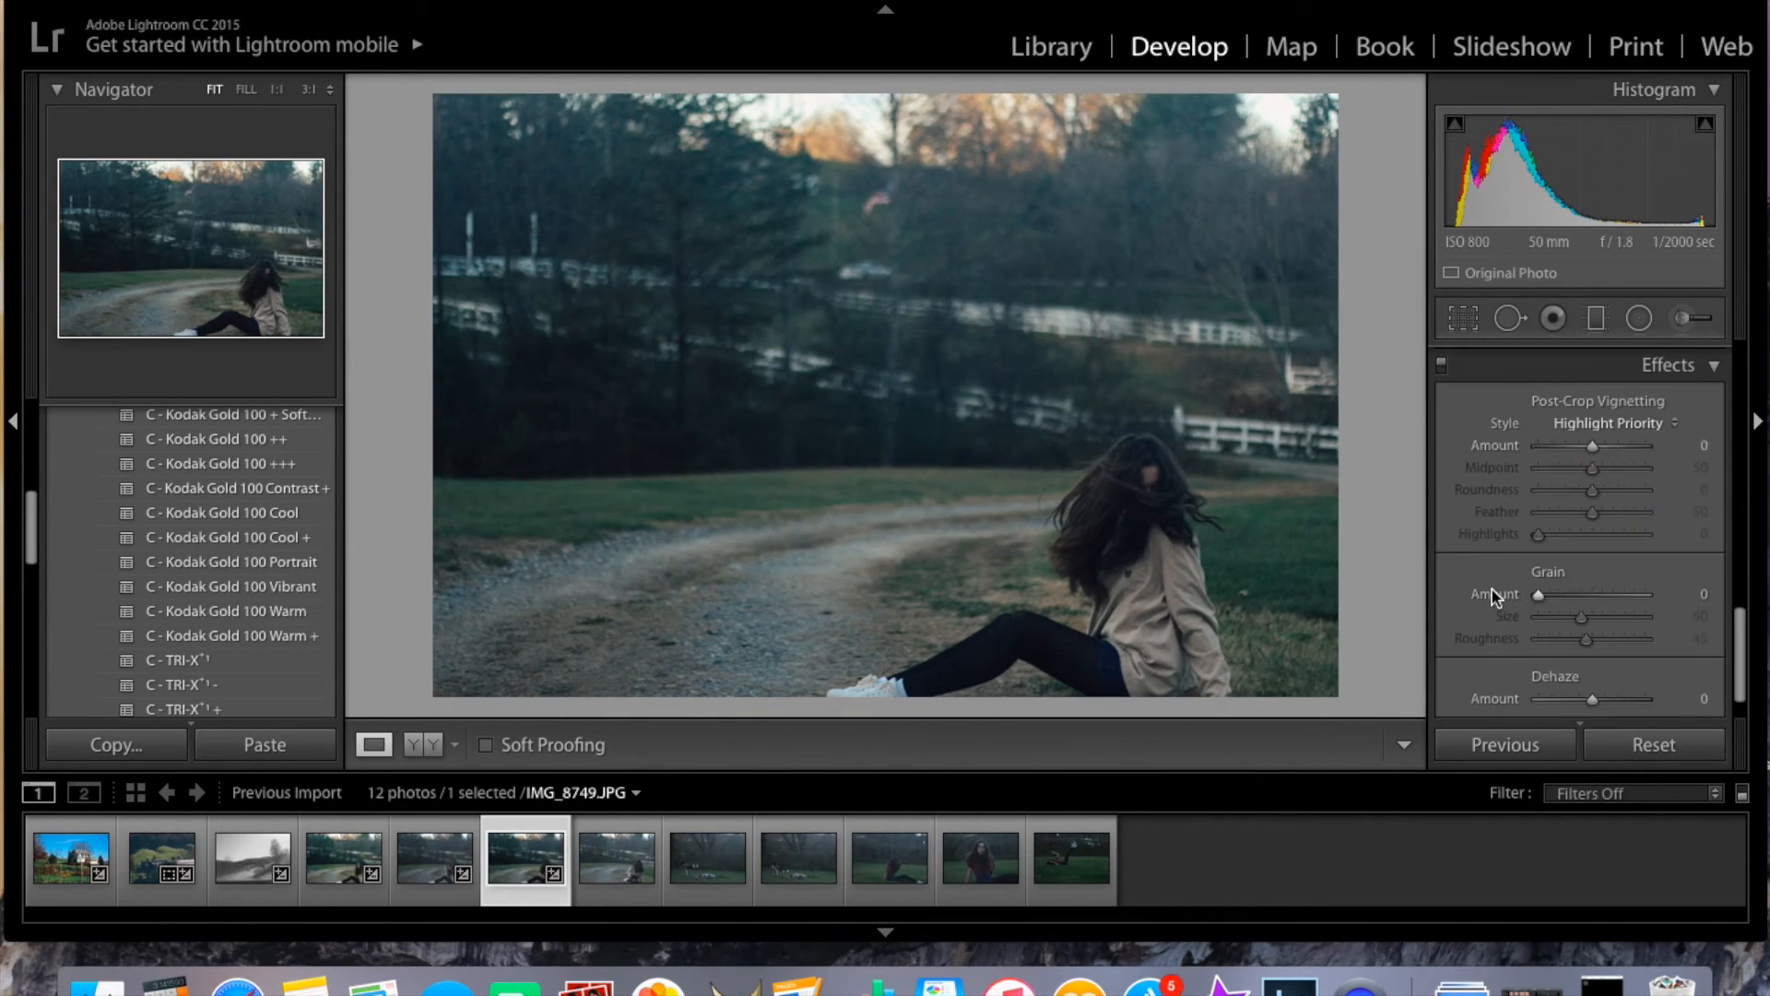
pyautogui.click(617, 858)
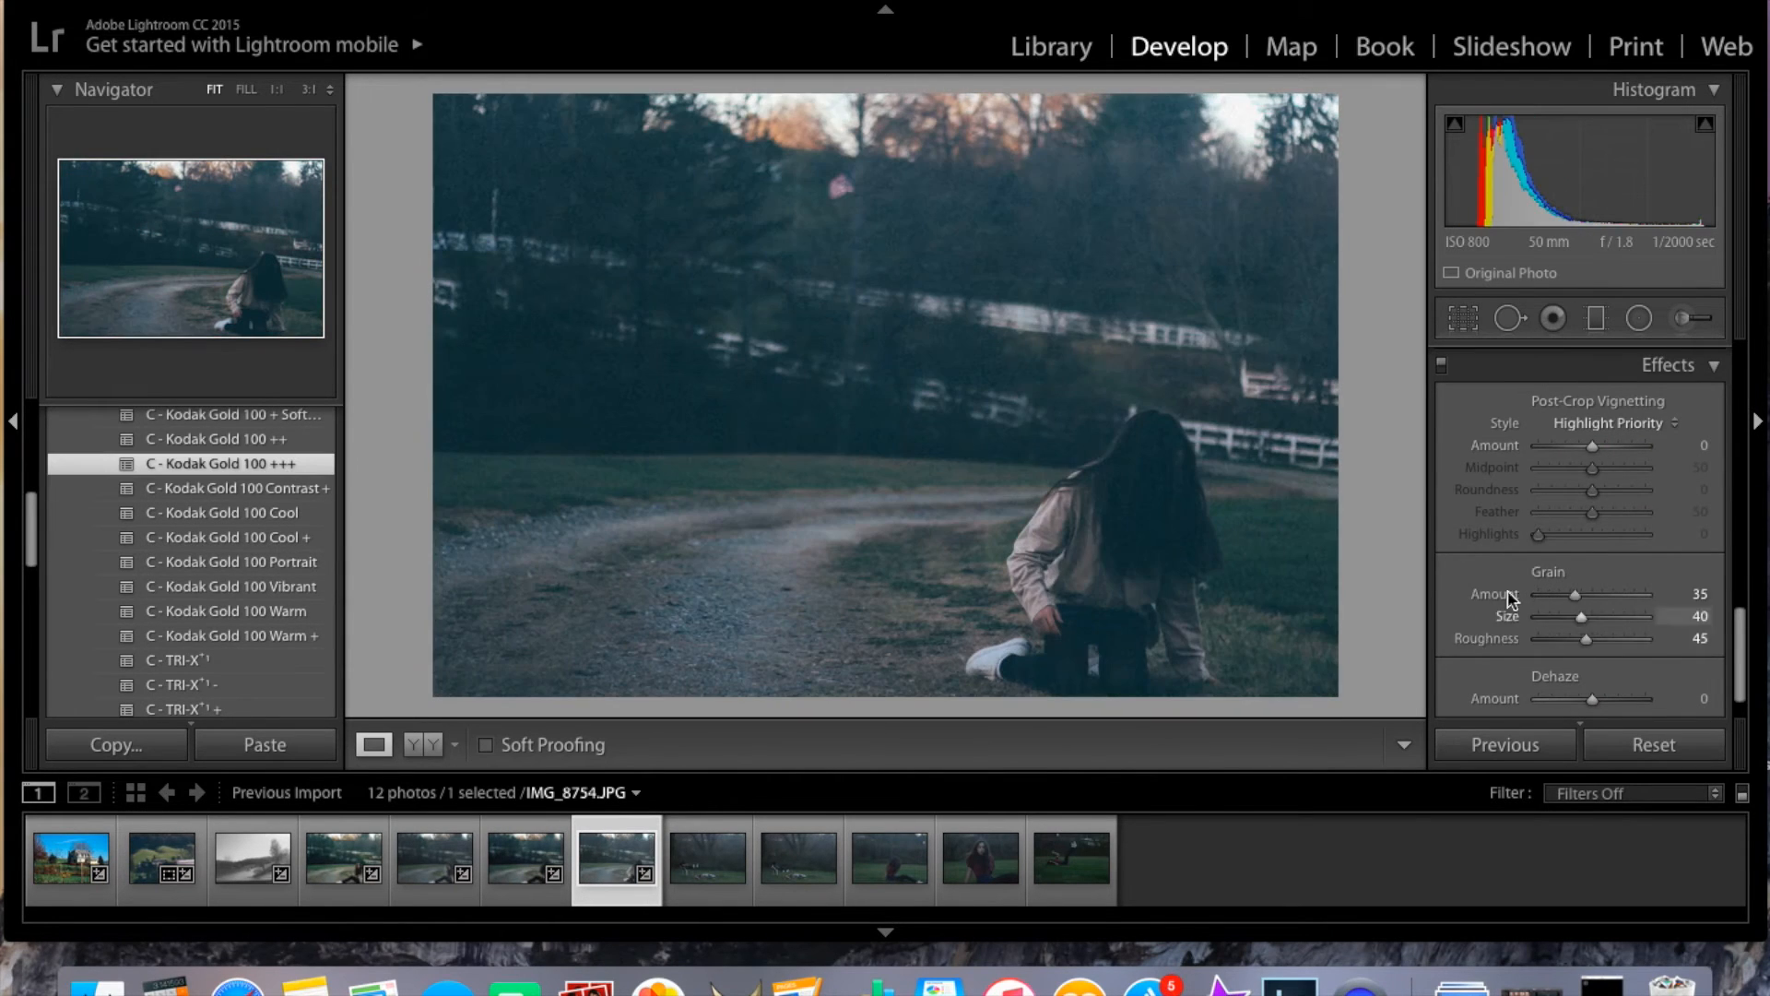
# - Straighten the woodpile photo with the crop Angle and move to the next woodpile shot
pyautogui.click(1675, 356)
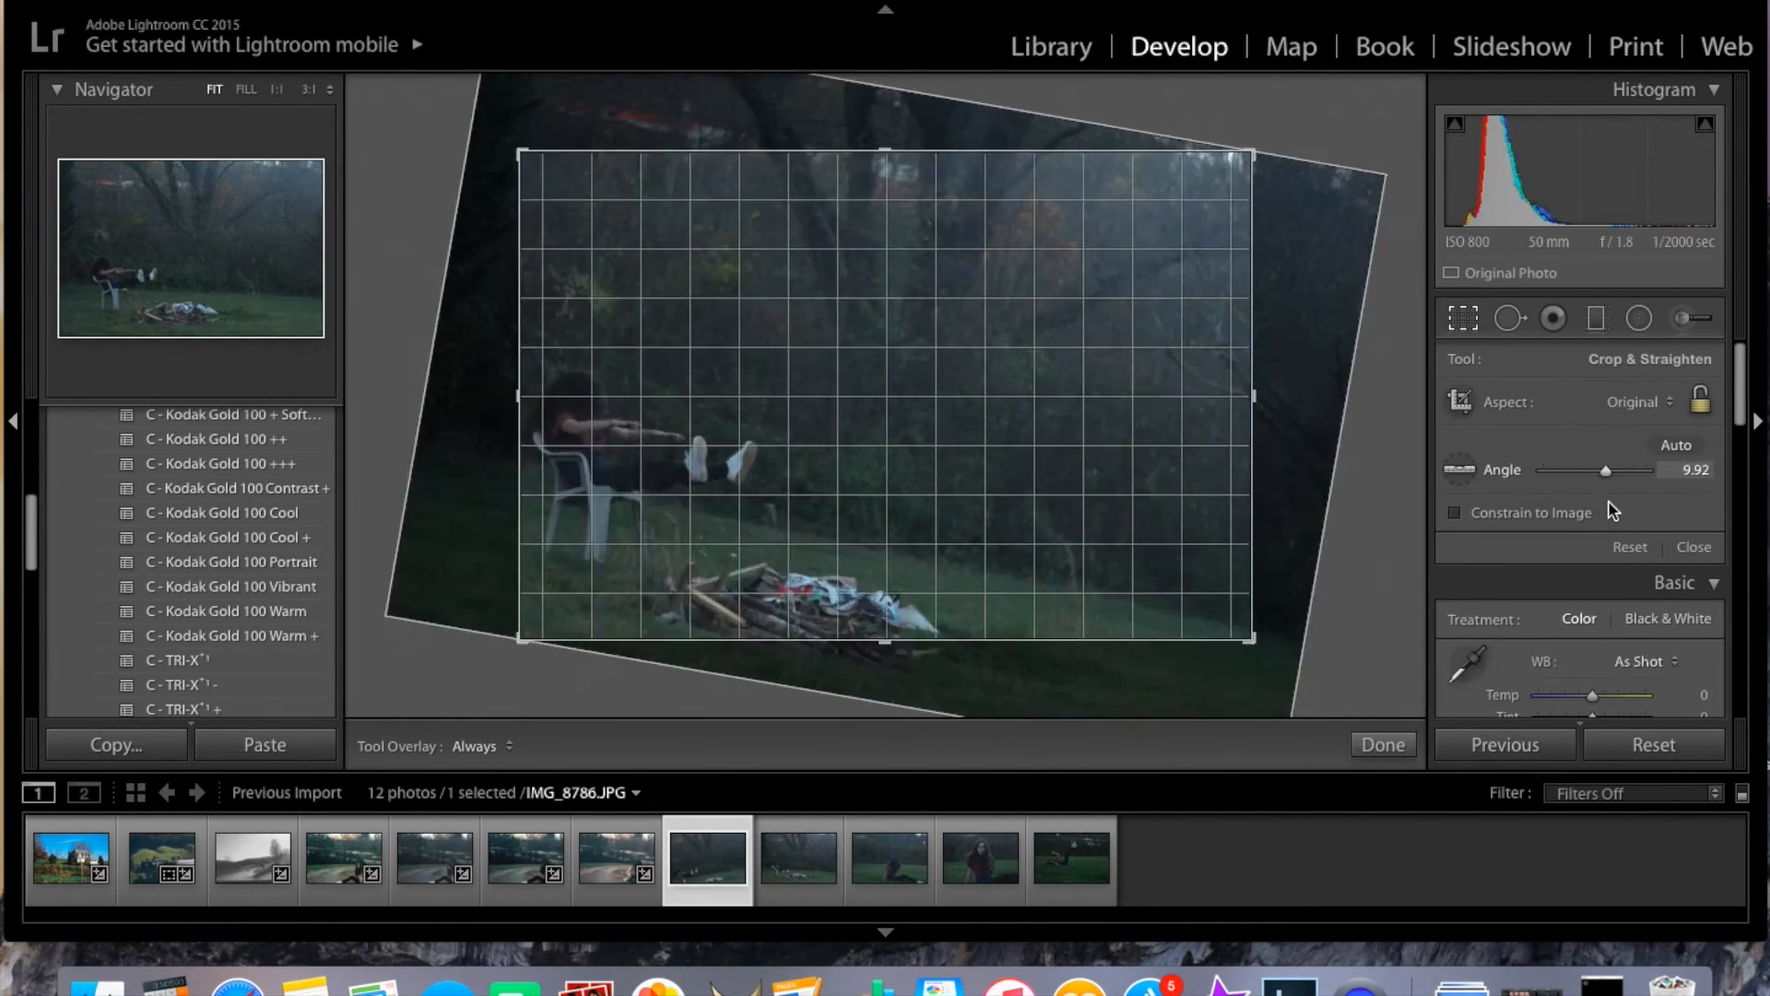
pyautogui.click(1382, 744)
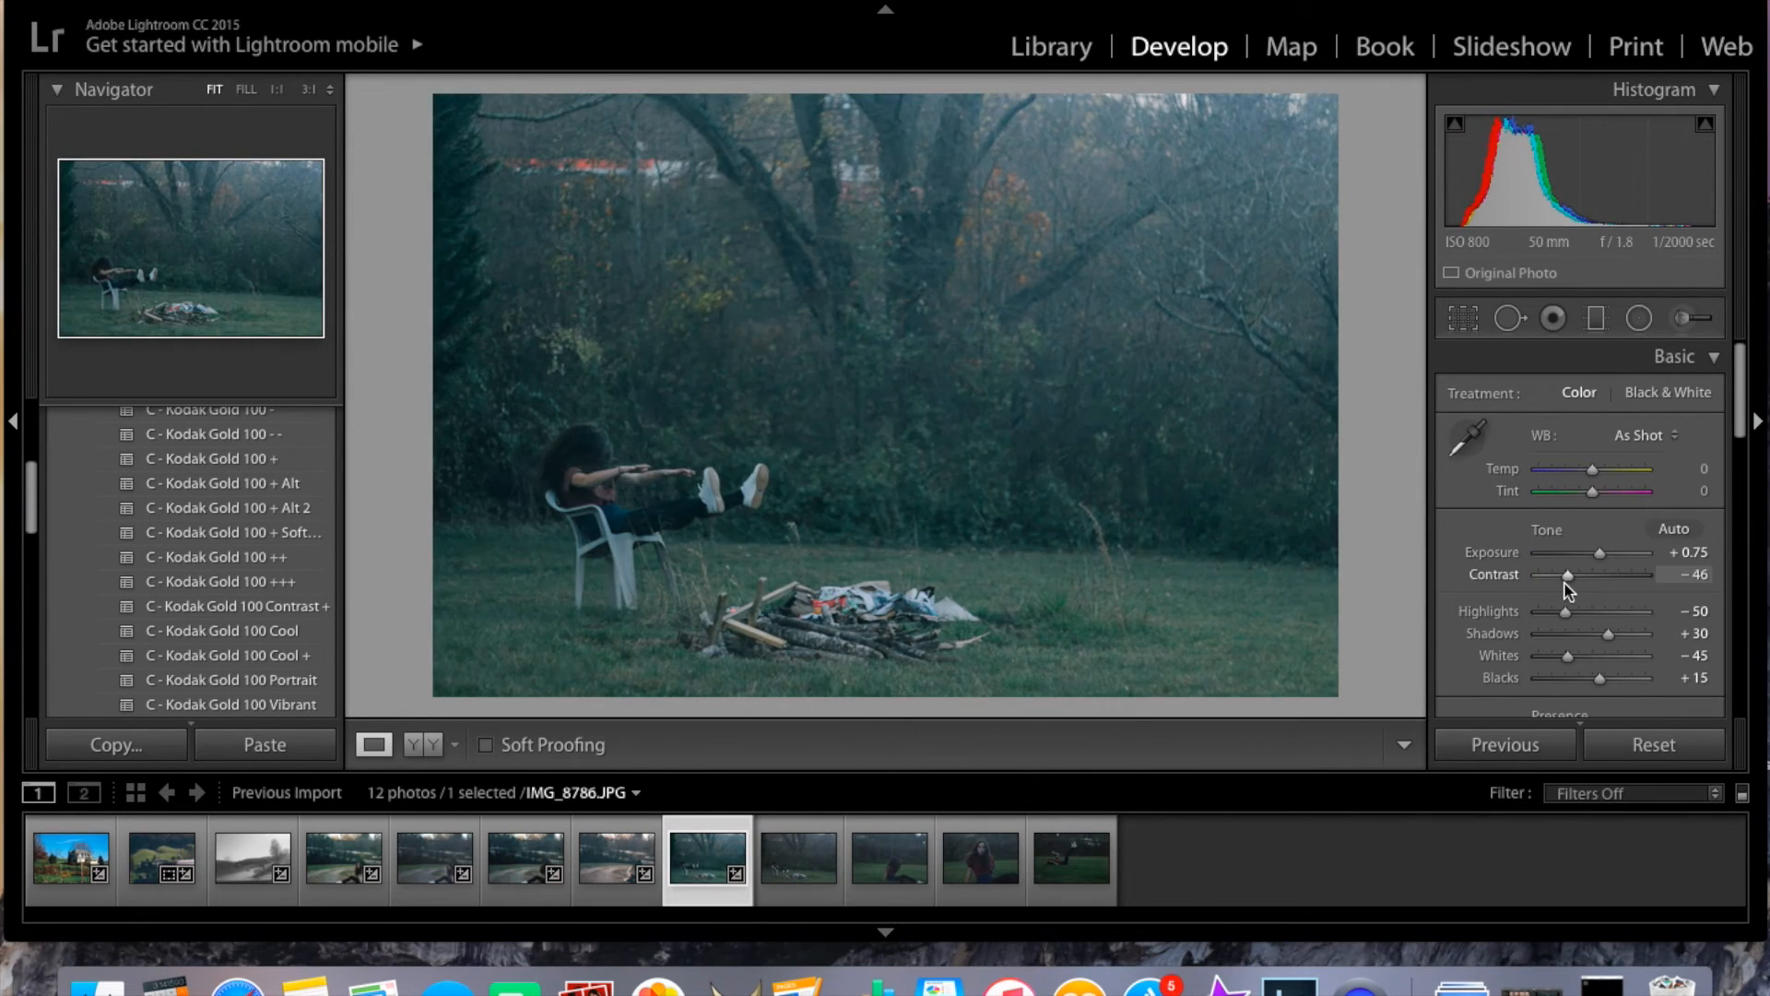
pyautogui.click(799, 860)
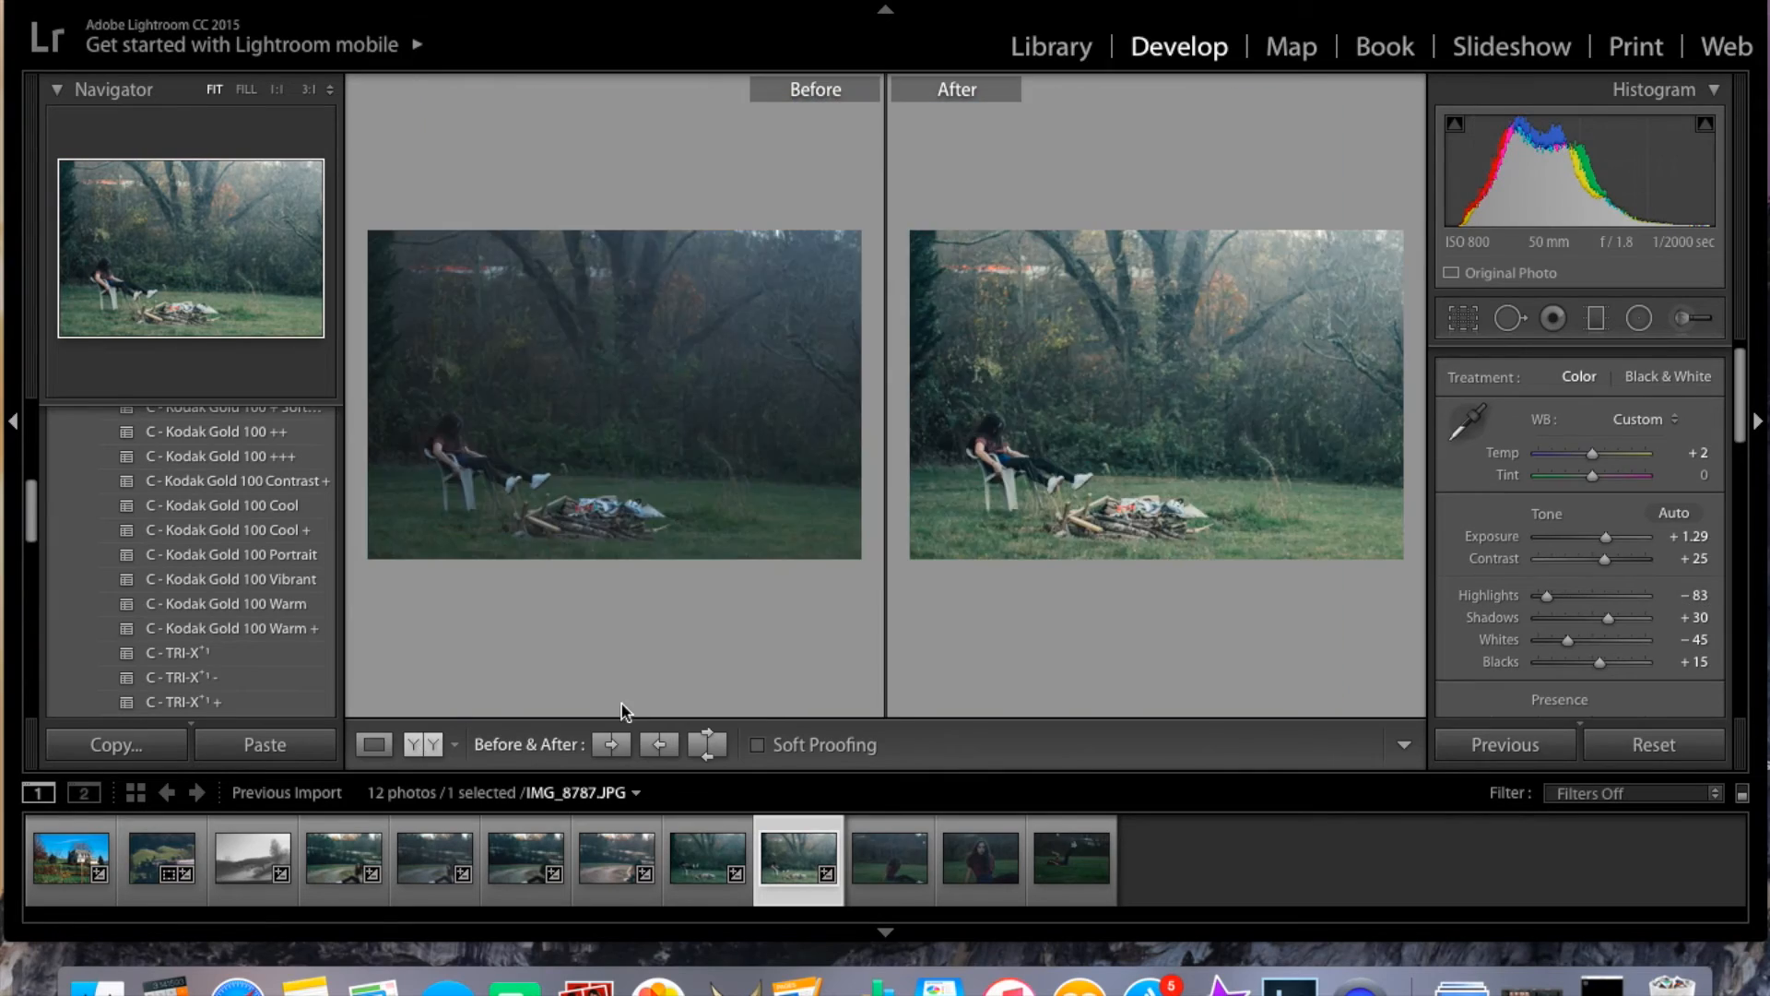
# - Brighten the grass photo, then heal face blemishes on the close portrait and brush Exposure 0.27
pyautogui.click(373, 745)
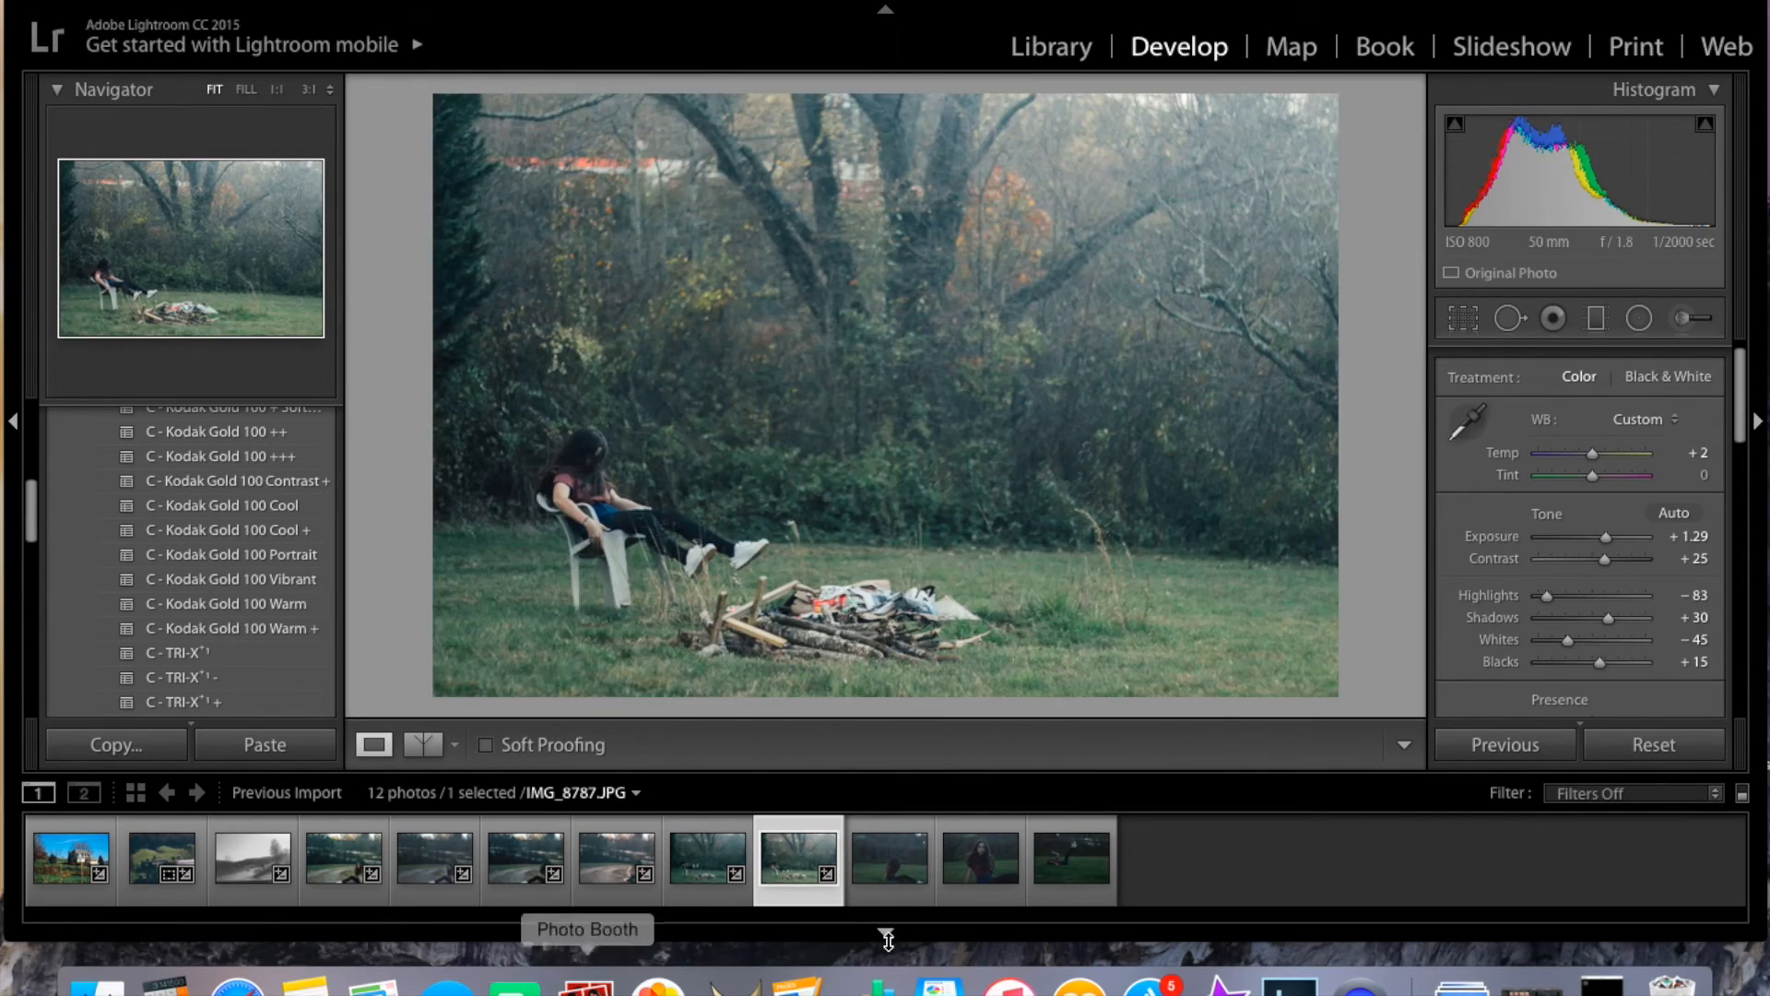
pyautogui.click(890, 858)
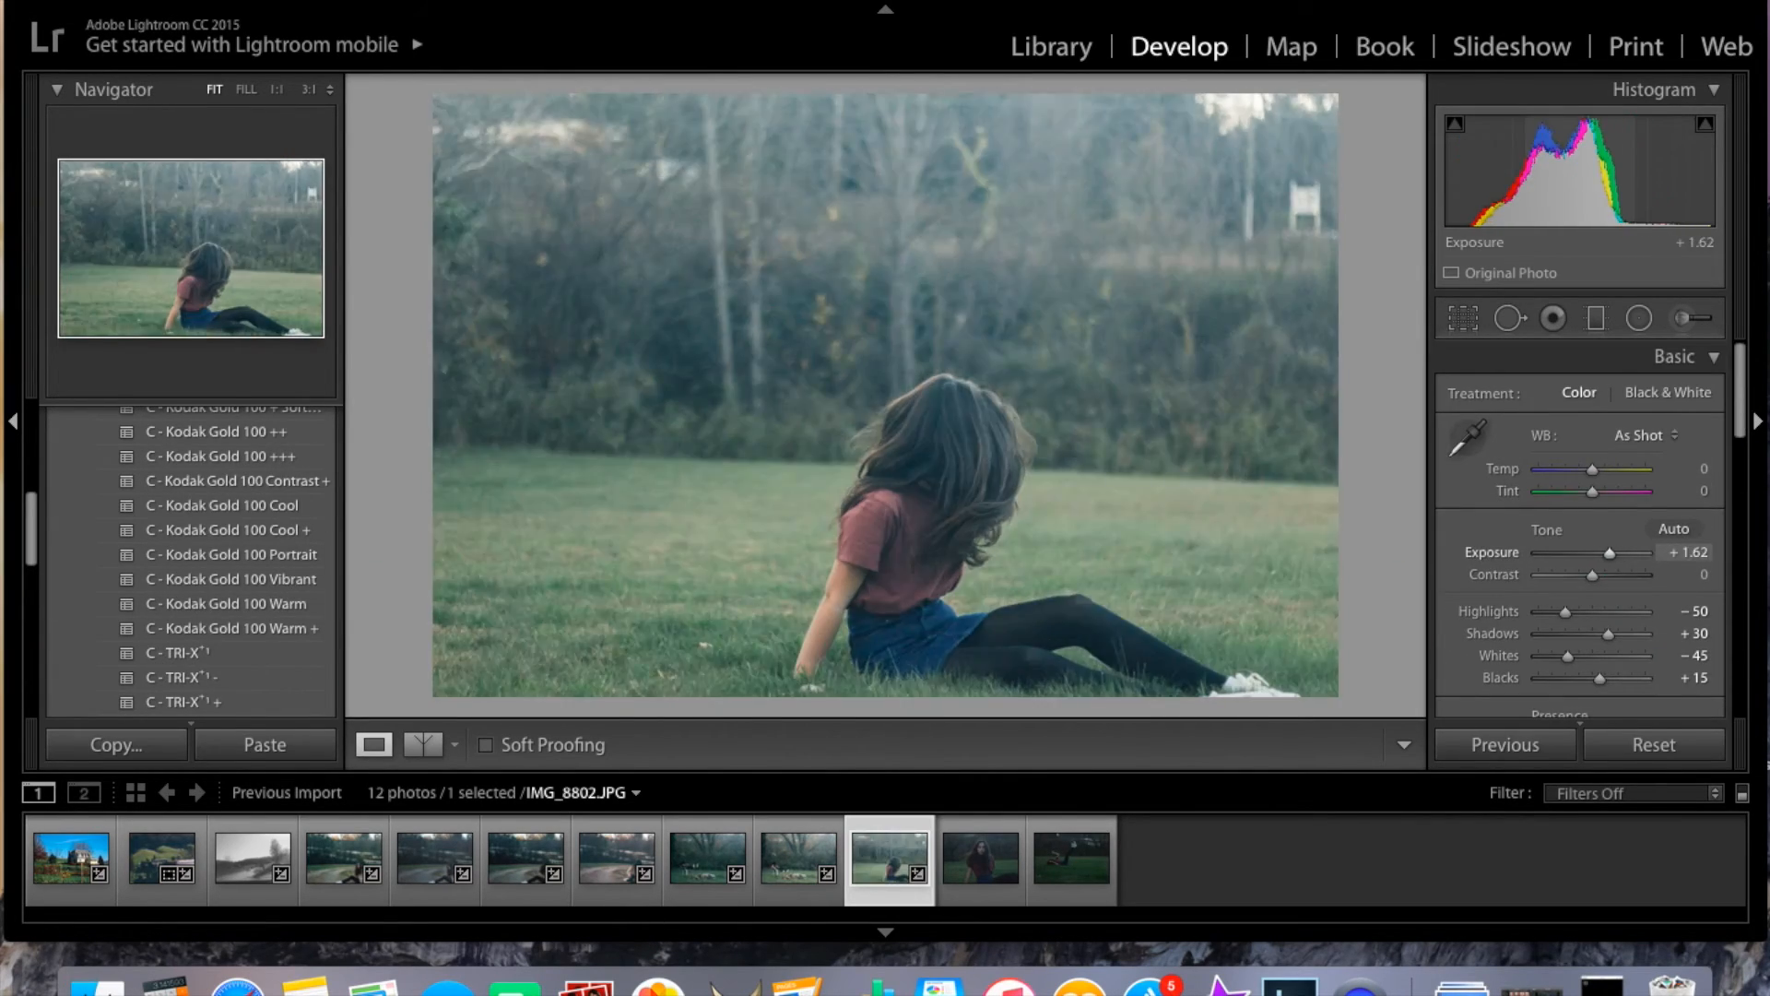
pyautogui.click(977, 860)
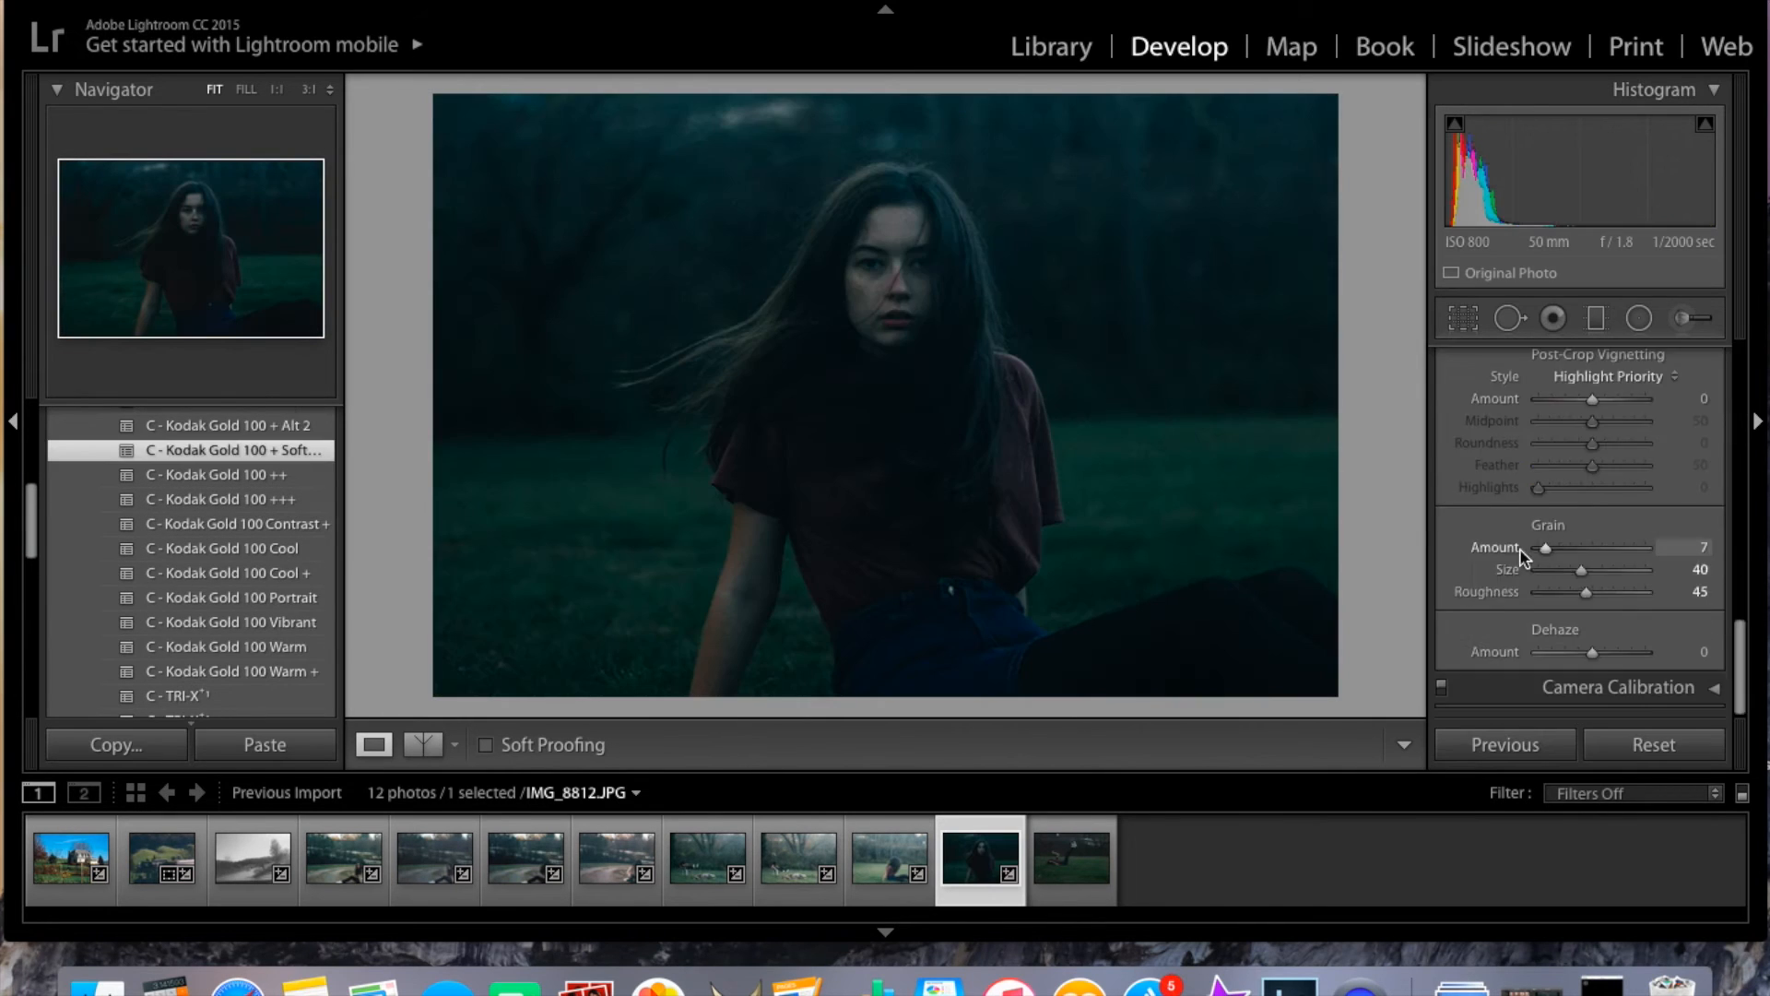
pyautogui.click(1509, 319)
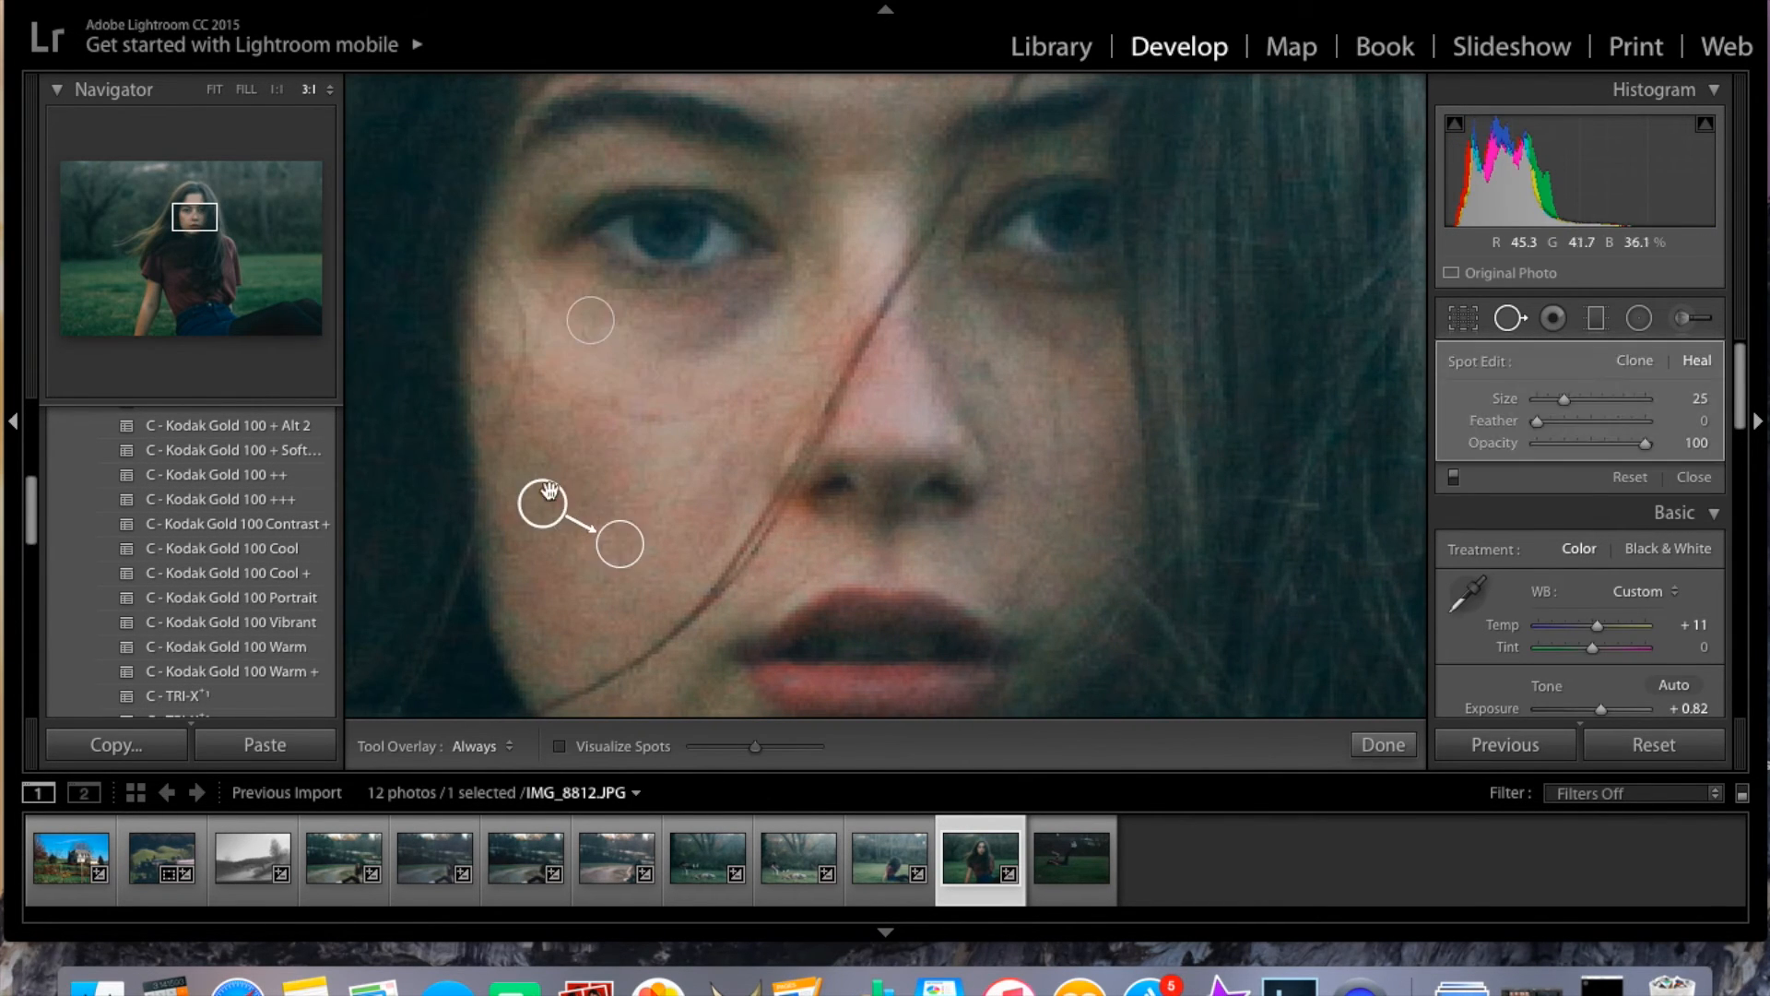
pyautogui.click(1381, 744)
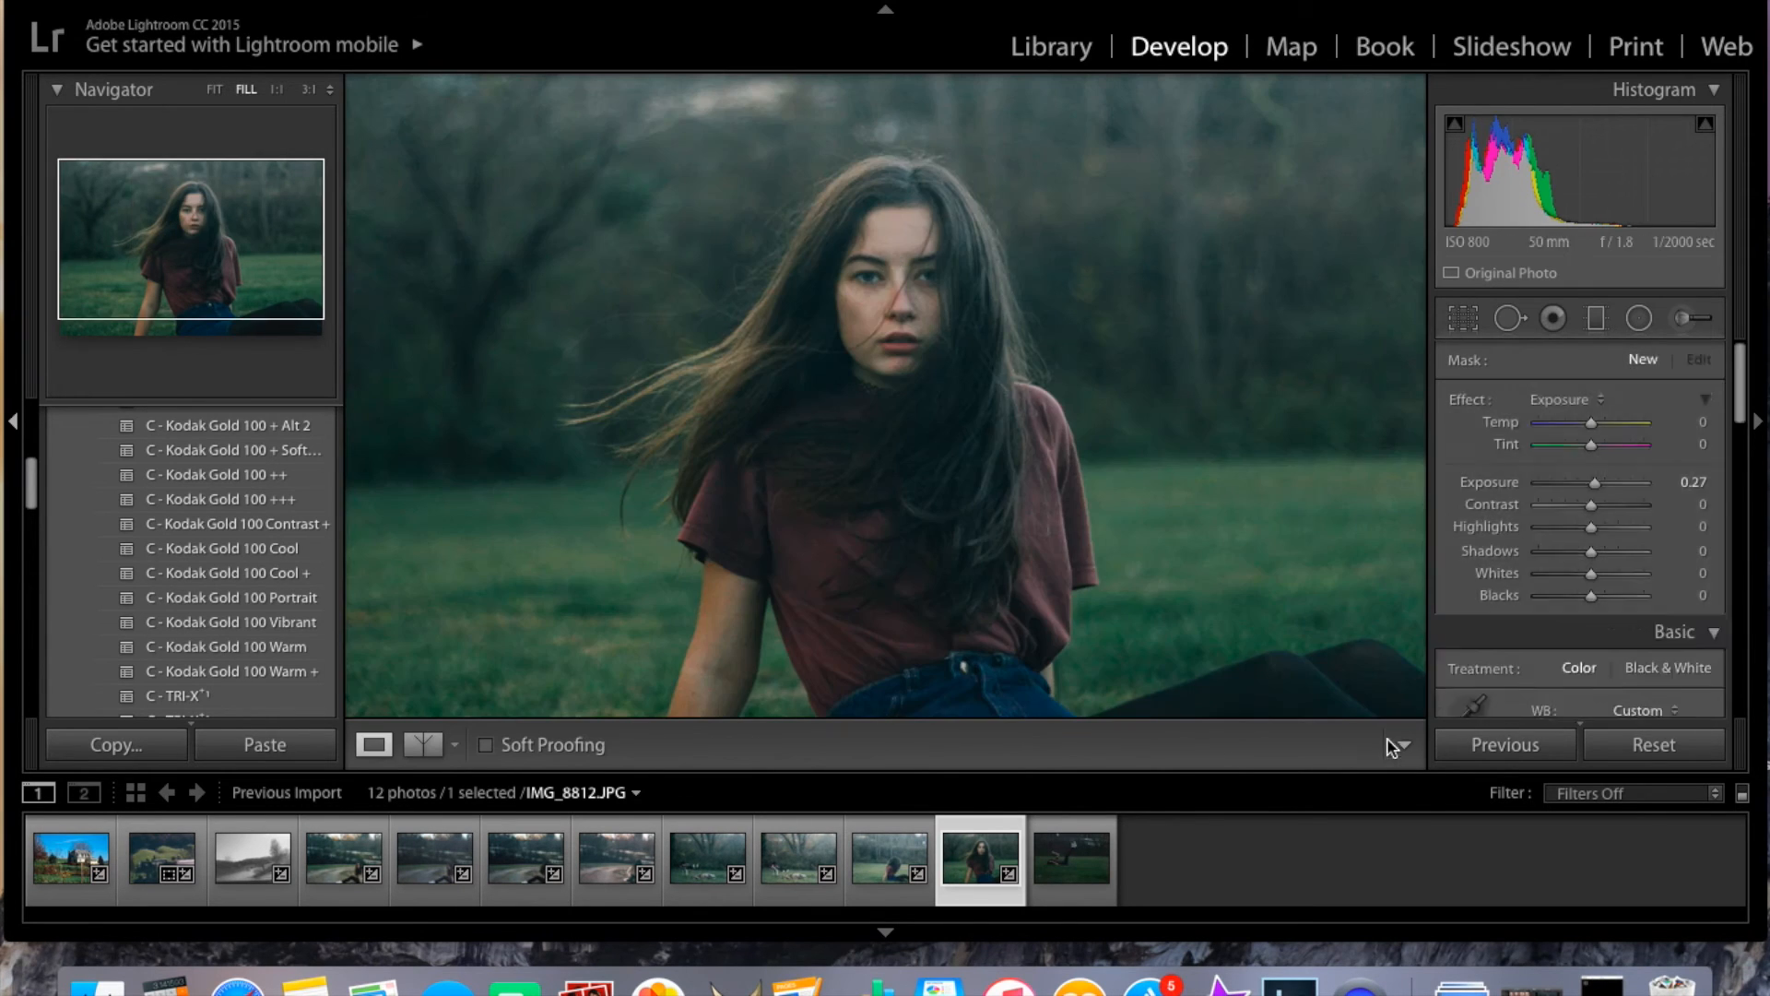
# - Set Clarity −23 and Dehaze −5 on IMG_8816, then switch to the Library grid
pyautogui.click(1068, 861)
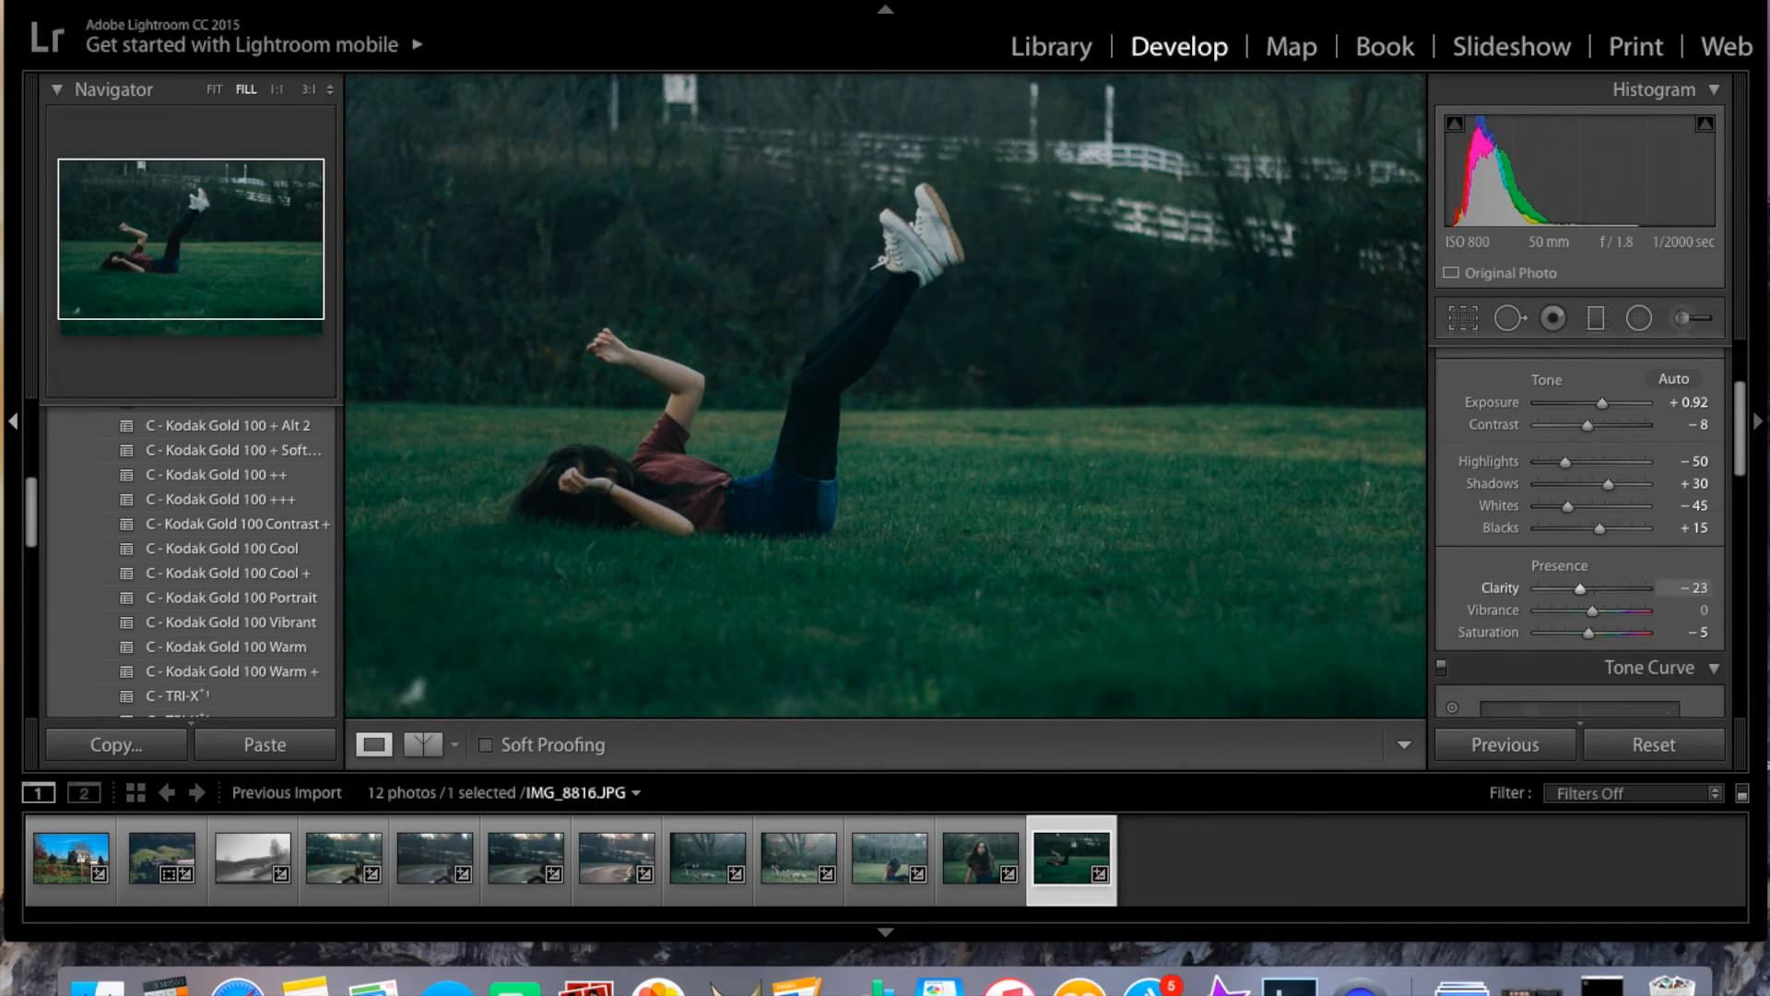
pyautogui.scroll(-3)
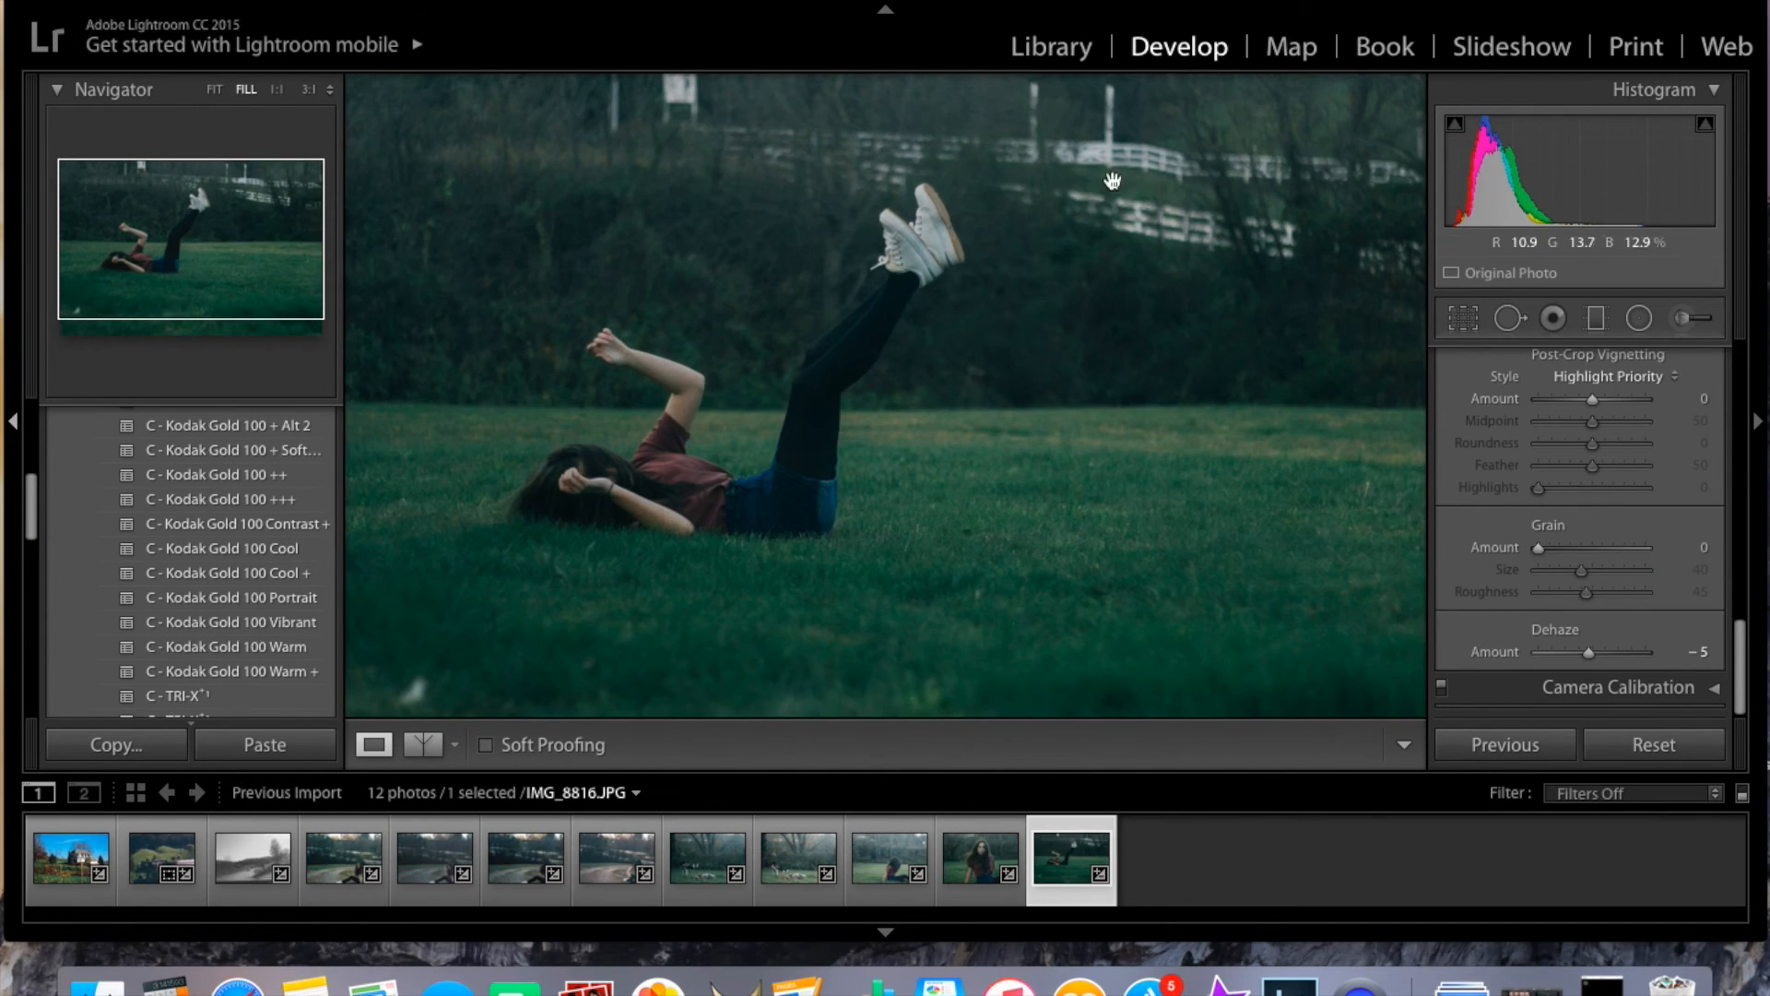
pyautogui.click(1050, 46)
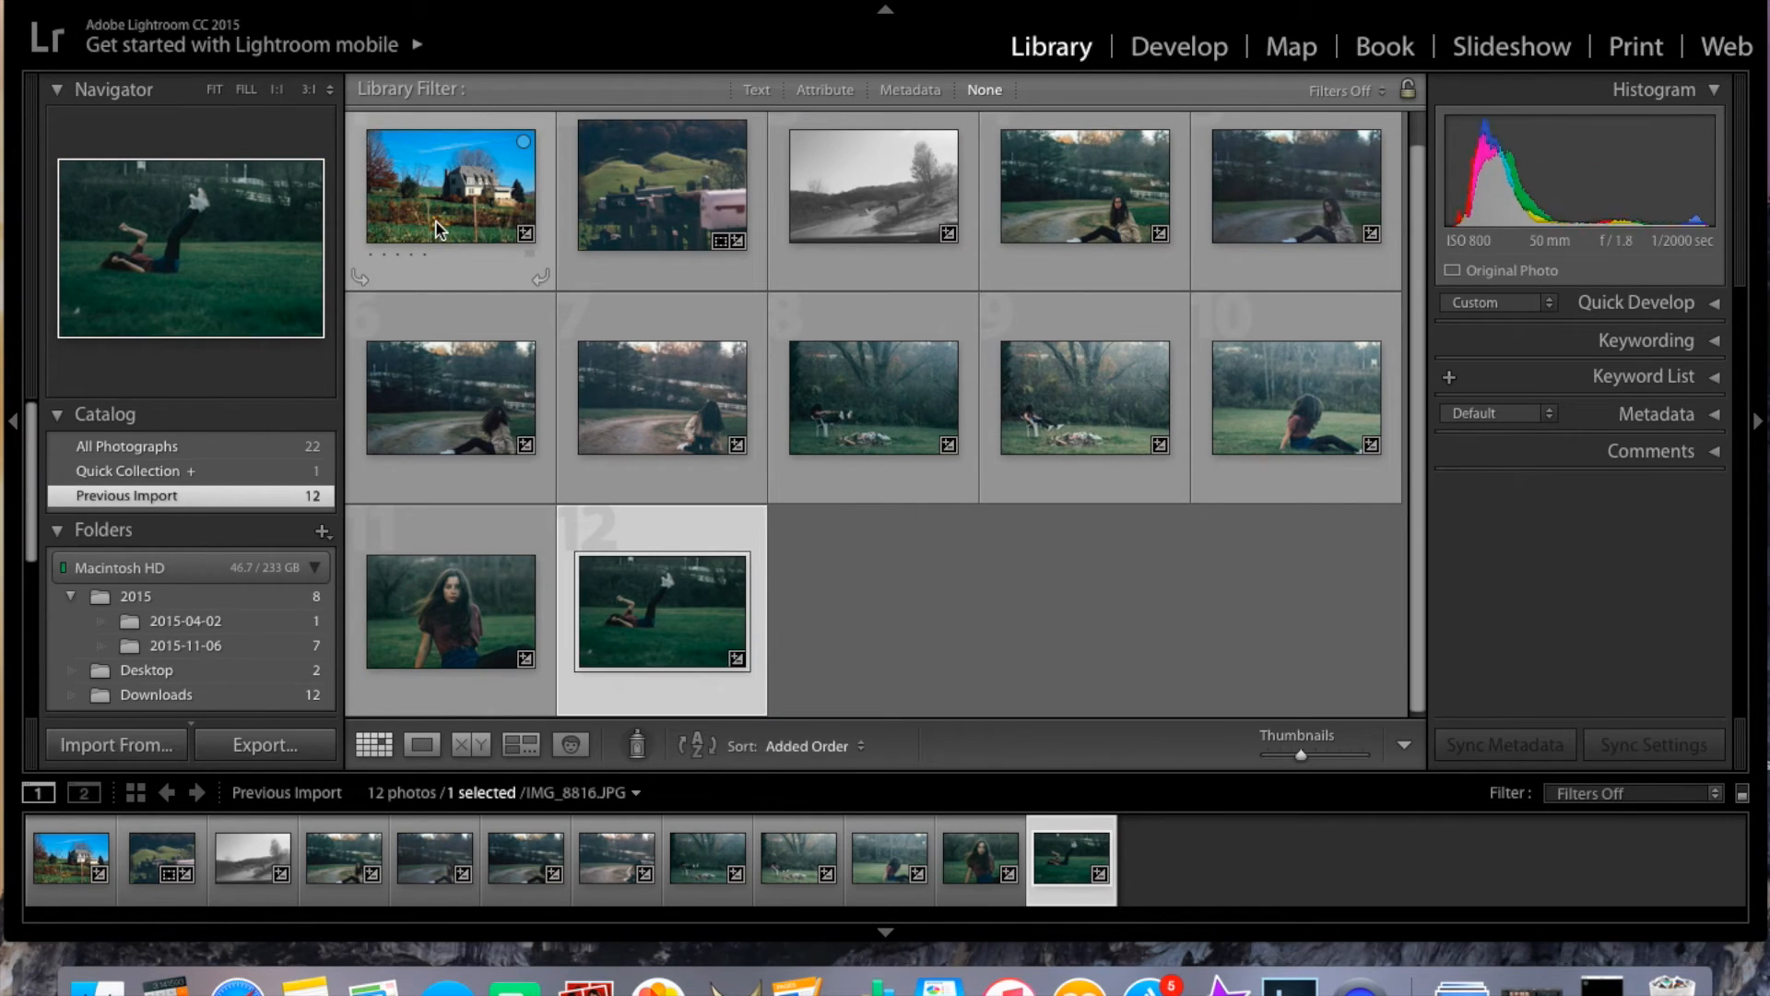
# - Select all twelve photos and open the Export dialog for 12 files
pyautogui.click(449, 187)
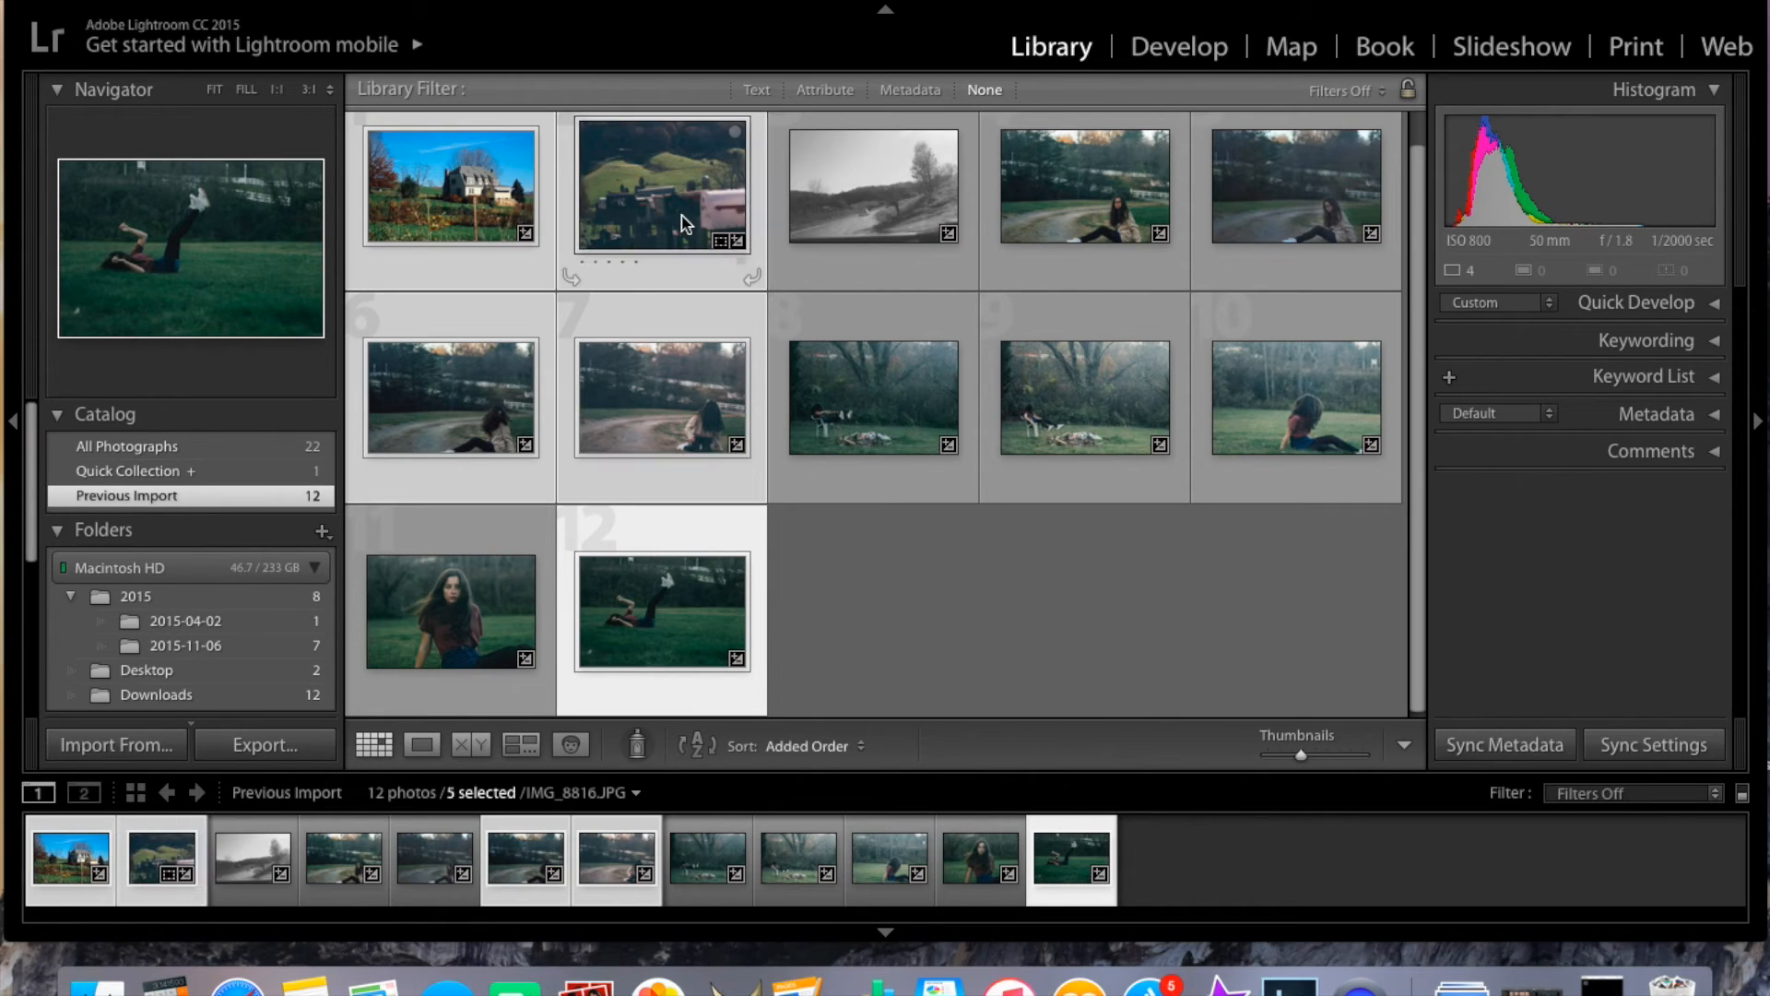
pyautogui.click(1081, 398)
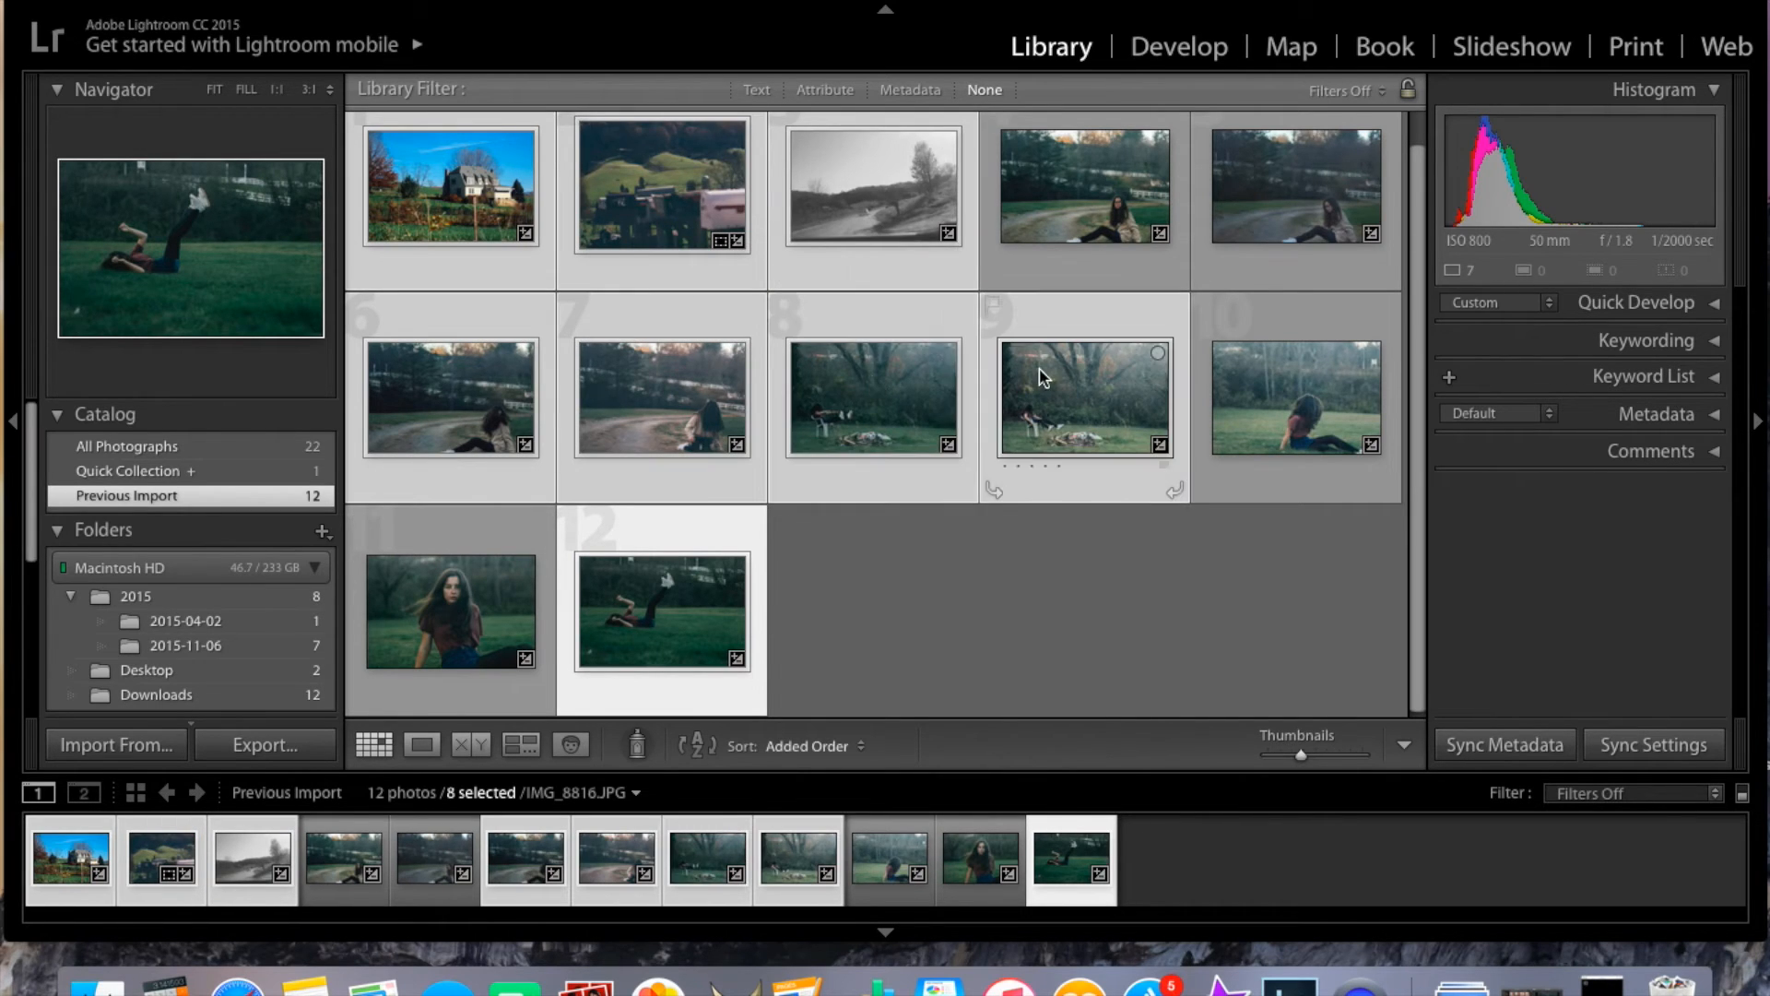
pyautogui.click(1295, 398)
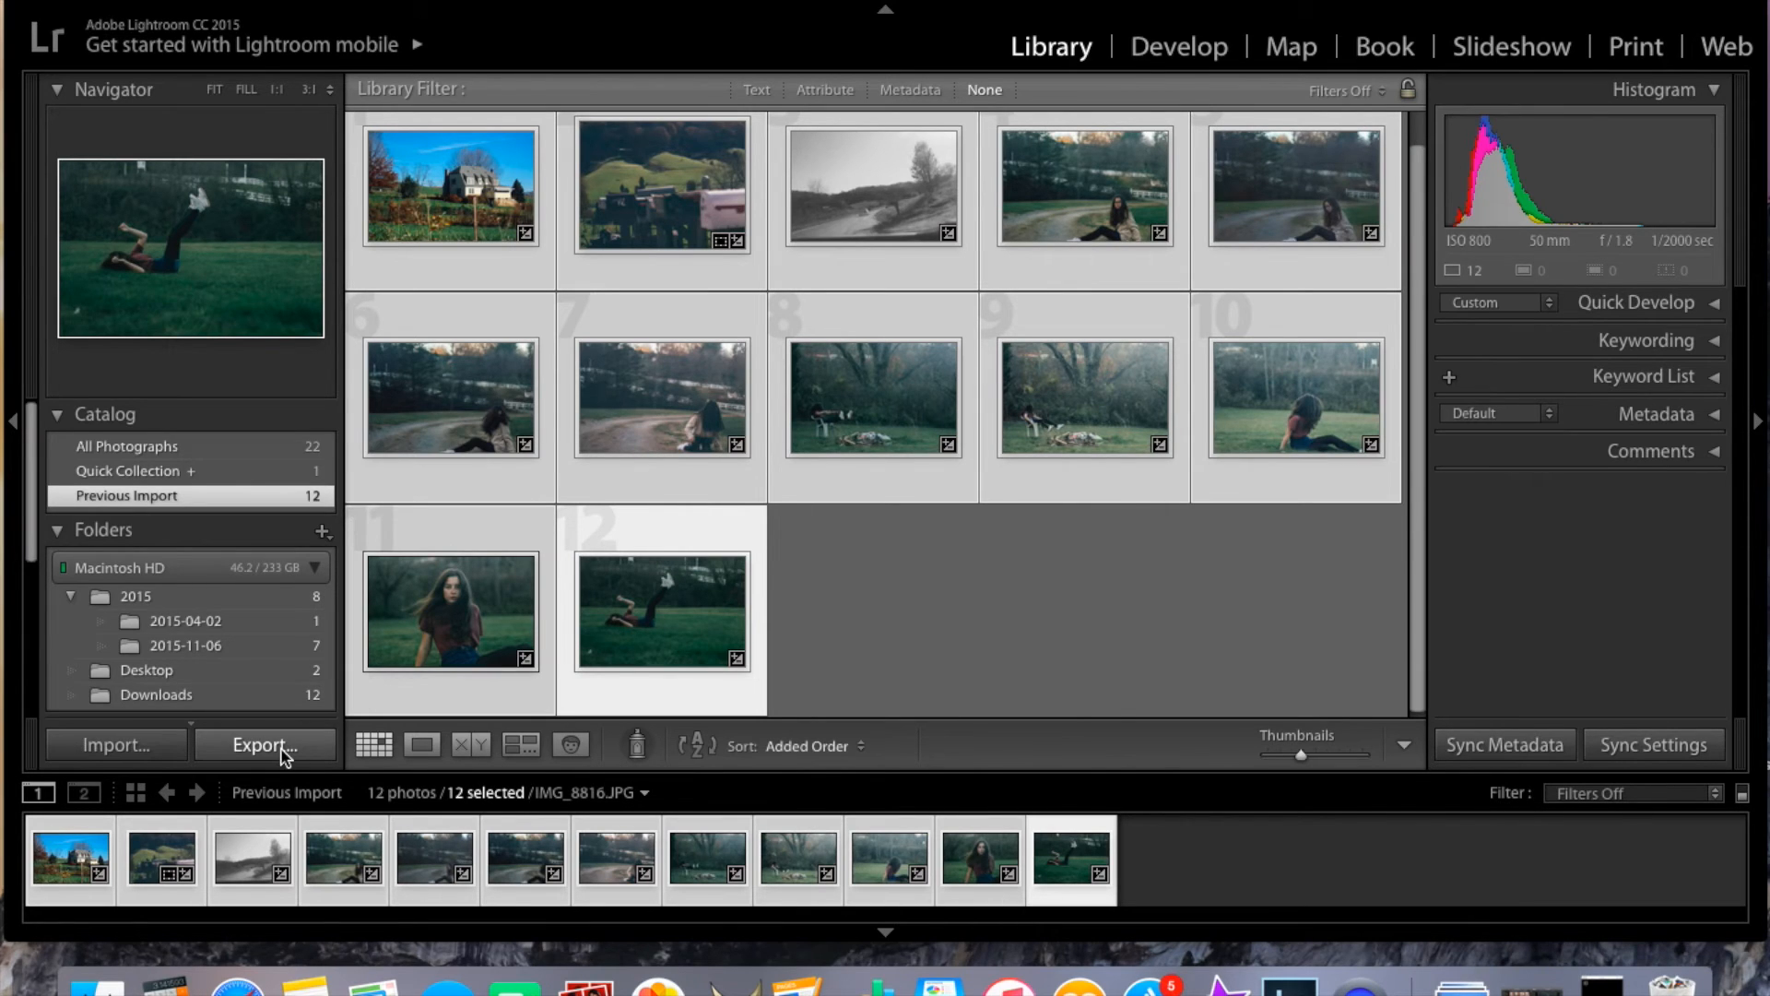
pyautogui.click(264, 745)
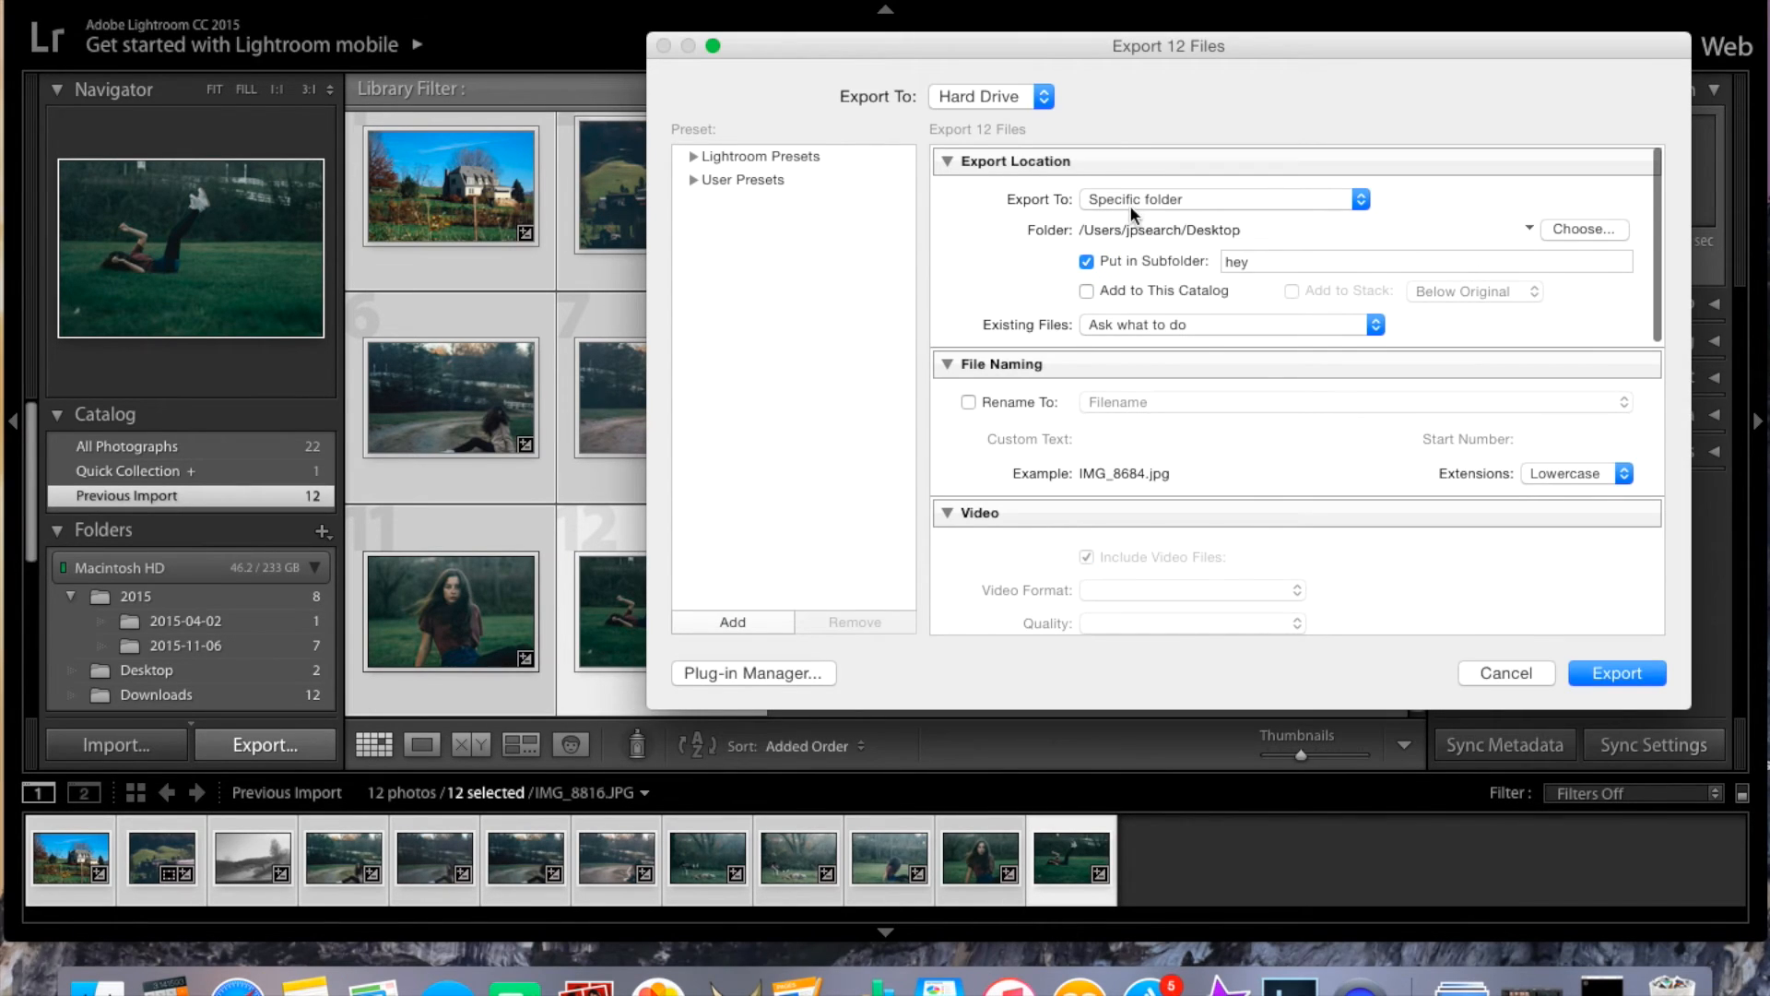
pyautogui.moveTo(1187, 246)
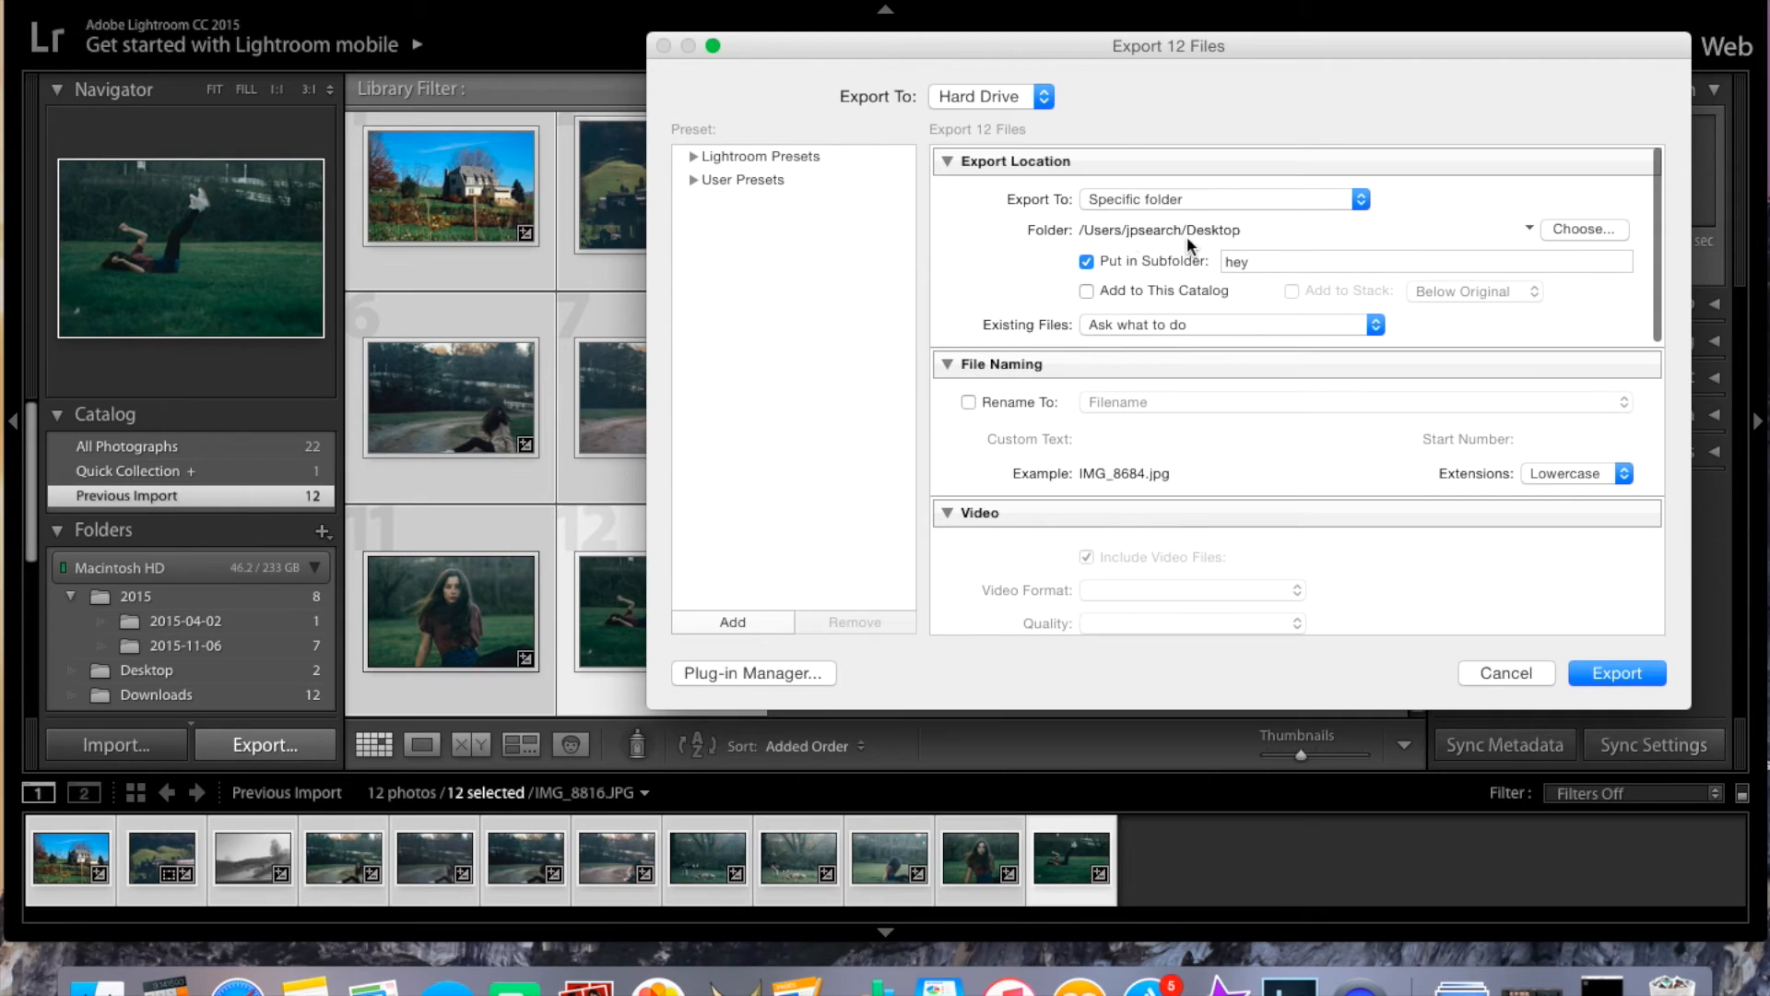
# - Name the Desktop export subfolder 'Photoshoot 1' and export the twelve photos
pyautogui.click(1424, 261)
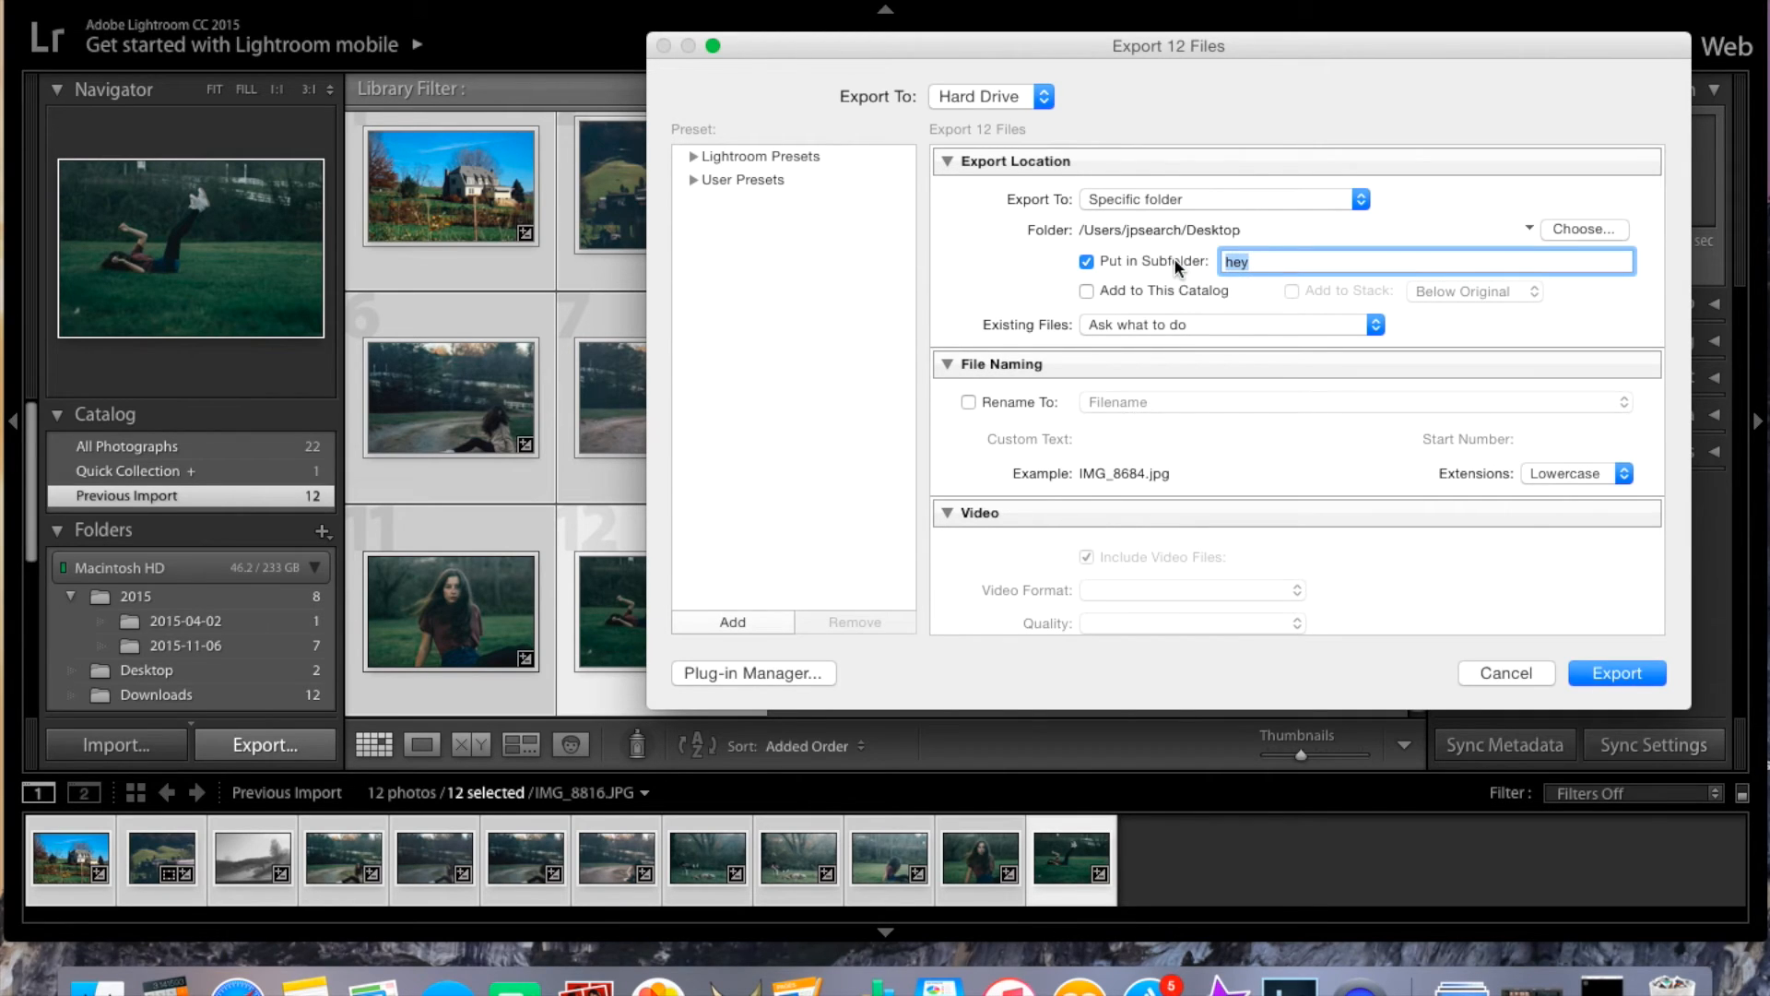
pyautogui.write('Ph')
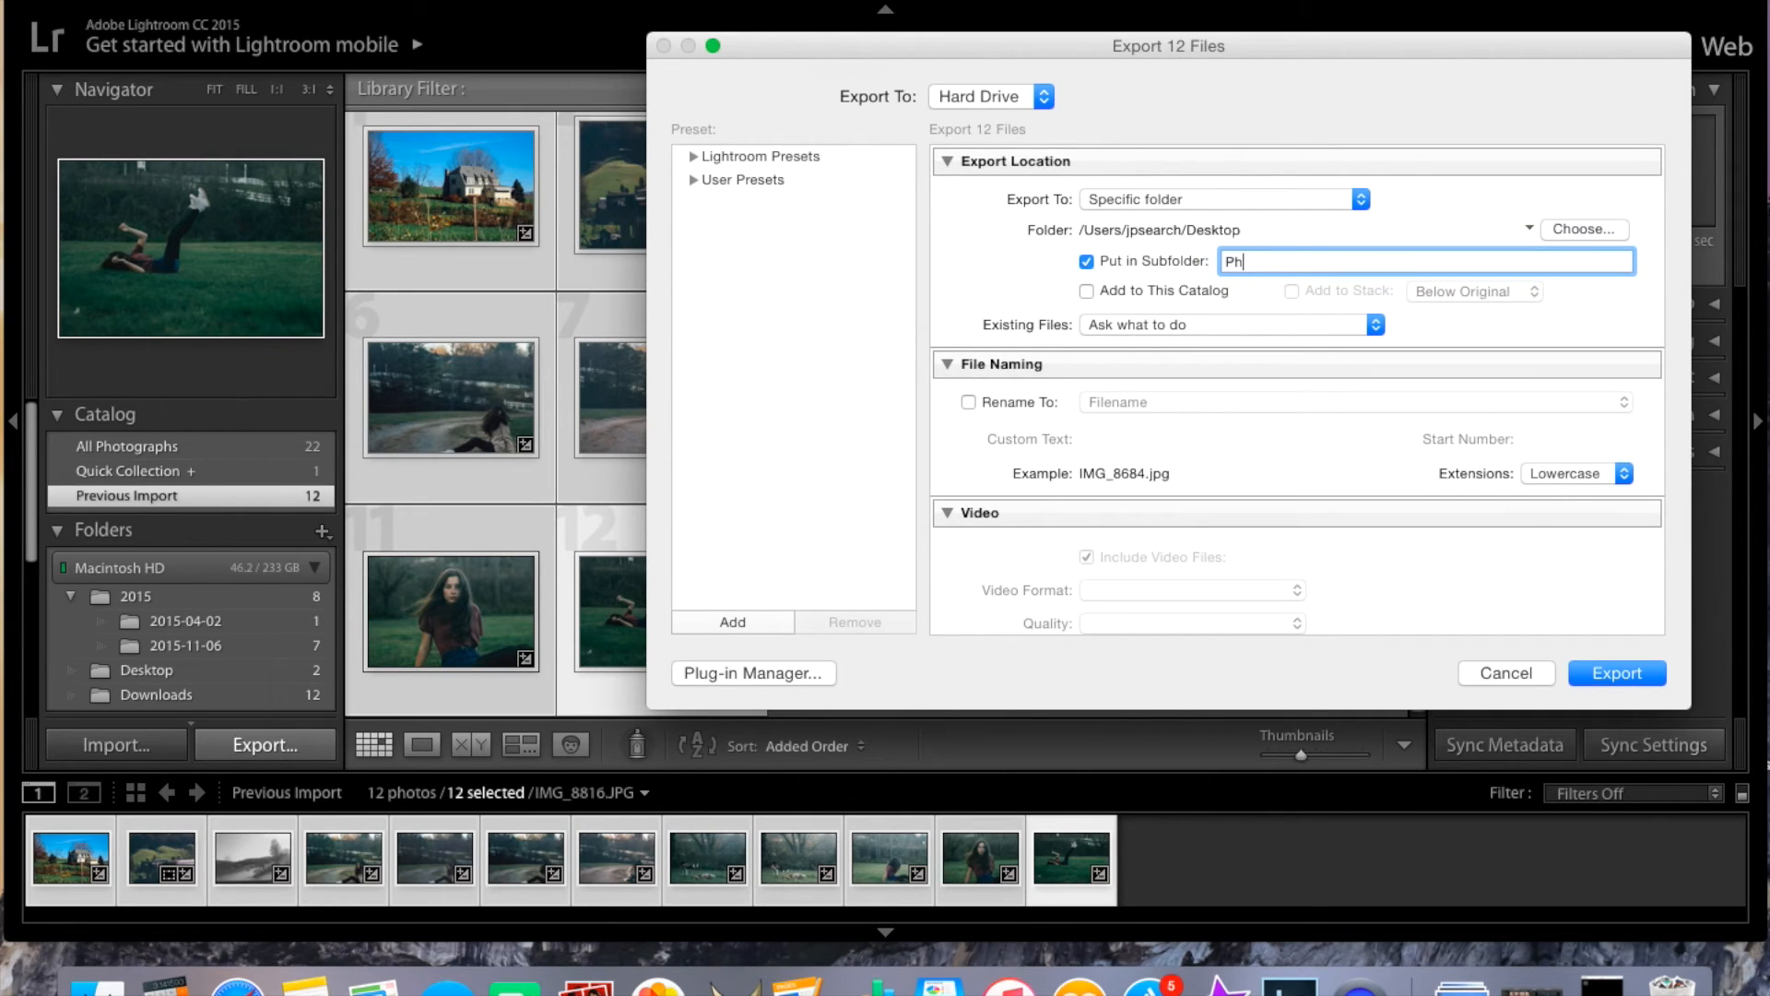
pyautogui.write('otoshoot')
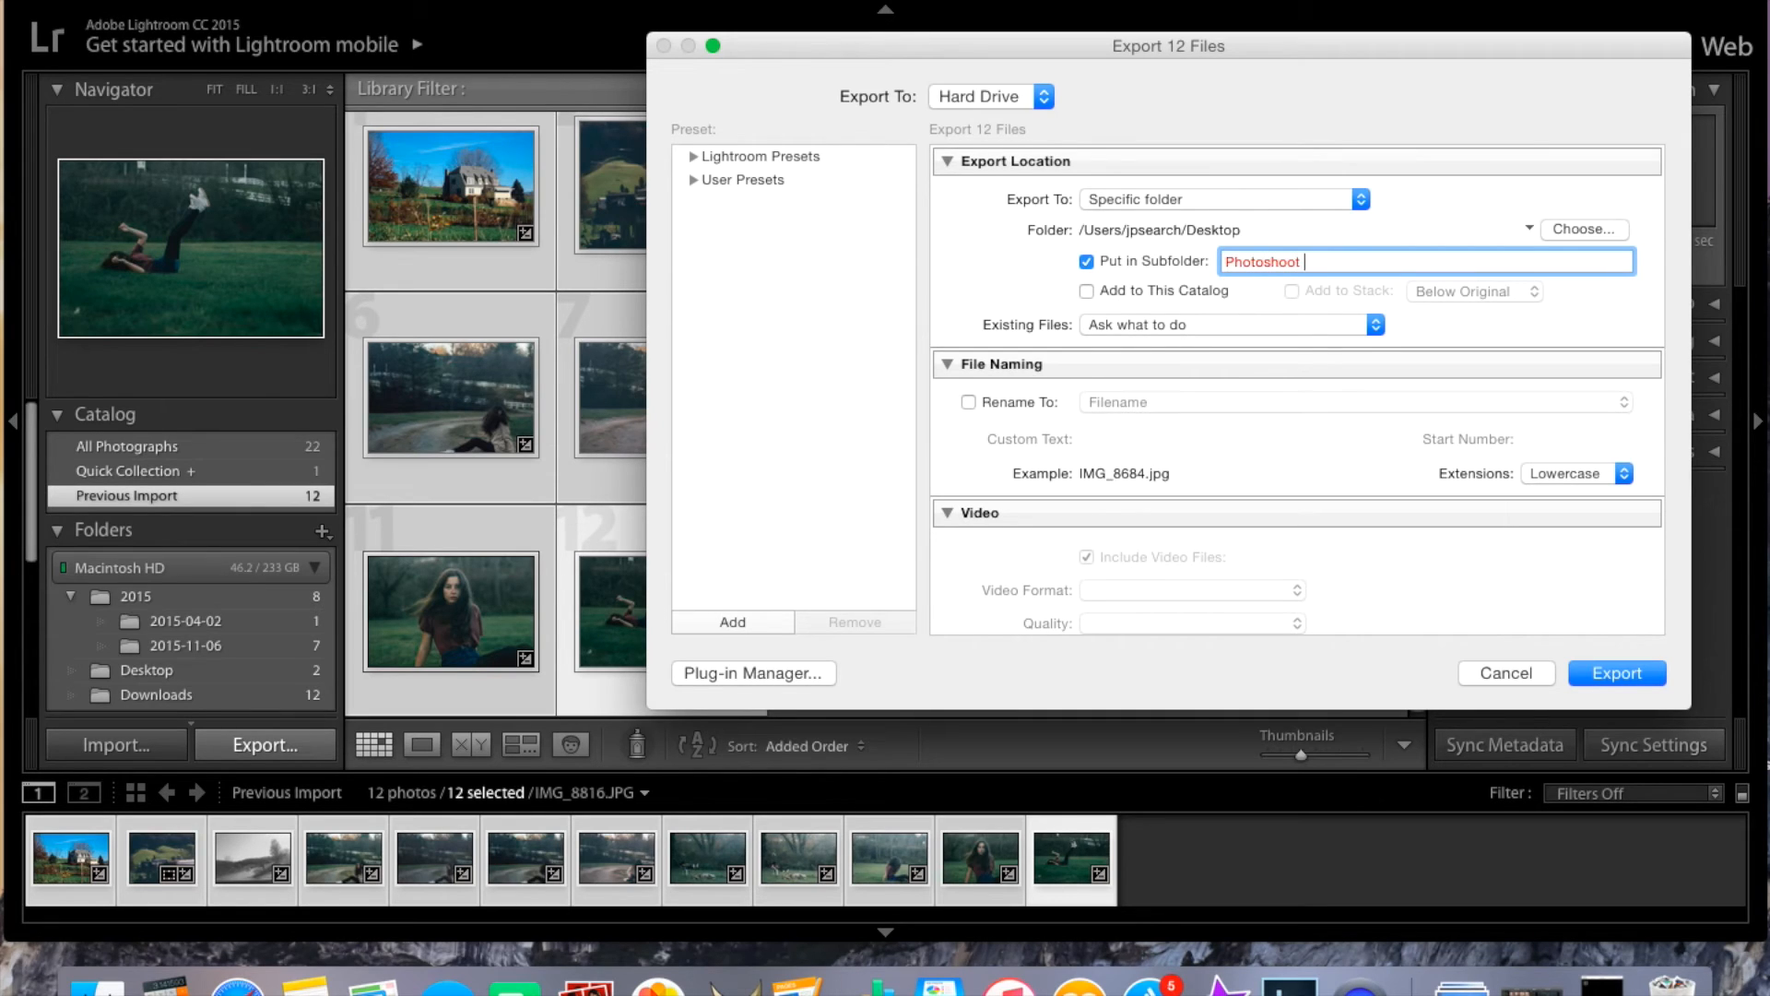
pyautogui.write('1')
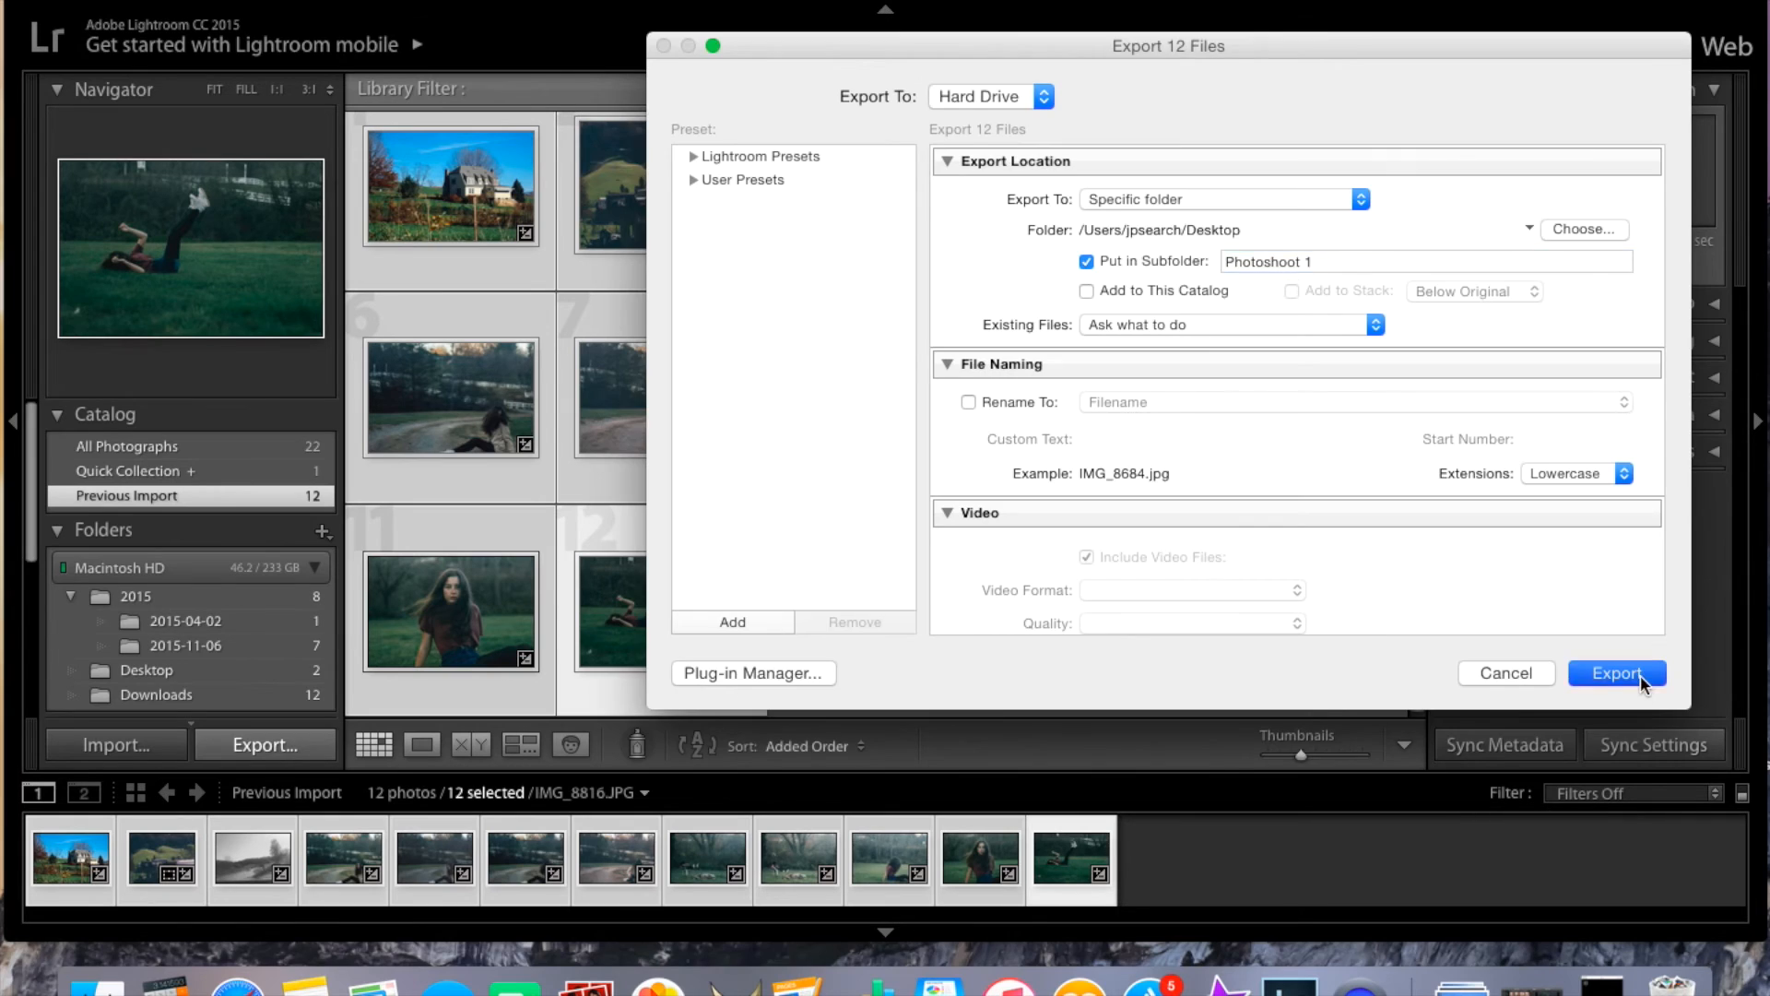
pyautogui.click(1616, 673)
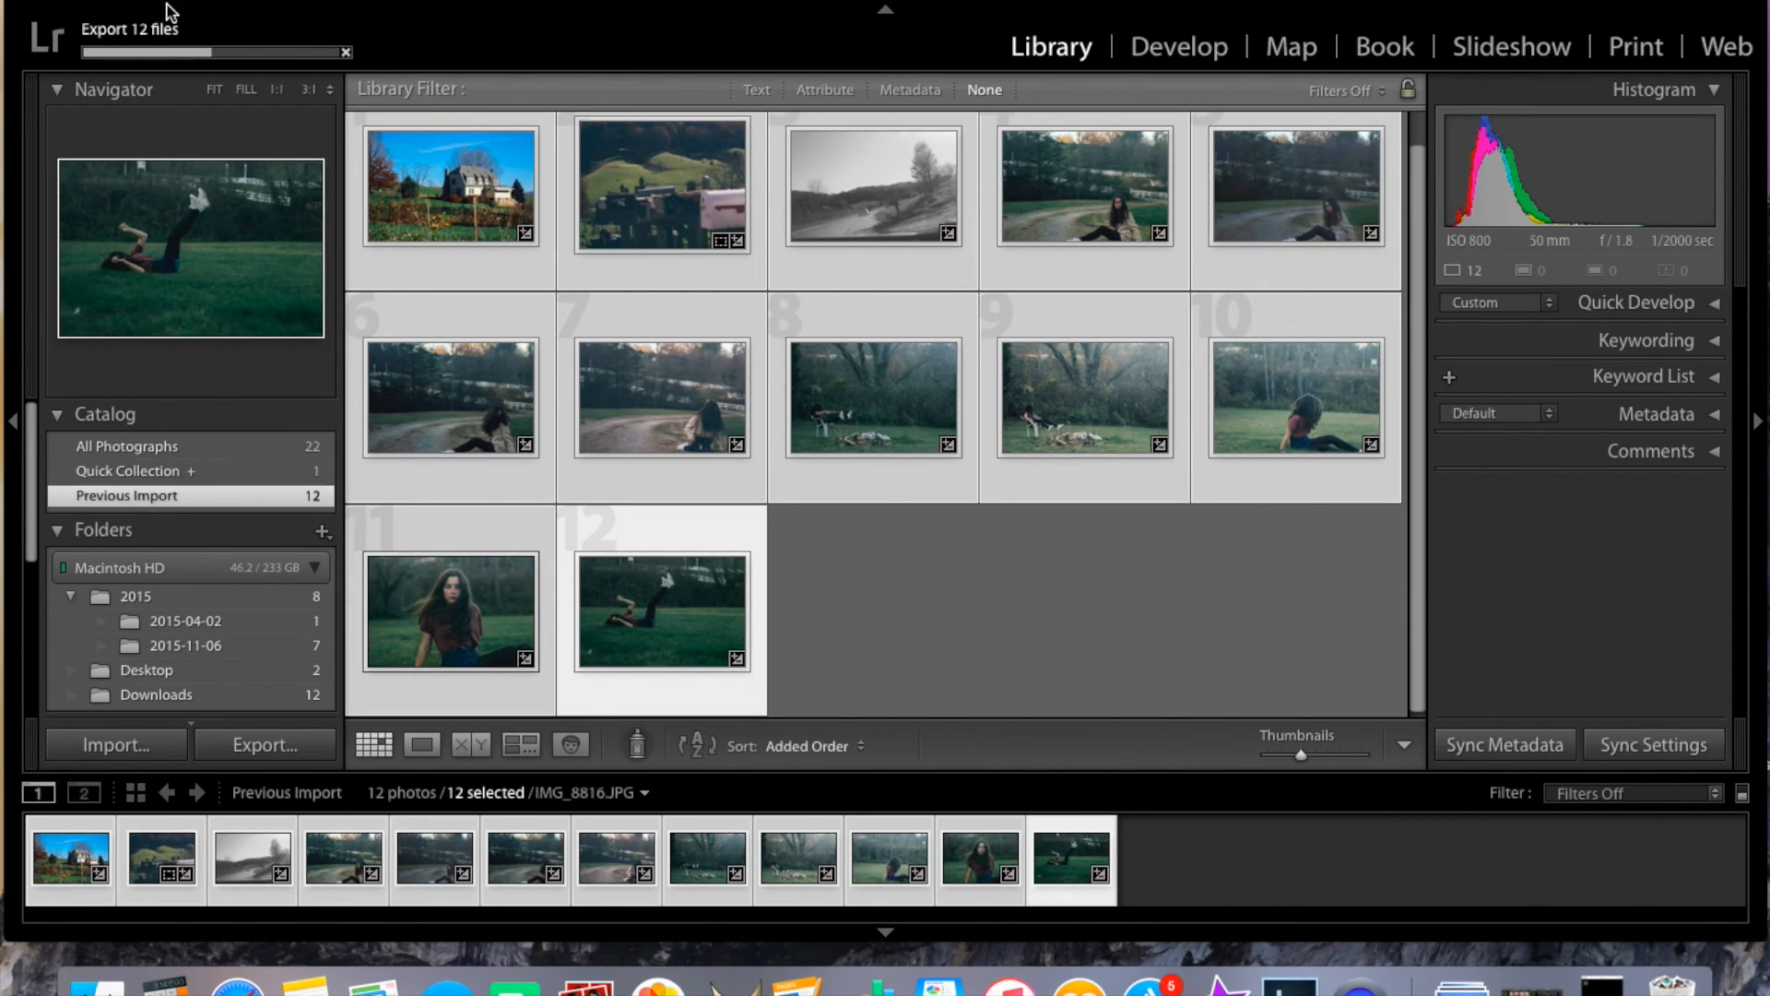
pyautogui.moveTo(49, 170)
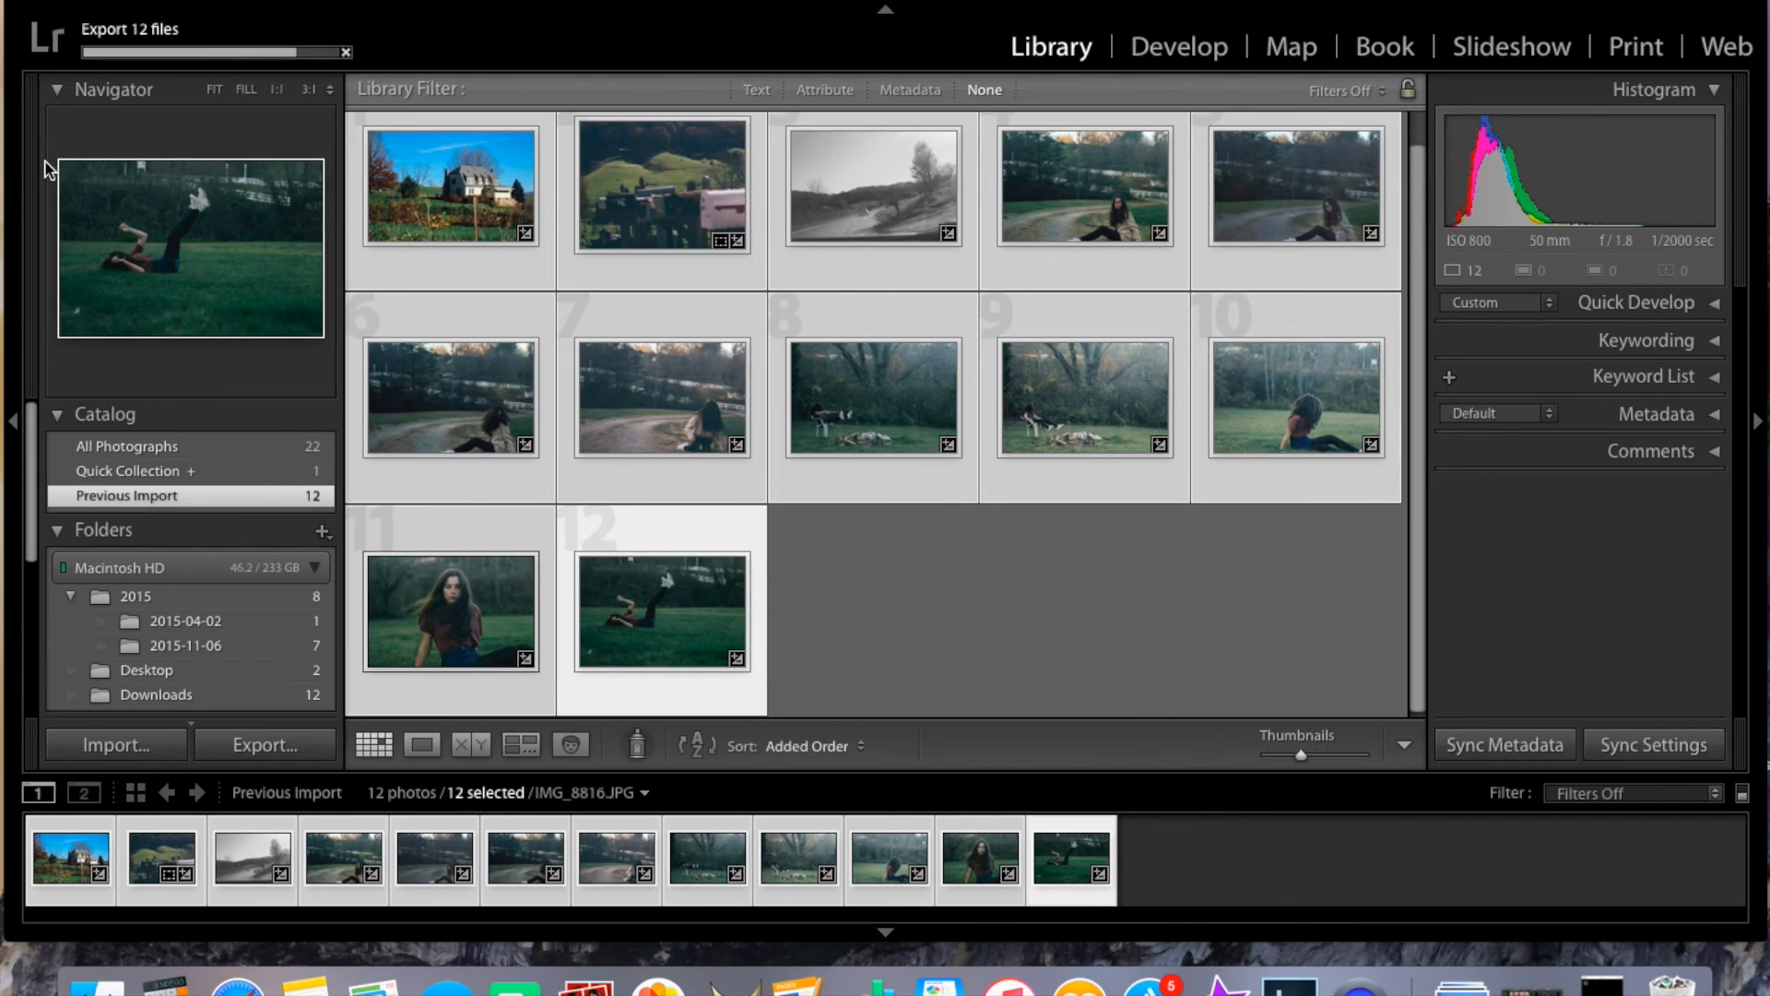
pyautogui.moveTo(314, 293)
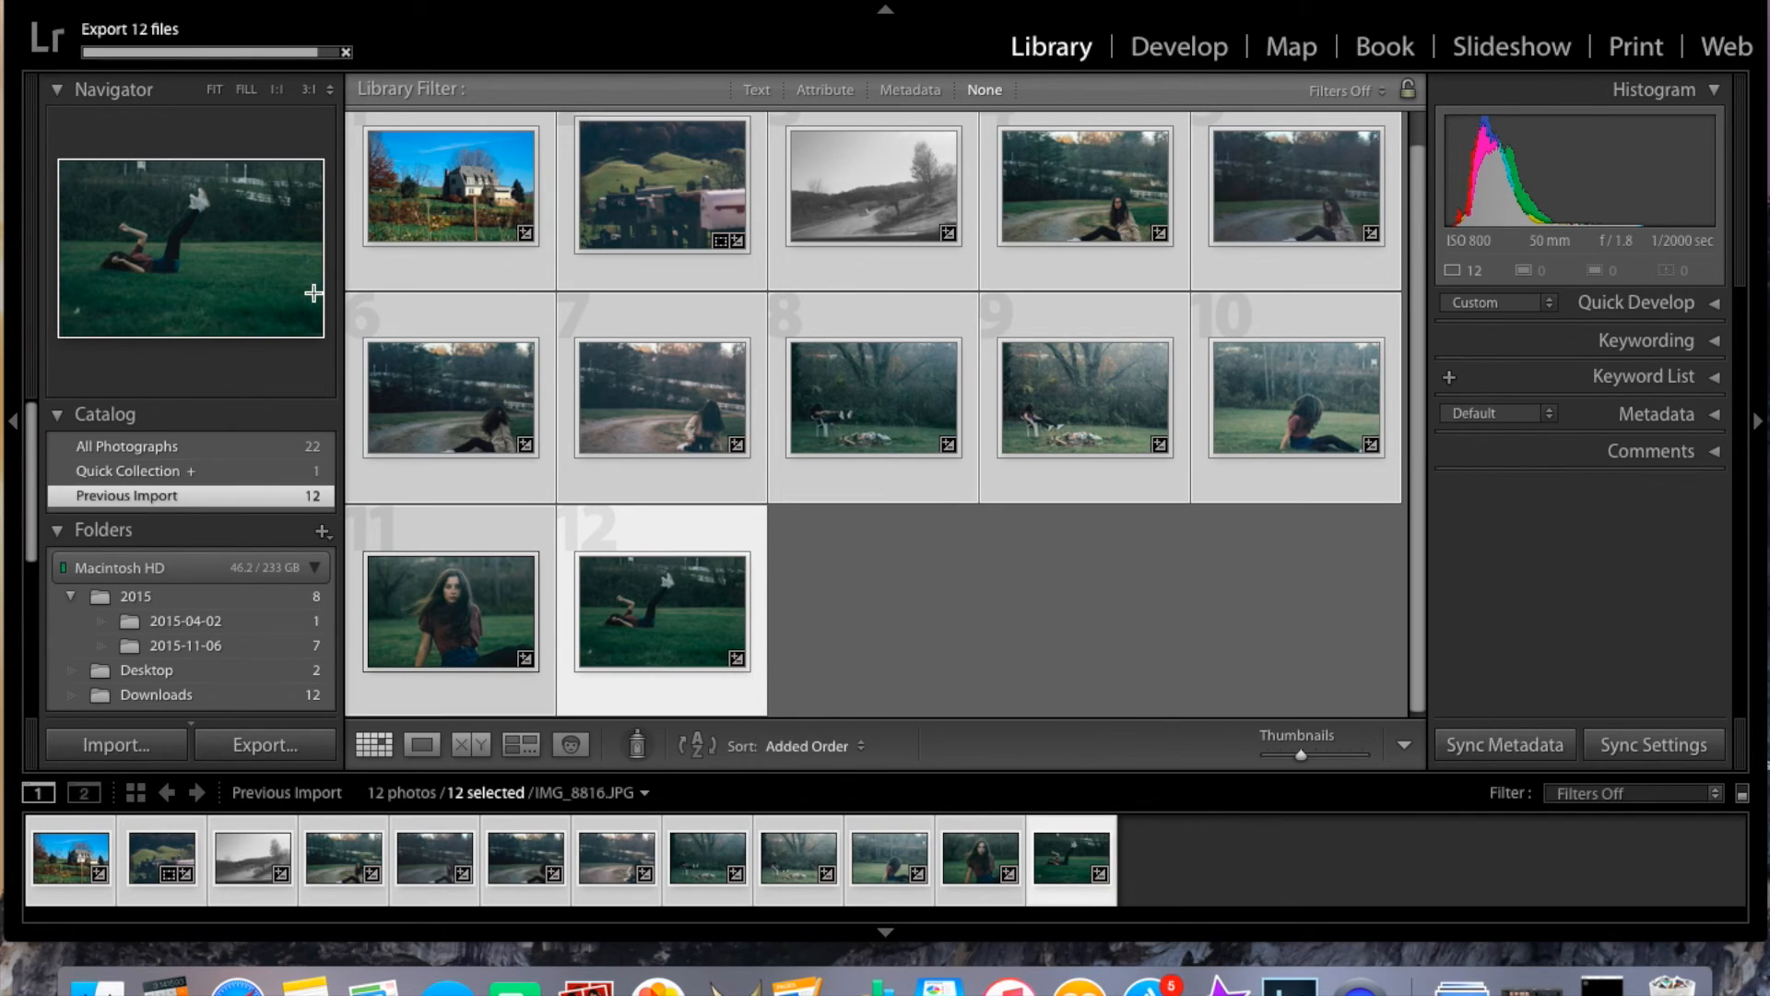